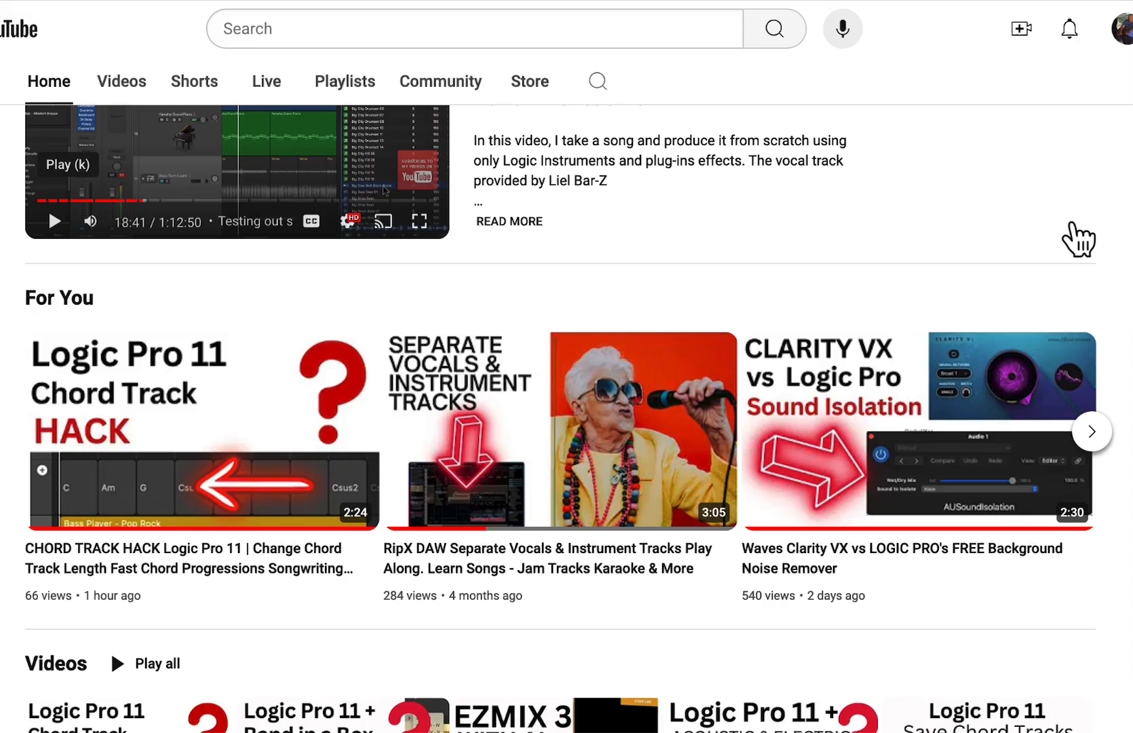
Scroll the channel home page, then browse its Videos tab of Logic Pro tutorials.
scroll("down", 3)
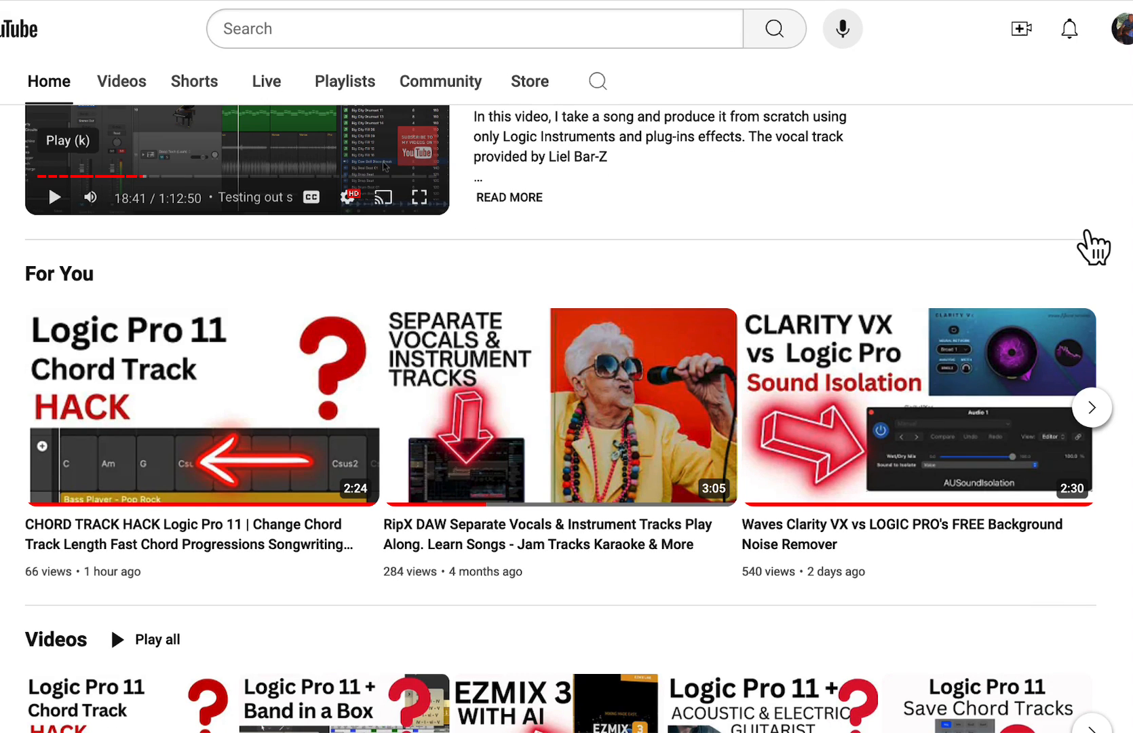
scroll("down", 3)
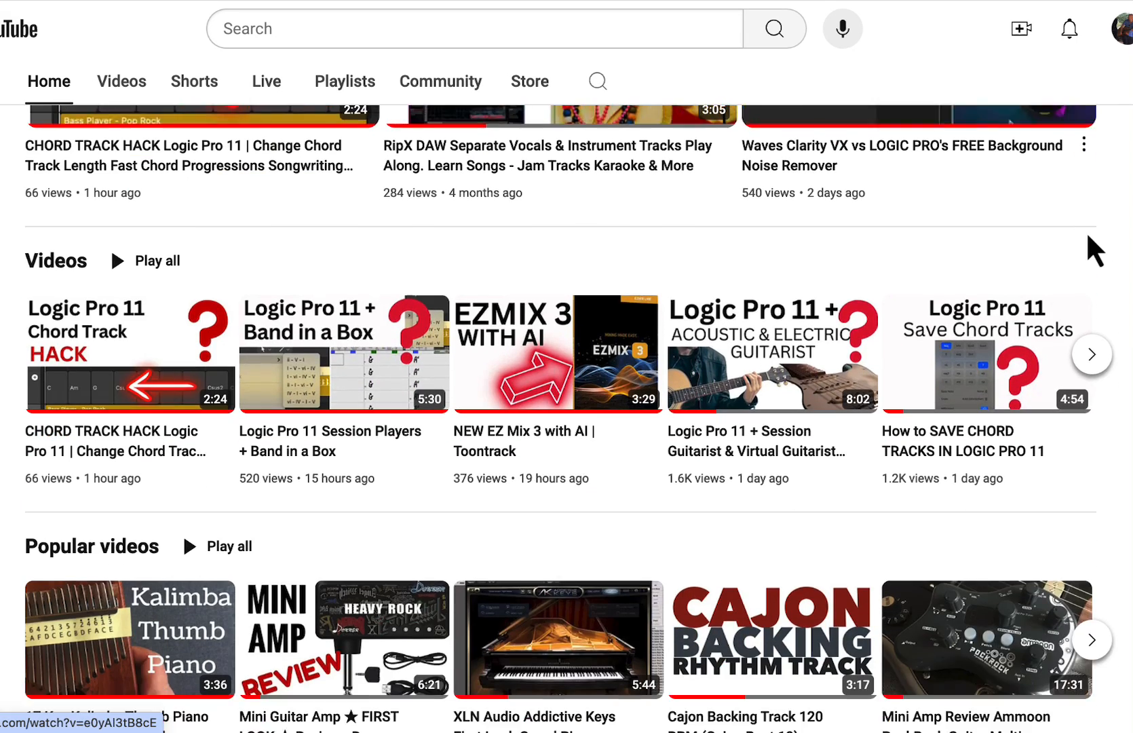
scroll("down", 3)
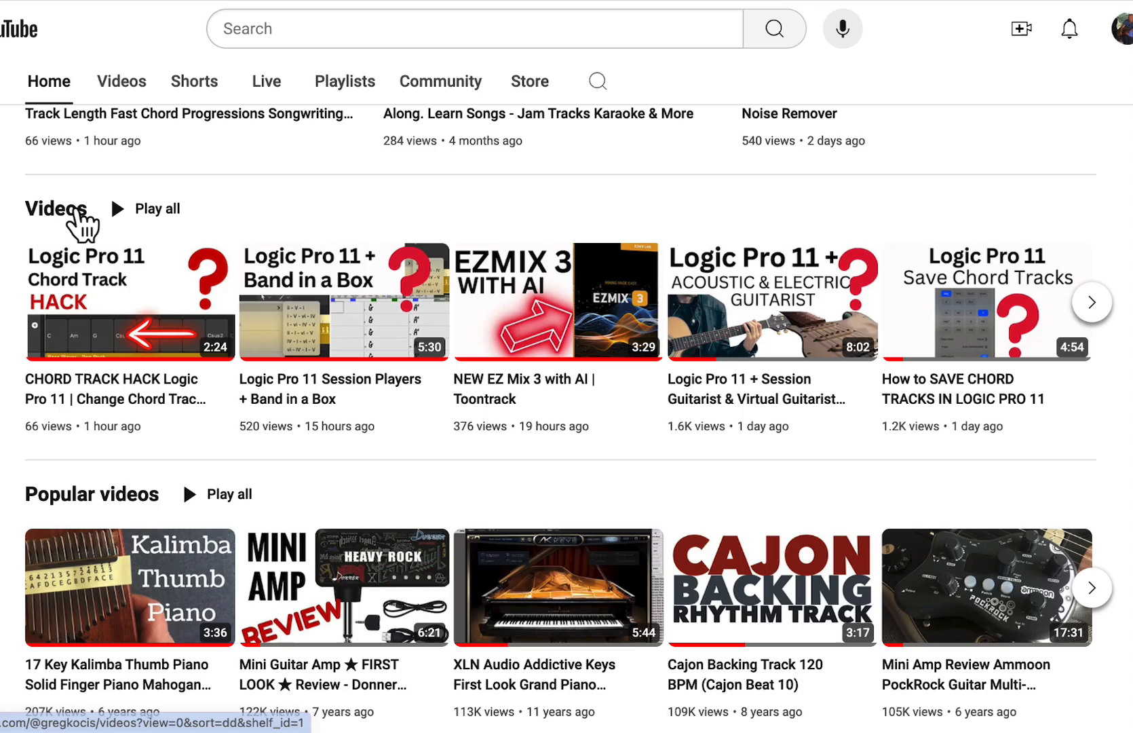
left_click(121, 81)
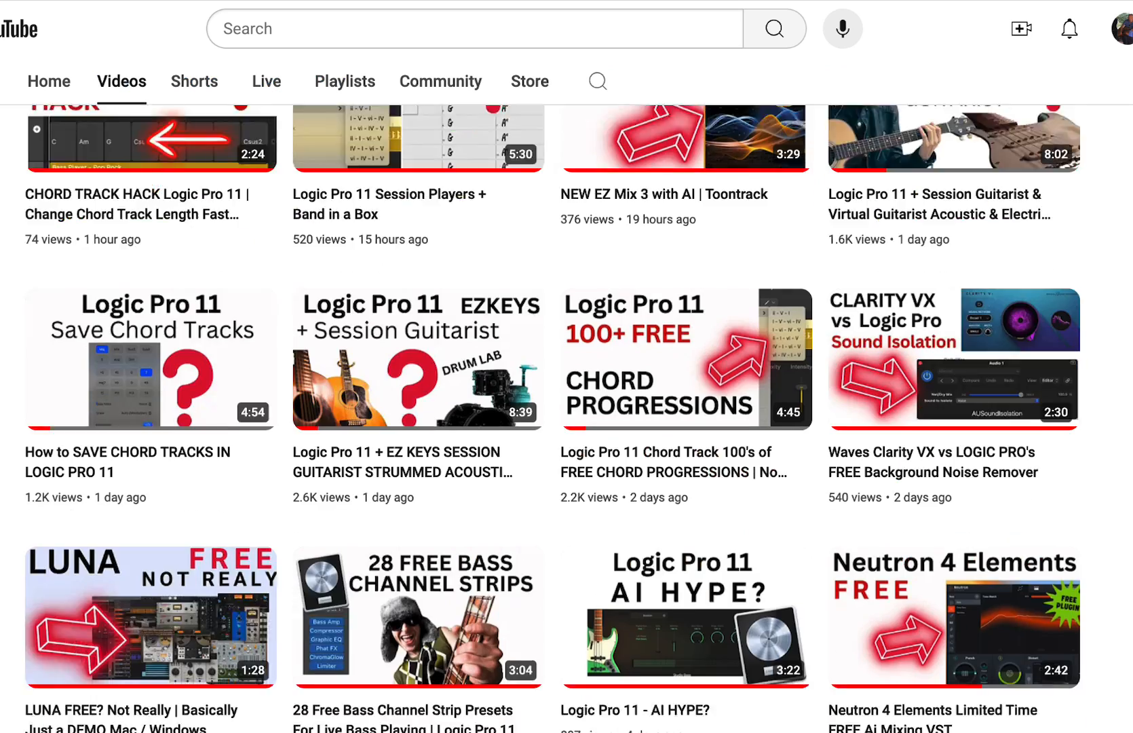
scroll("down", 3)
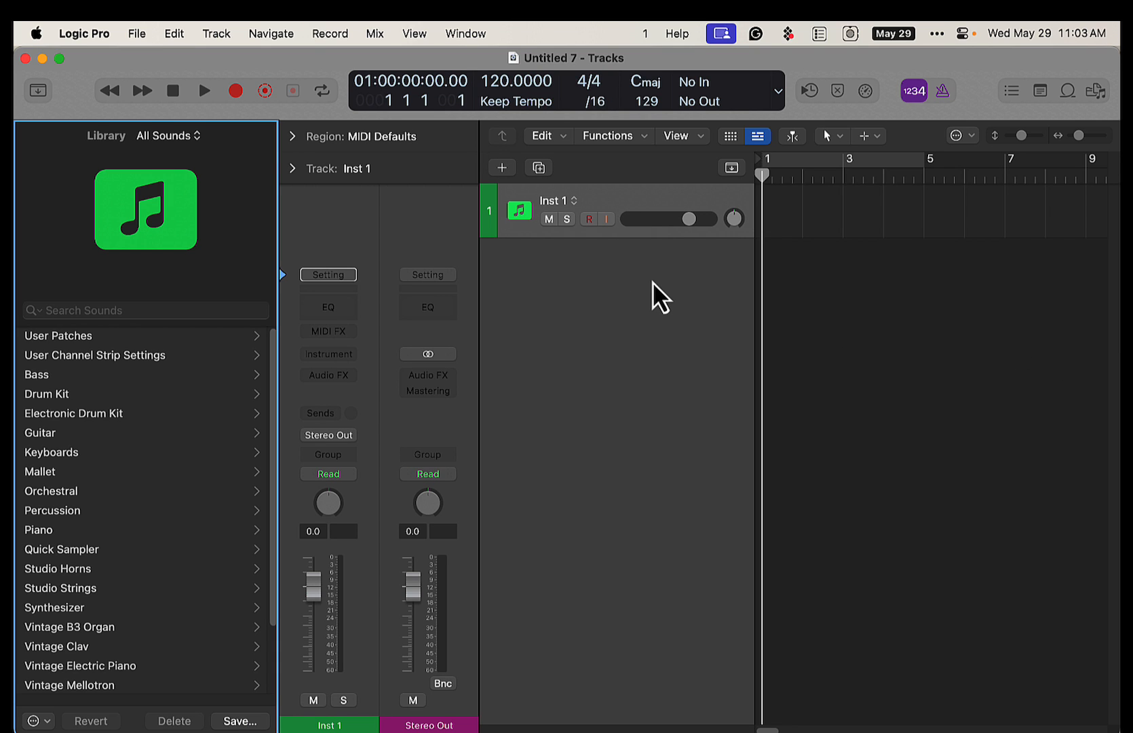
mouse_move(520, 307)
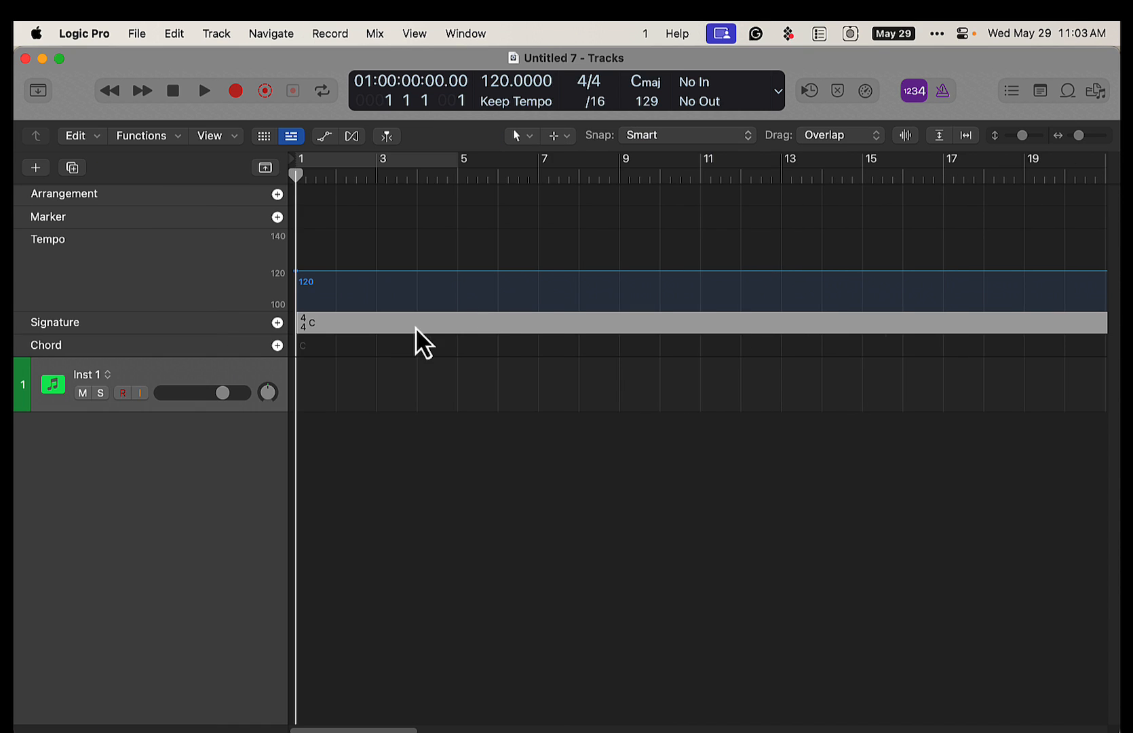
Add a C chord at bar 1 and copy it into bars 2–4.
left_click(277, 345)
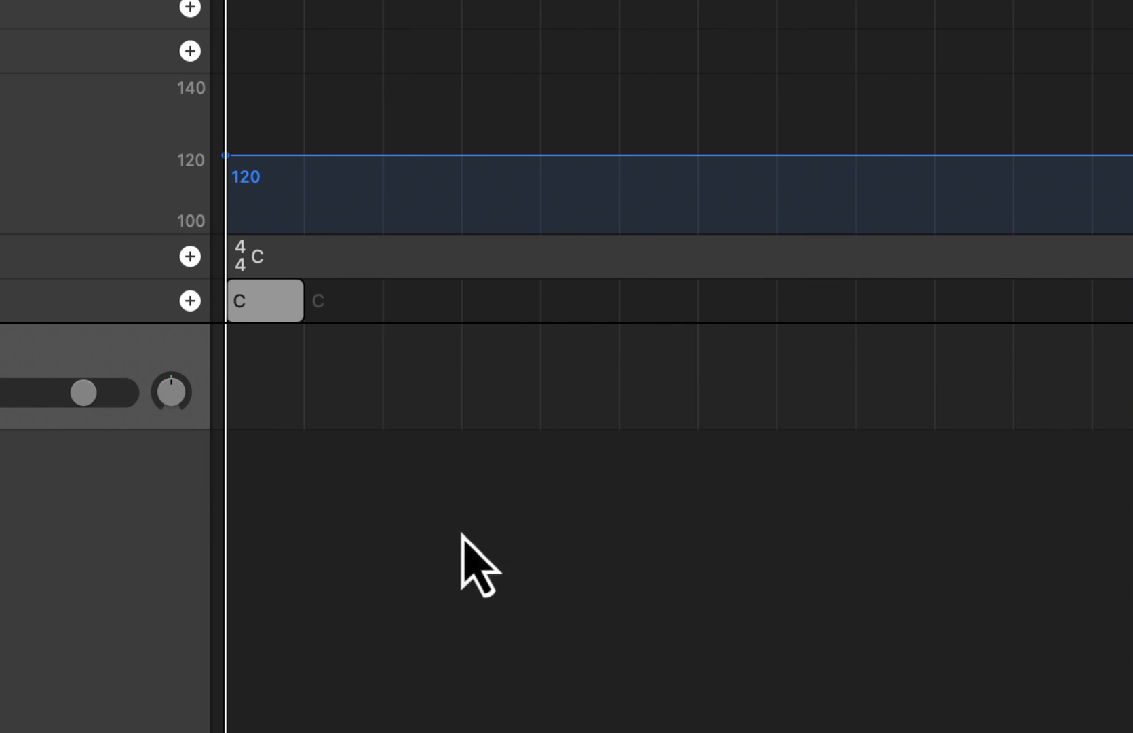
mouse_move(270, 340)
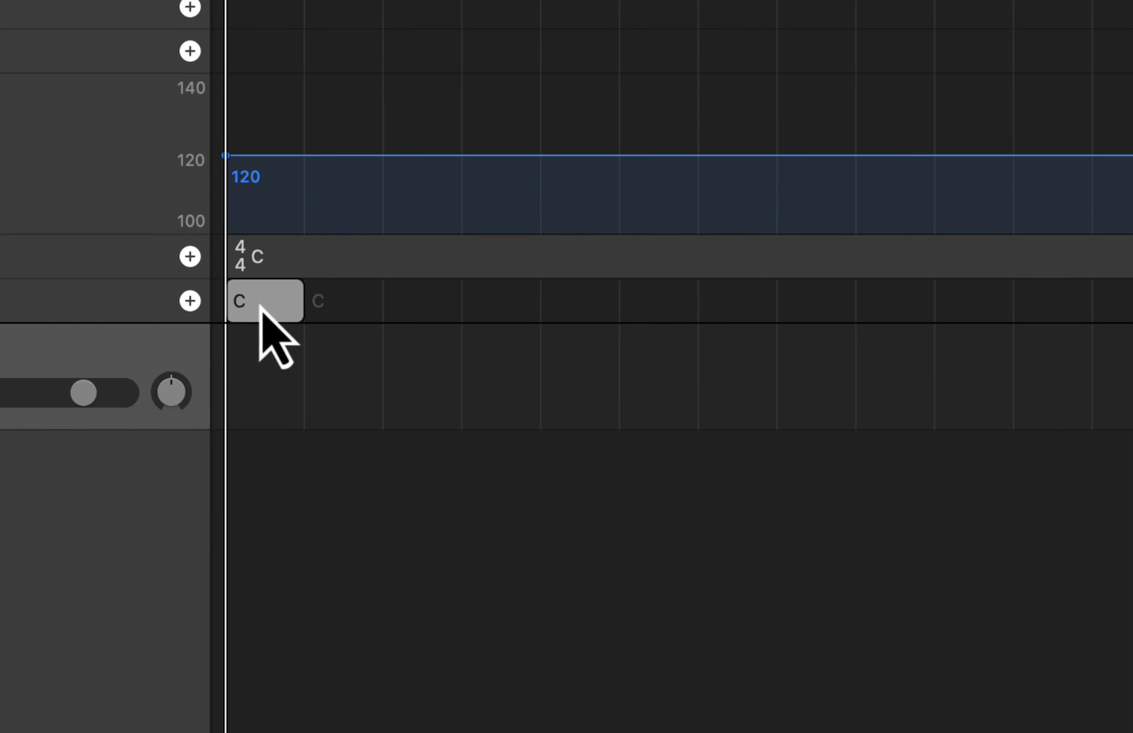
left_click_drag(265, 301, 423, 302)
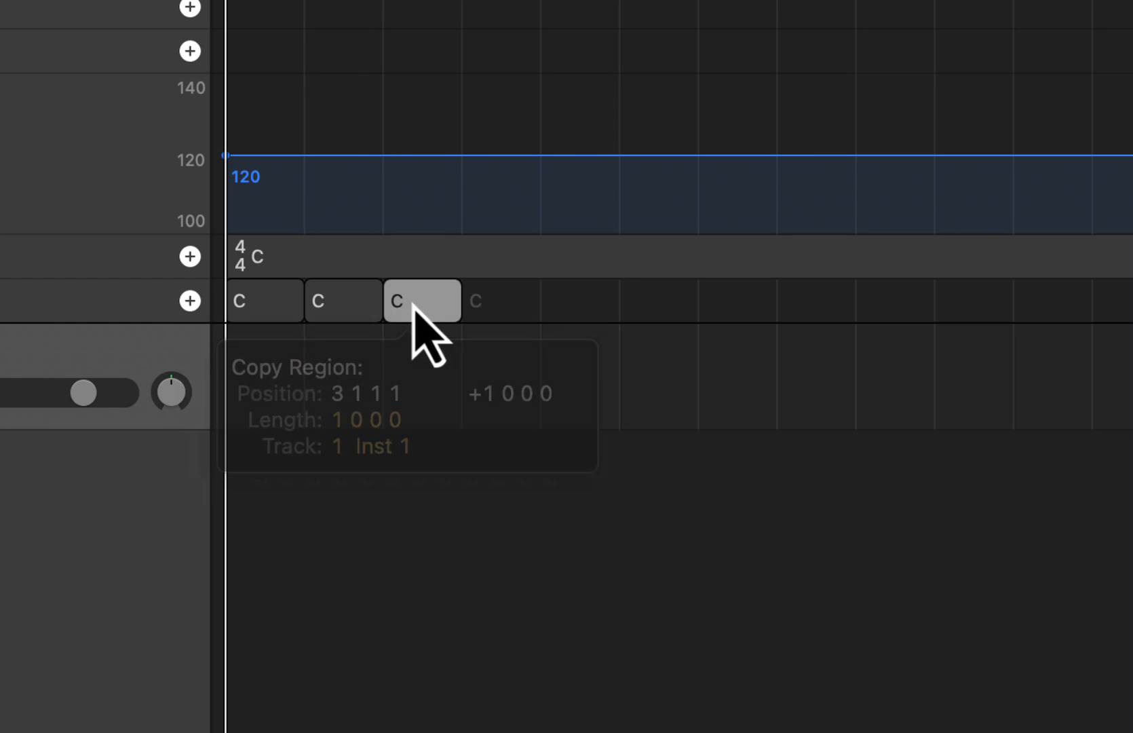
left_click_drag(395, 301, 477, 301)
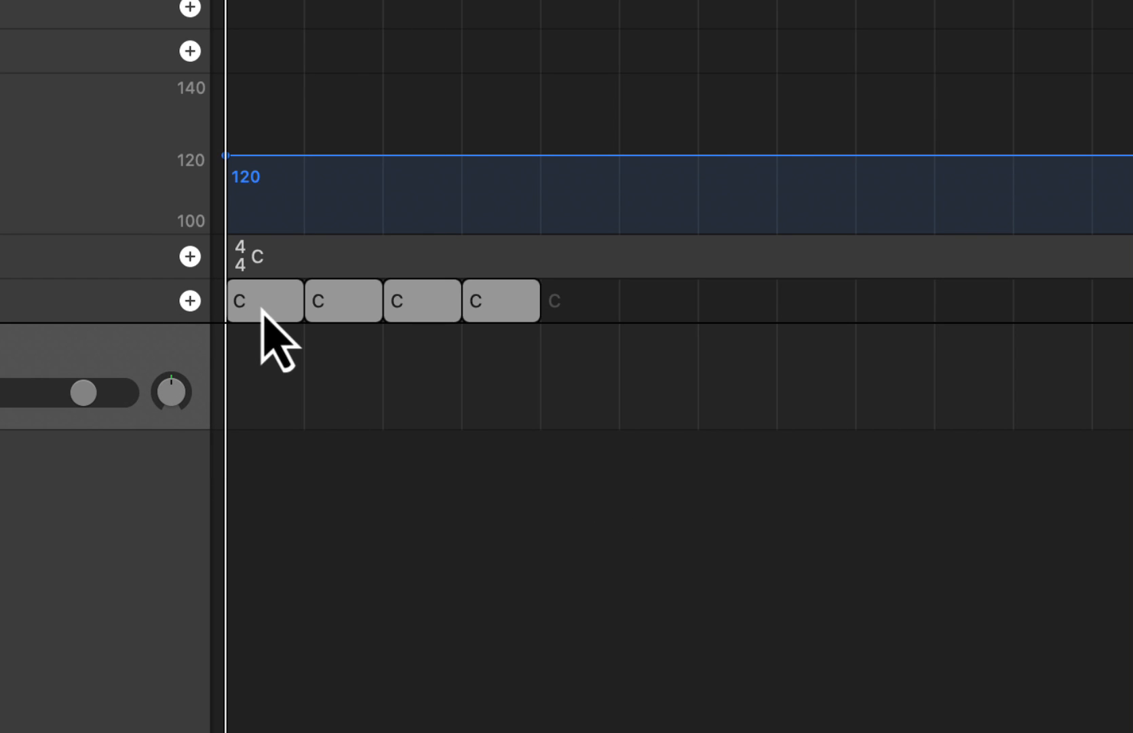
mouse_move(302, 430)
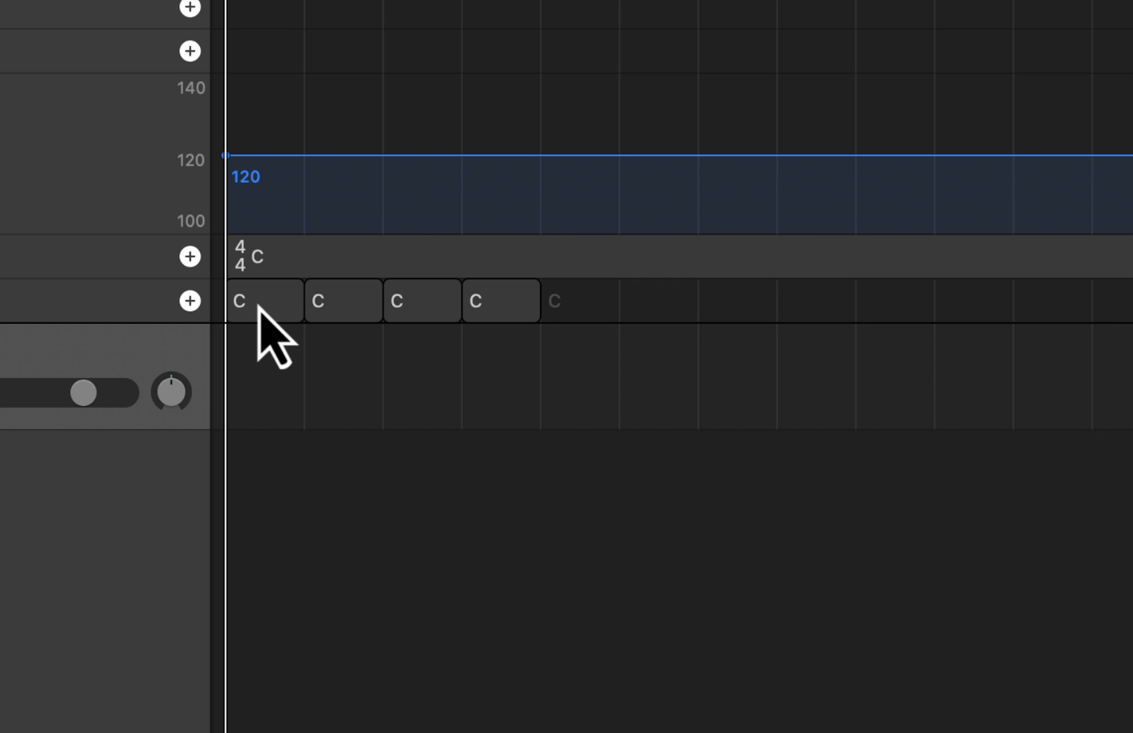
Change the four chords to Am, Em7, G and F in the chord editor.
left_click(264, 300)
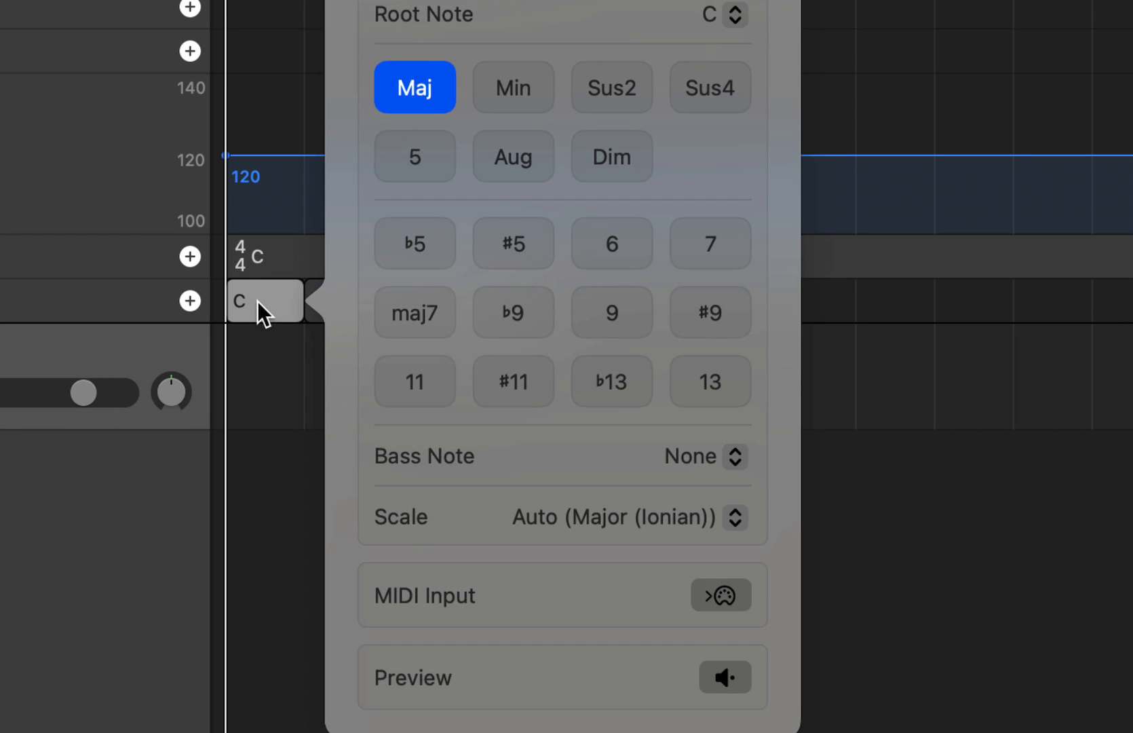
left_click(513, 87)
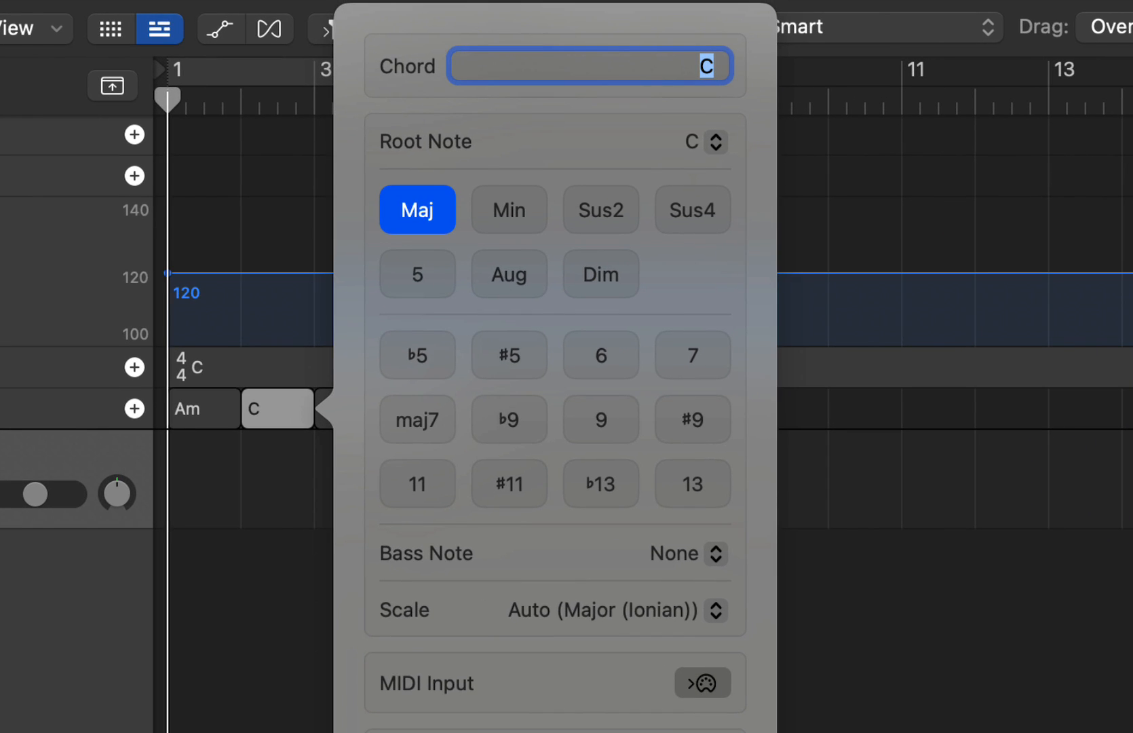
type("Em")
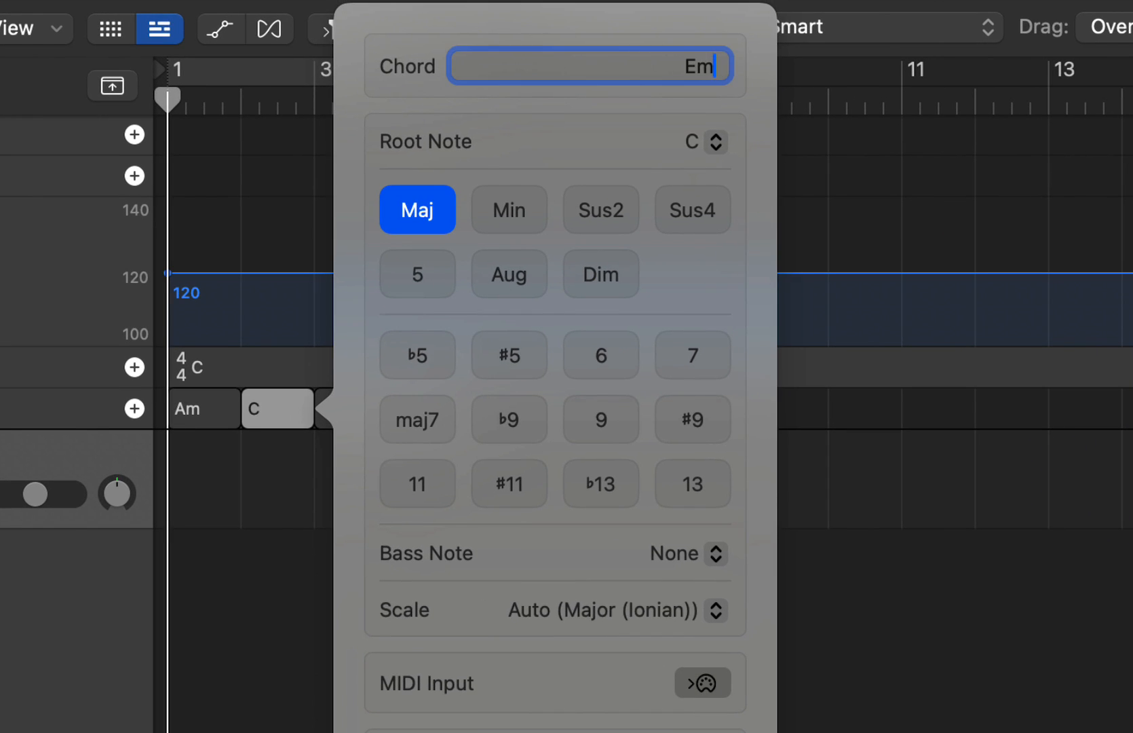
type("7")
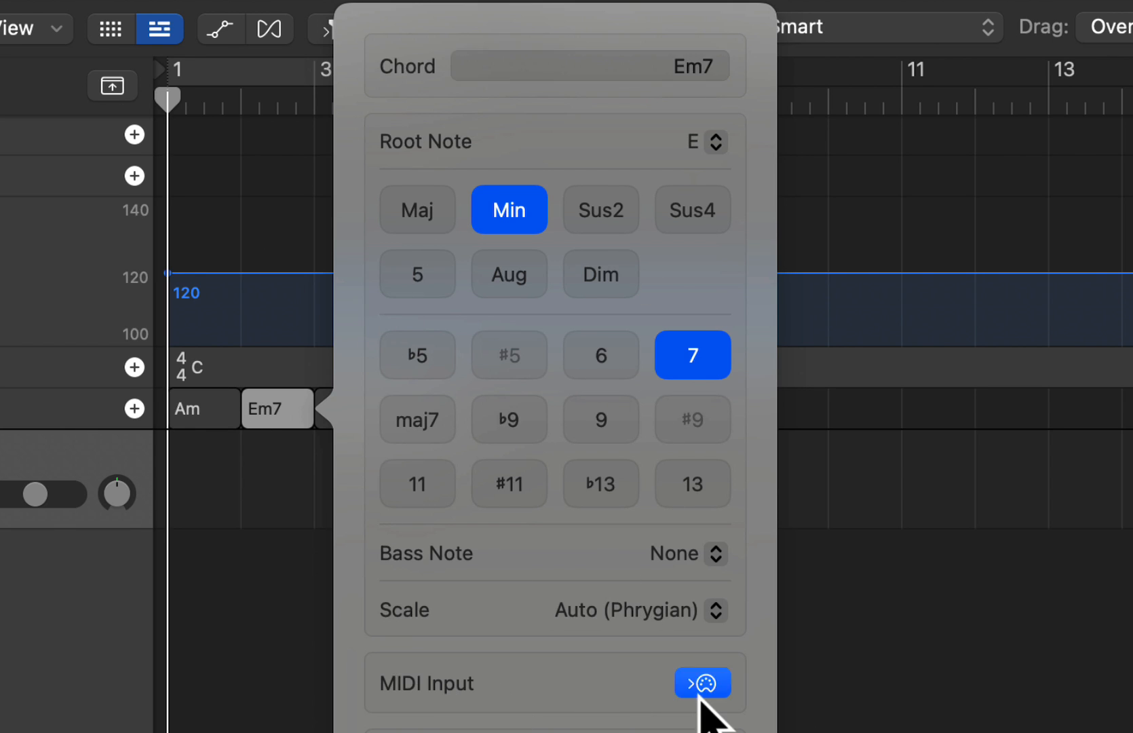
mouse_move(875, 715)
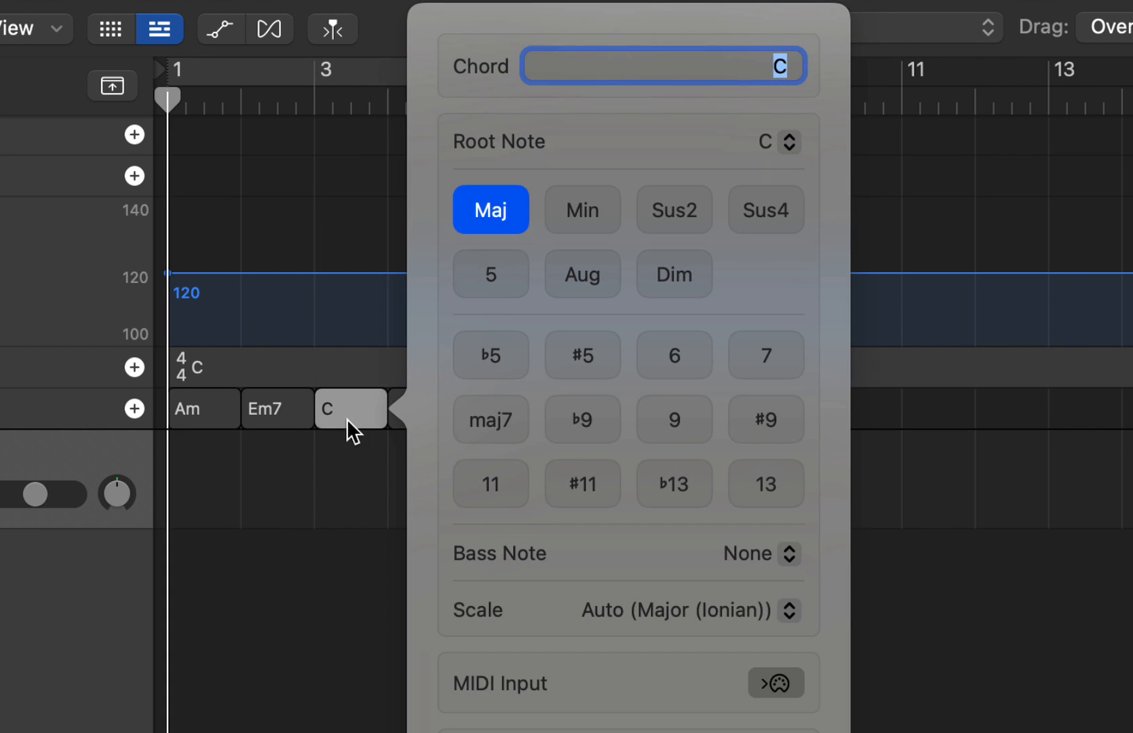
type("G")
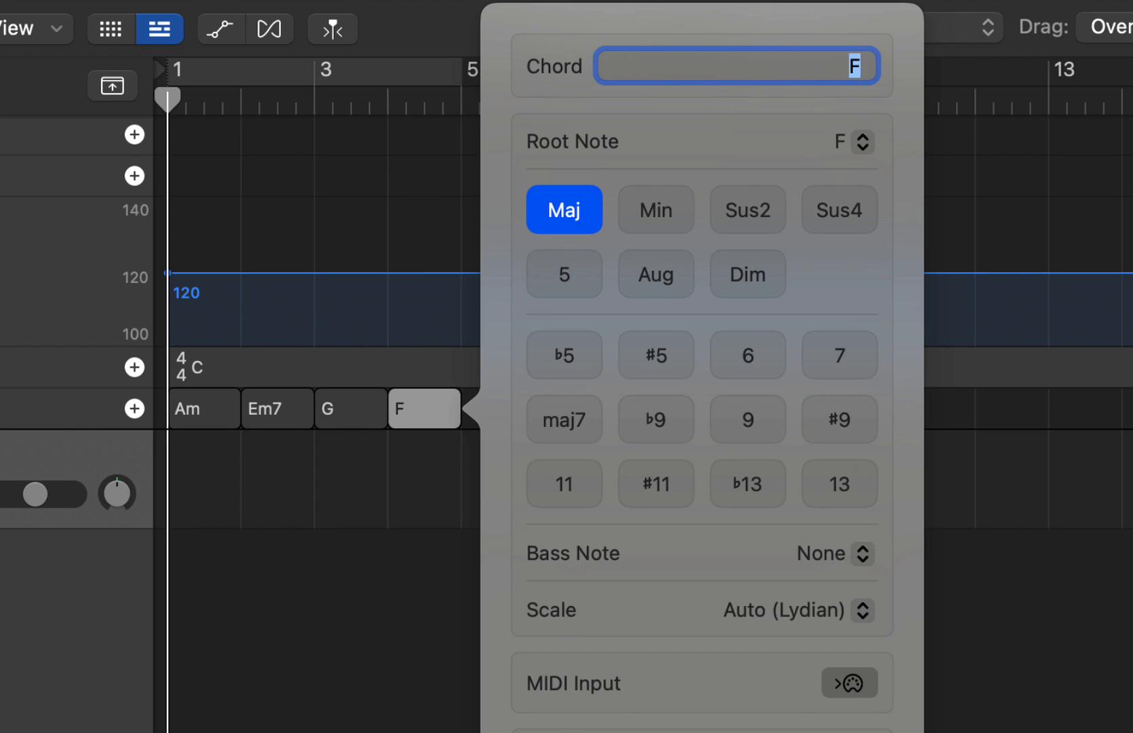
left_click(499, 470)
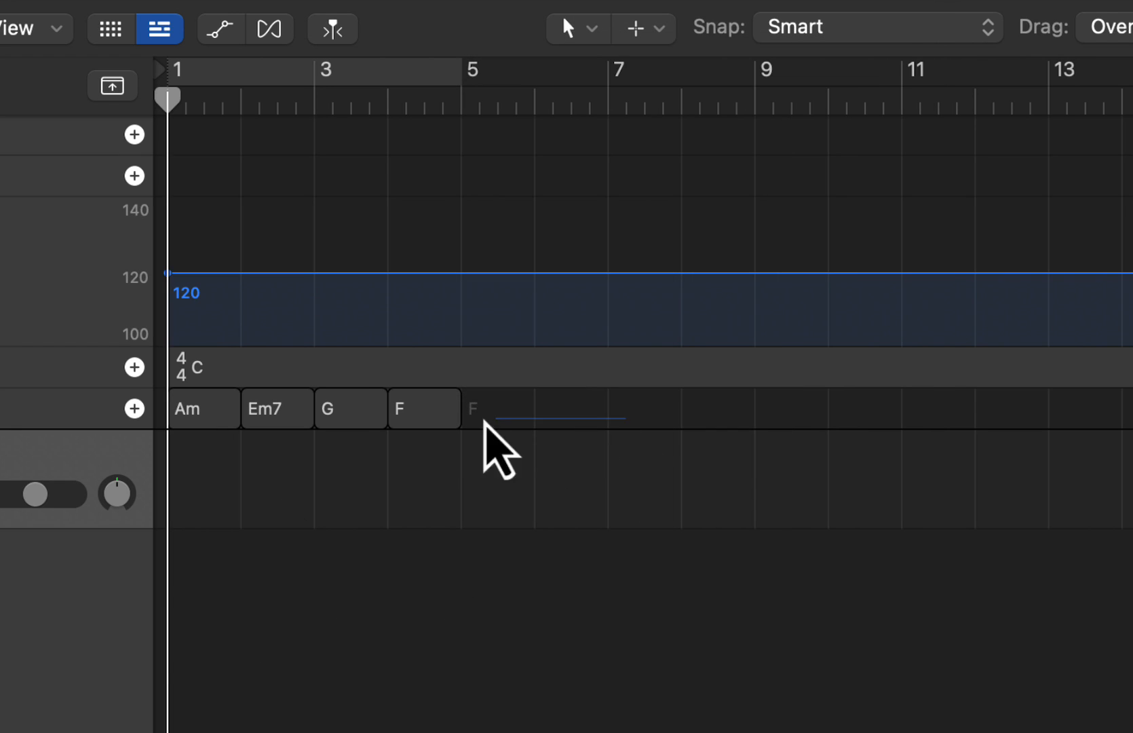
Copy the four-chord progression into bars 5–8 and 9–12.
left_click(204, 409)
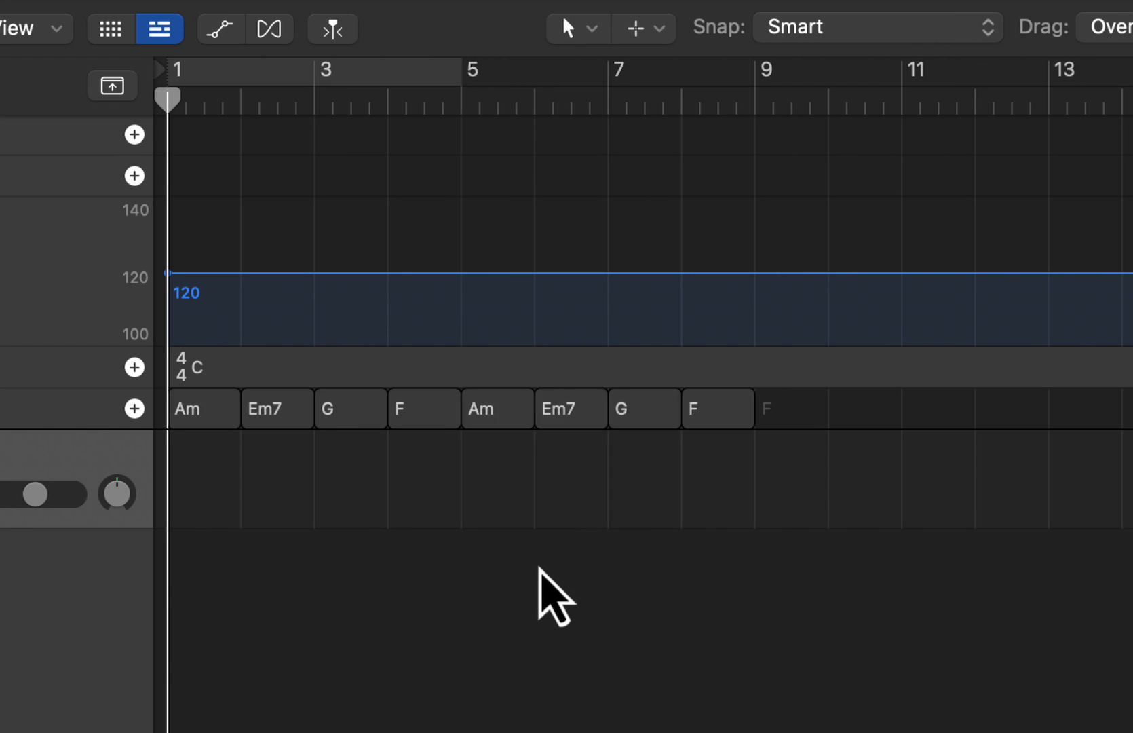
left_click(496, 407)
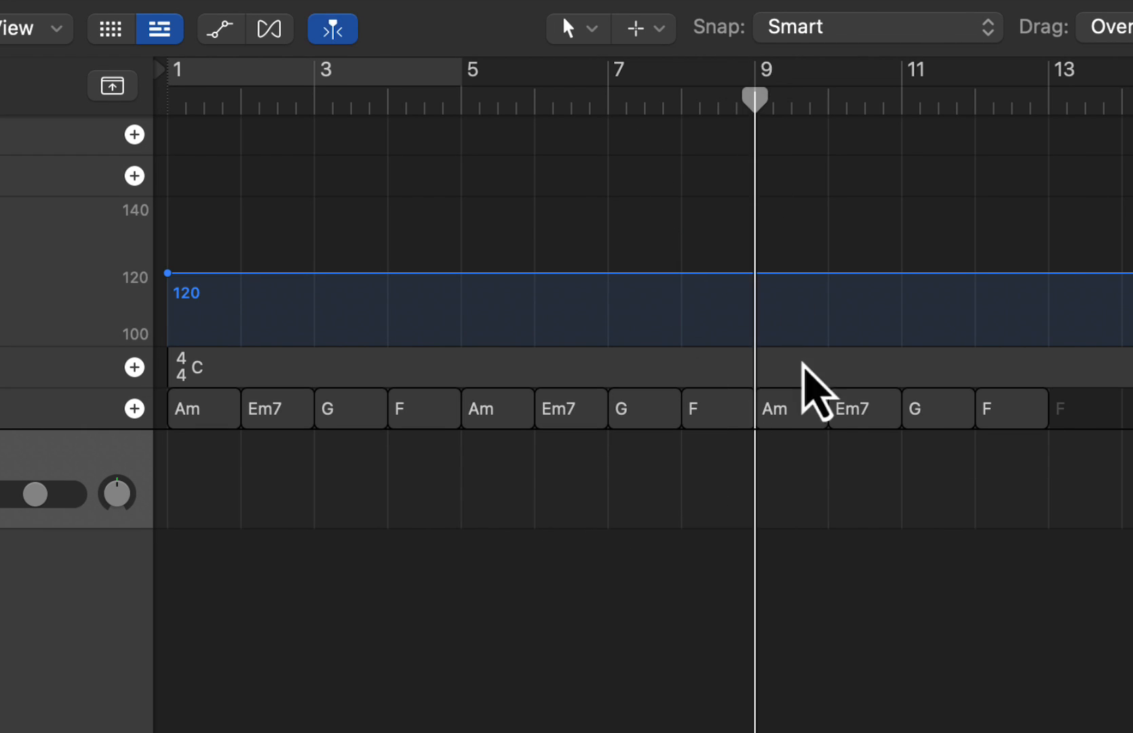
mouse_move(804, 441)
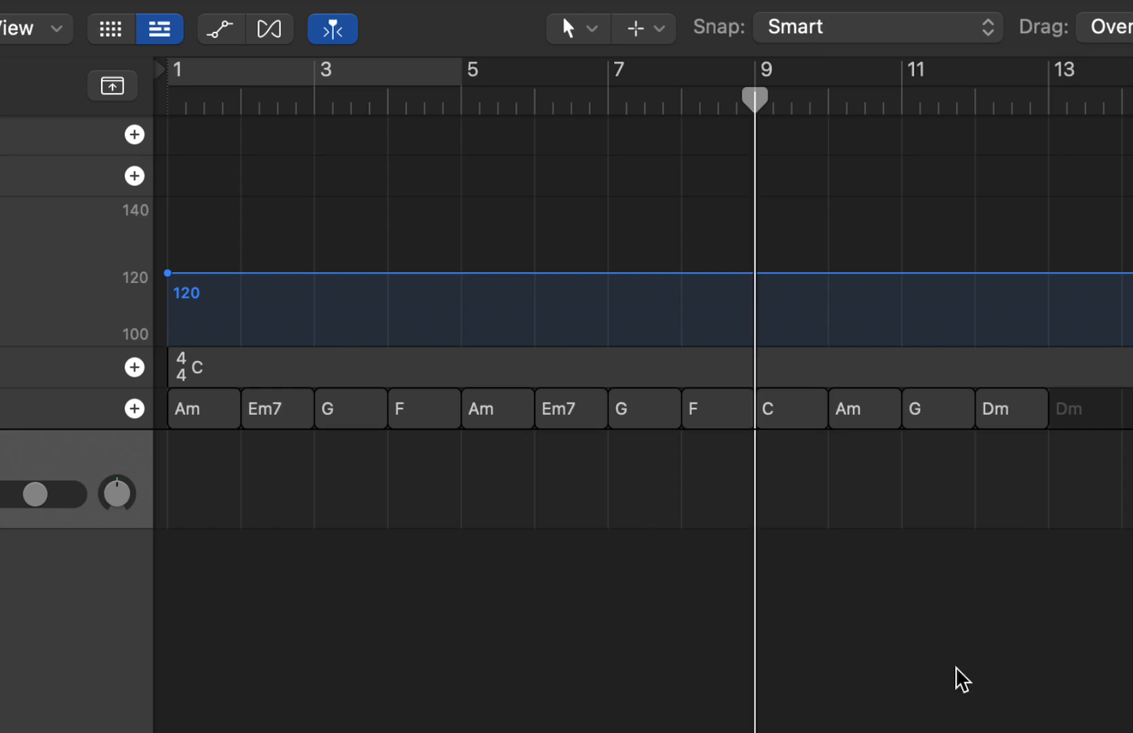
mouse_move(792, 444)
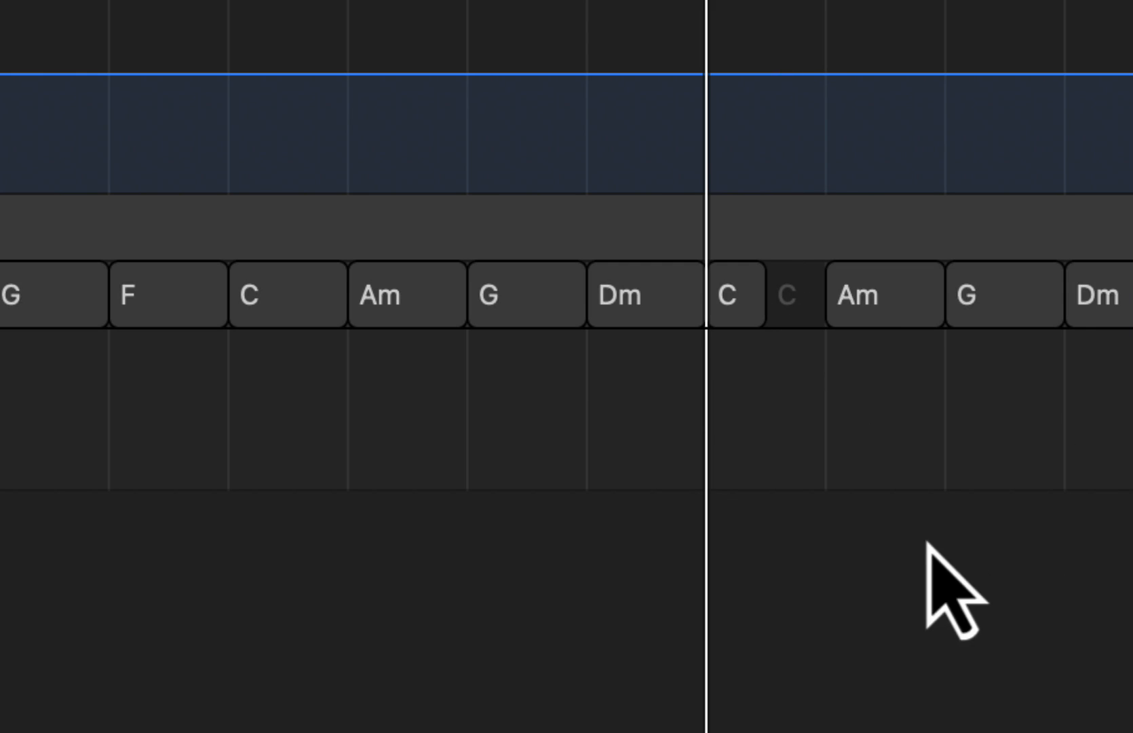
Select the Am, Em7, G, F chords and group them via the right-click menu.
left_click(733, 295)
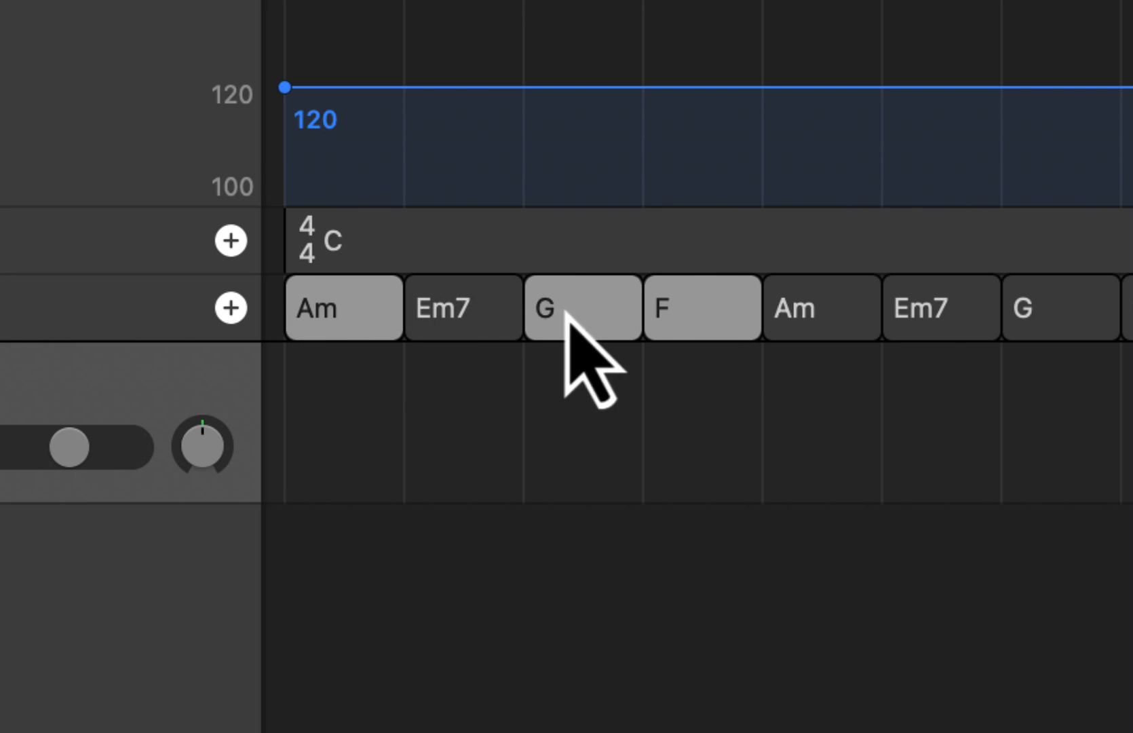
right_click(578, 308)
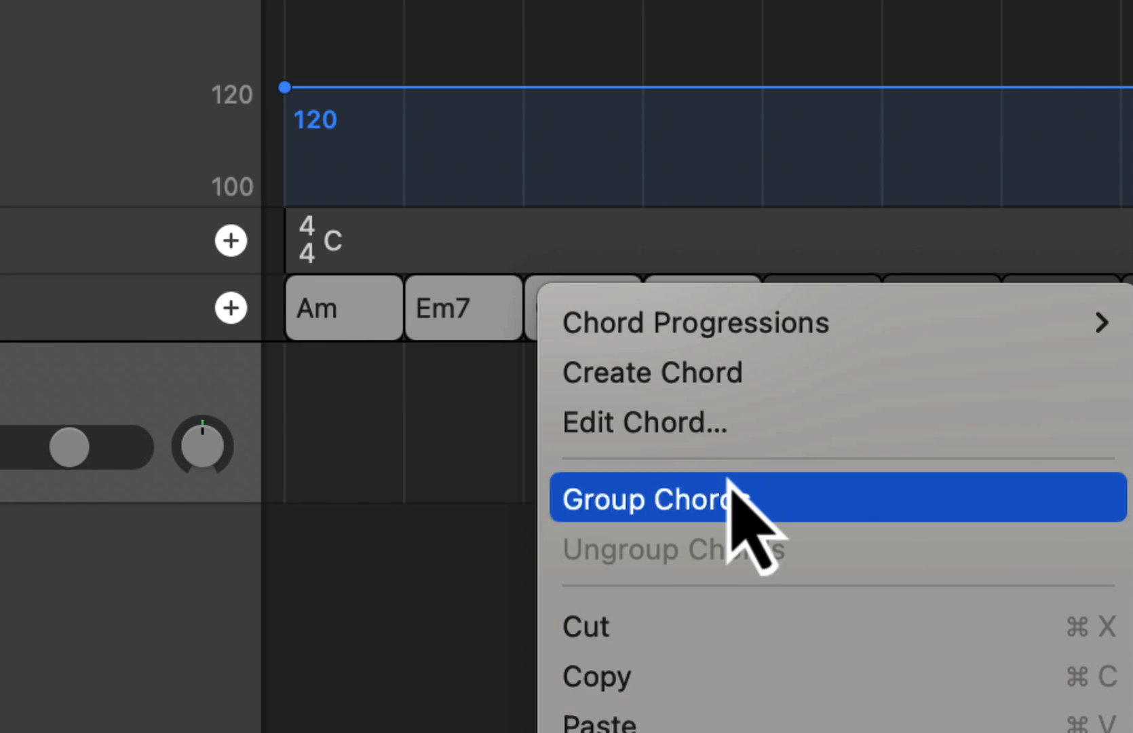
mouse_move(759, 542)
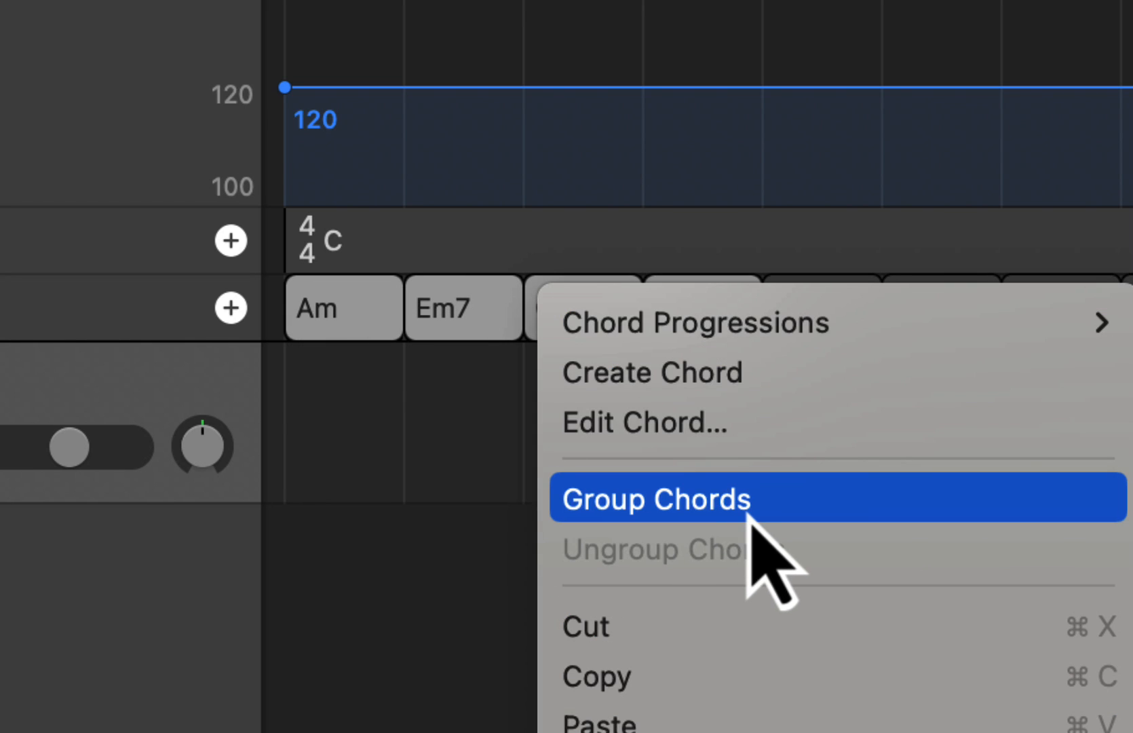
left_click(655, 498)
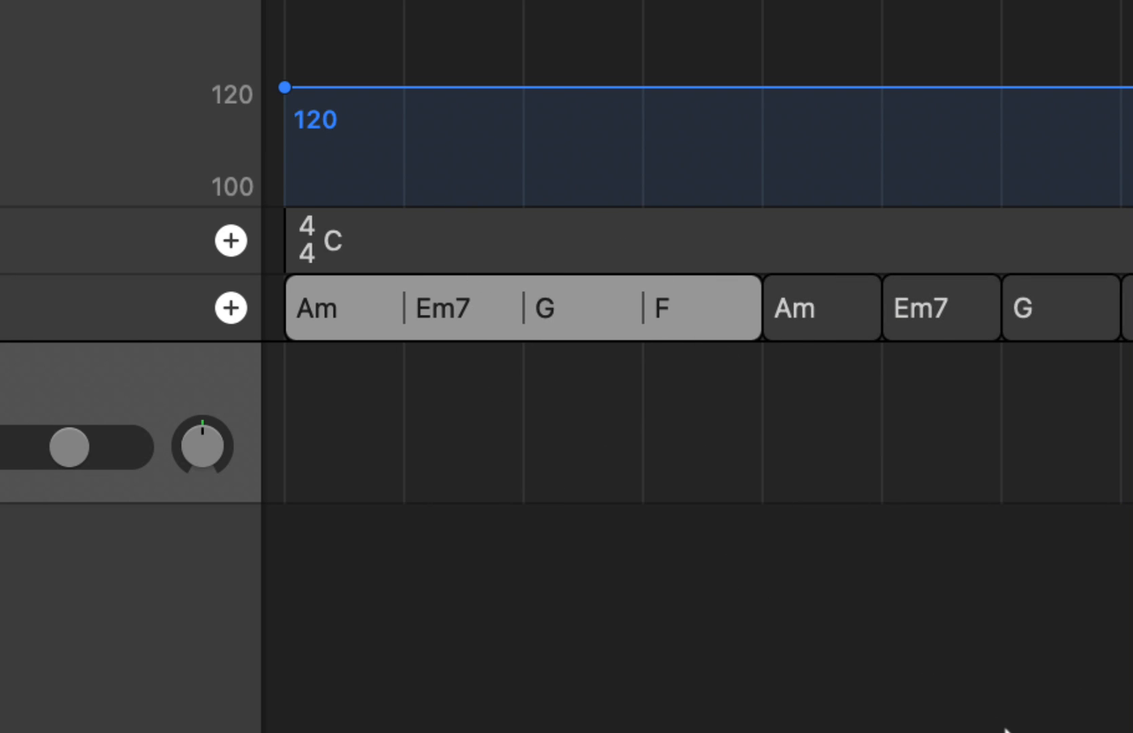
mouse_move(889, 455)
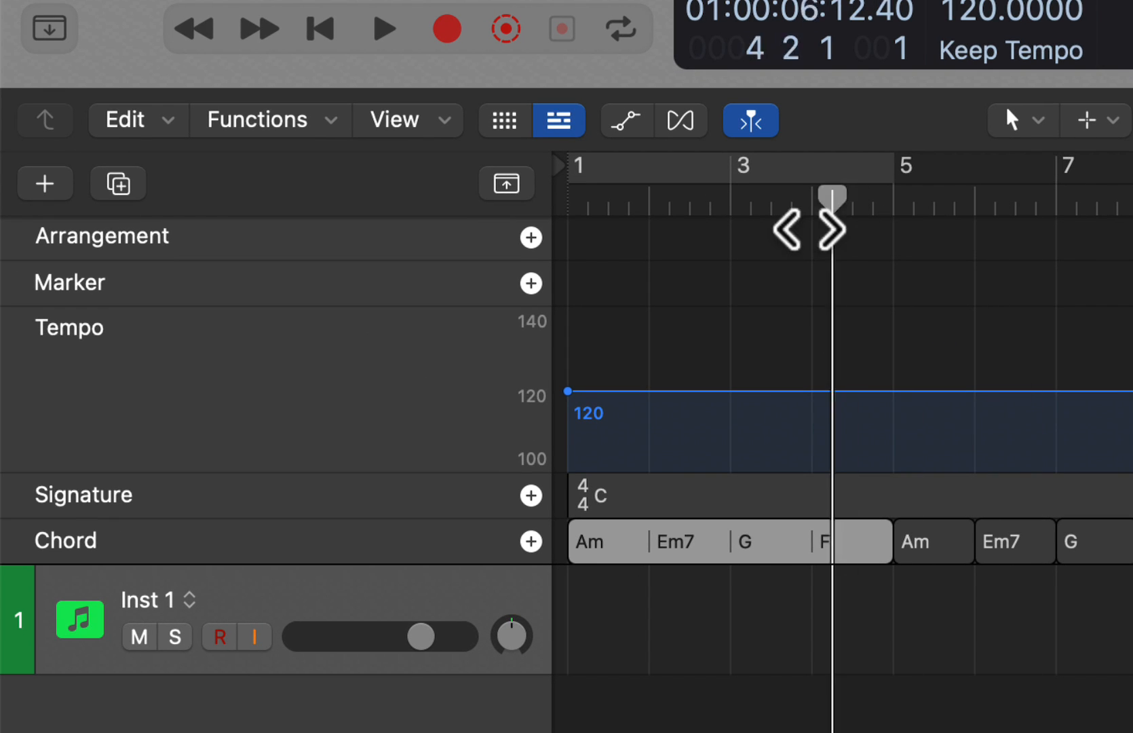
Stop playback, add an arrangement section, resize it to four bars and rename it Pre.
left_click(319, 29)
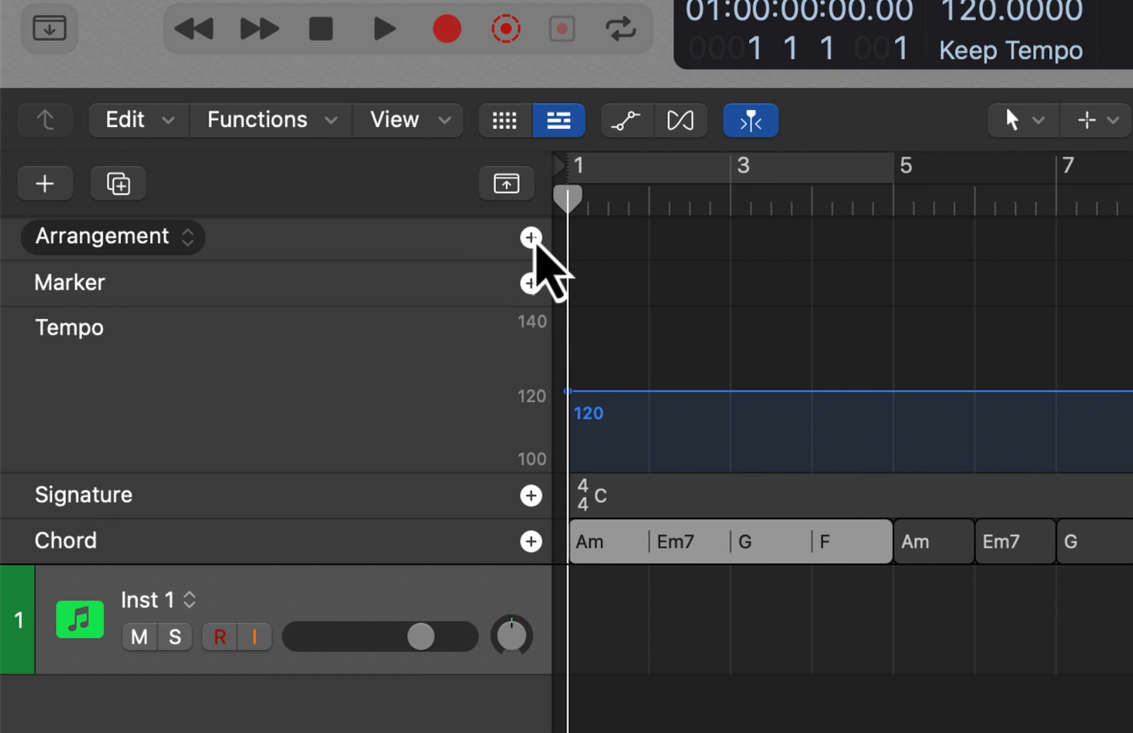
left_click(530, 236)
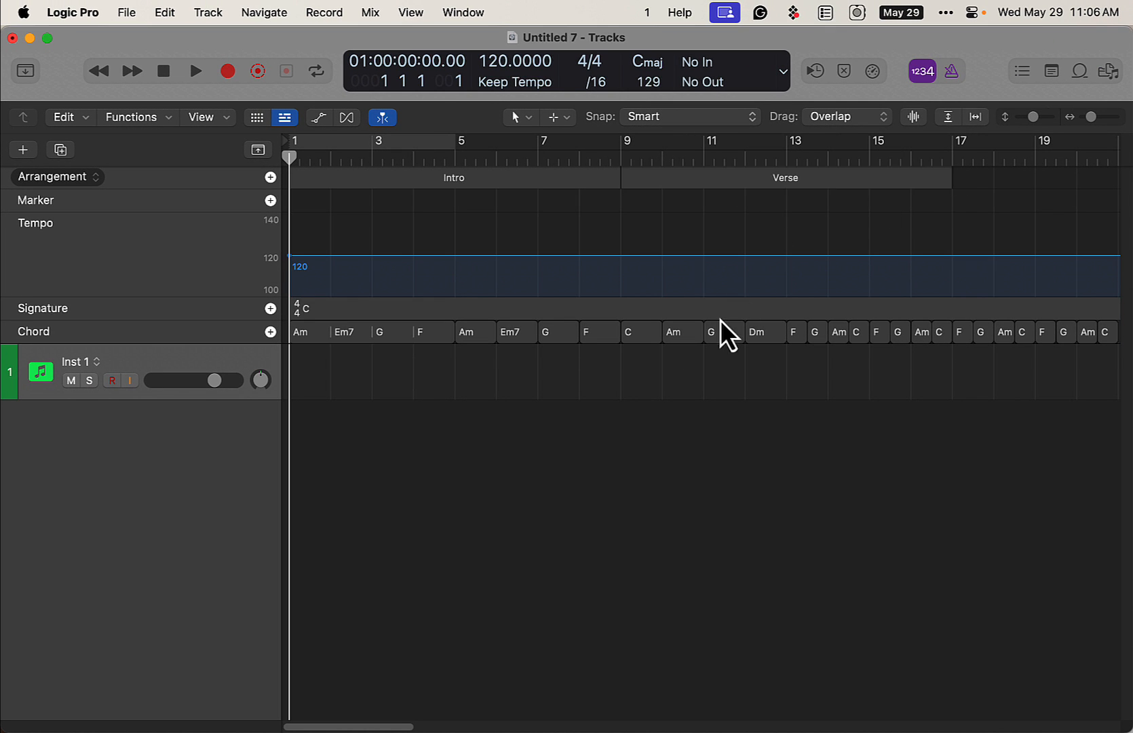
left_click(785, 178)
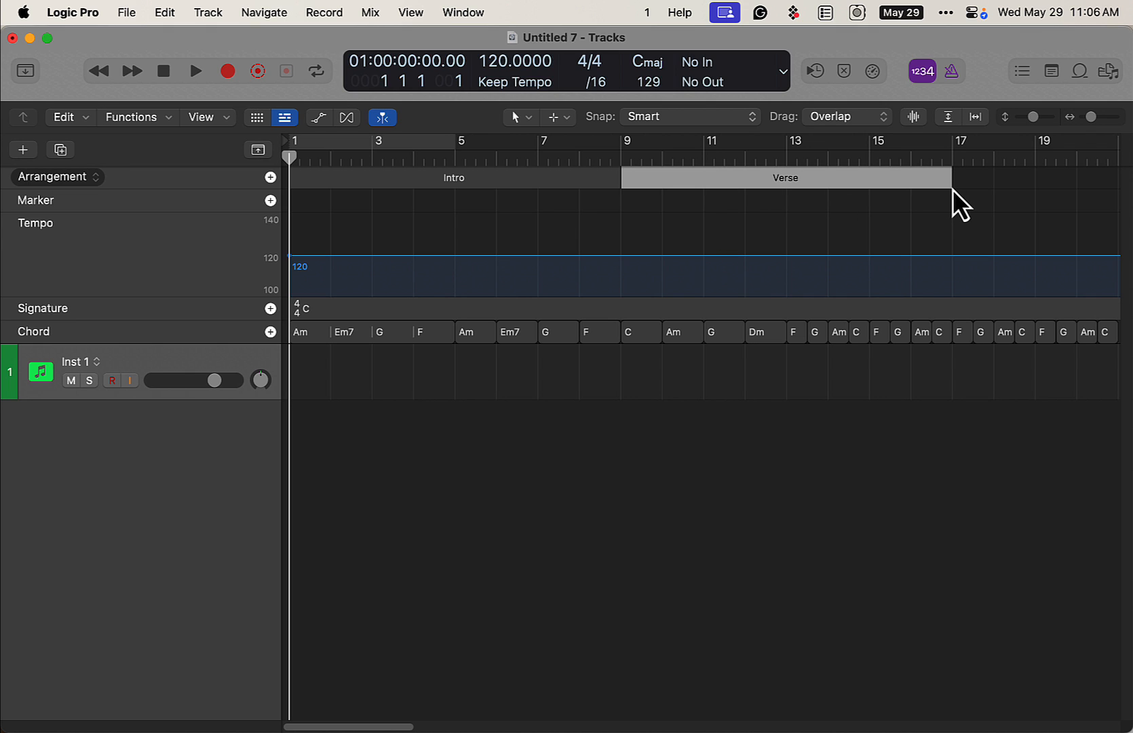
left_click_drag(953, 177, 931, 178)
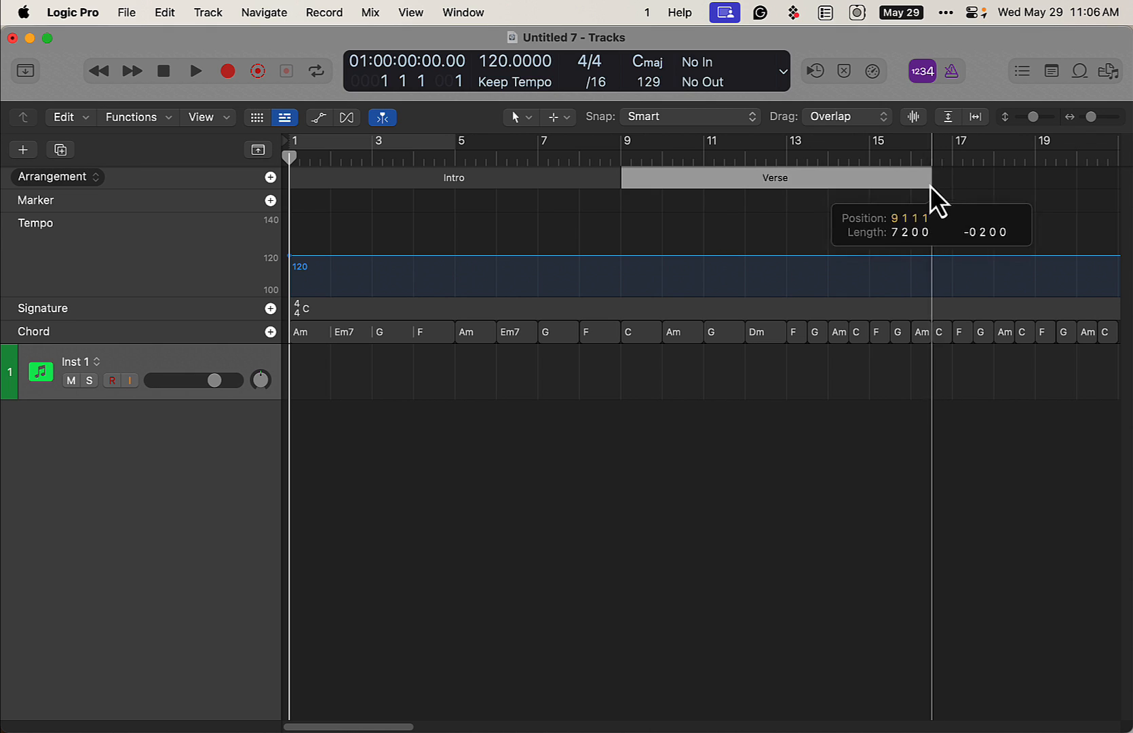
left_click_drag(931, 177, 744, 178)
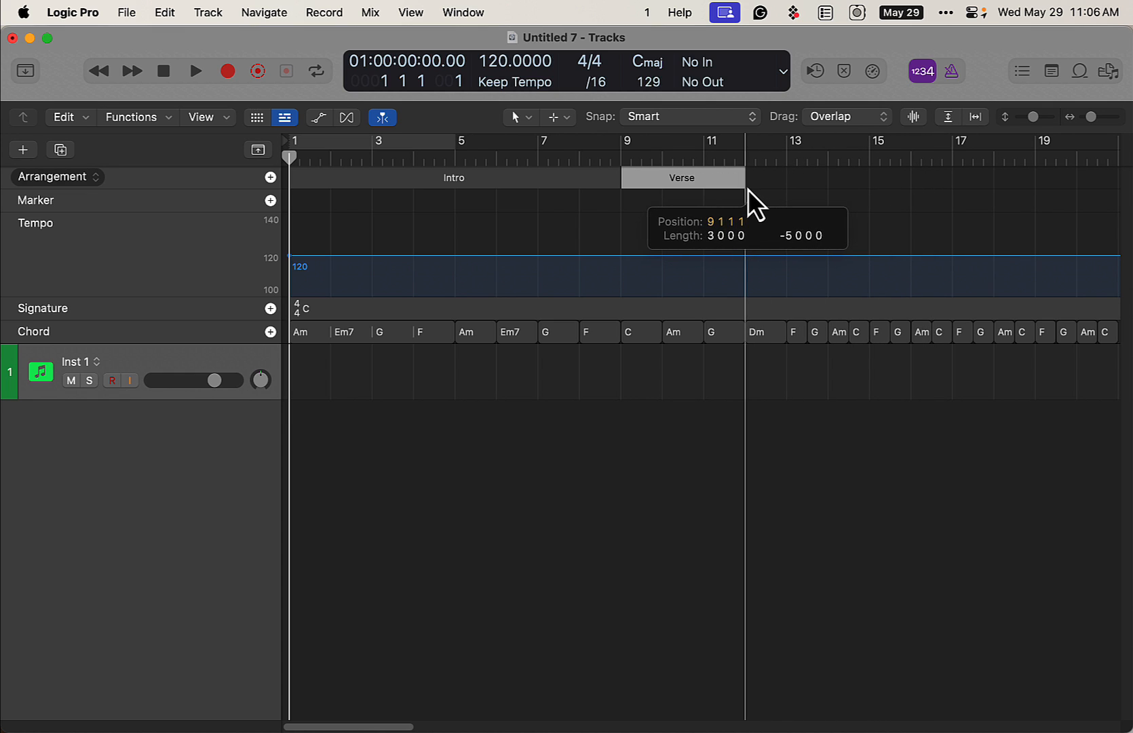
left_click_drag(747, 178, 787, 178)
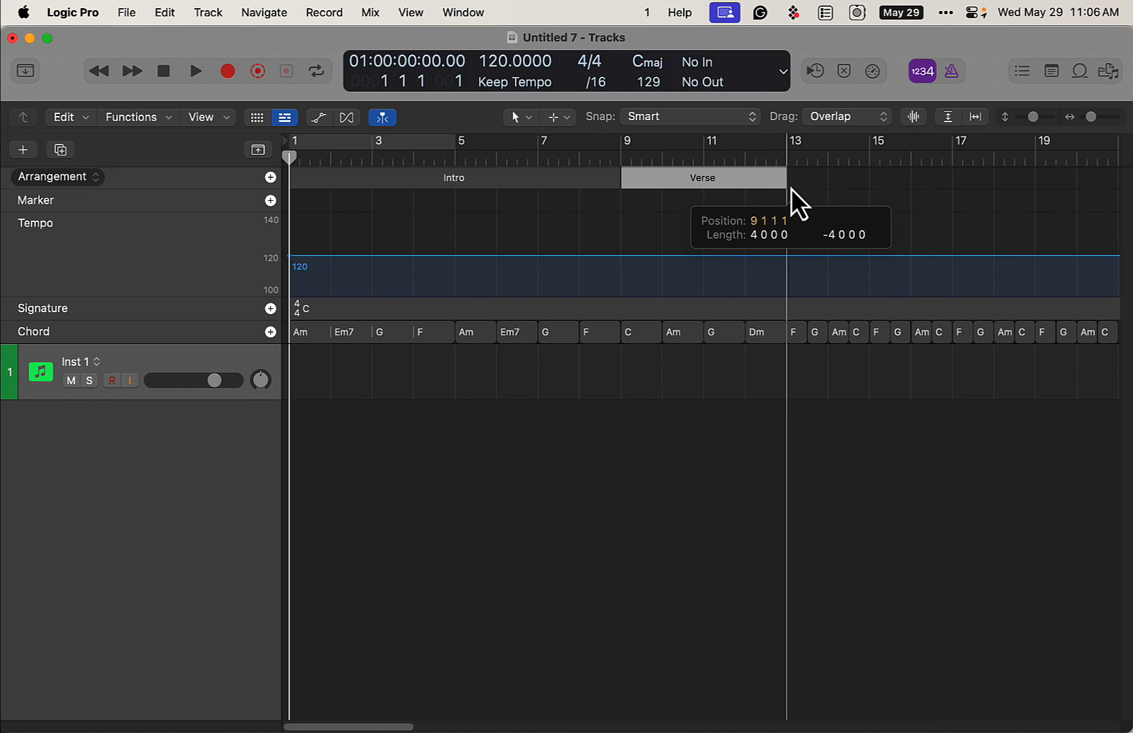
mouse_move(766, 344)
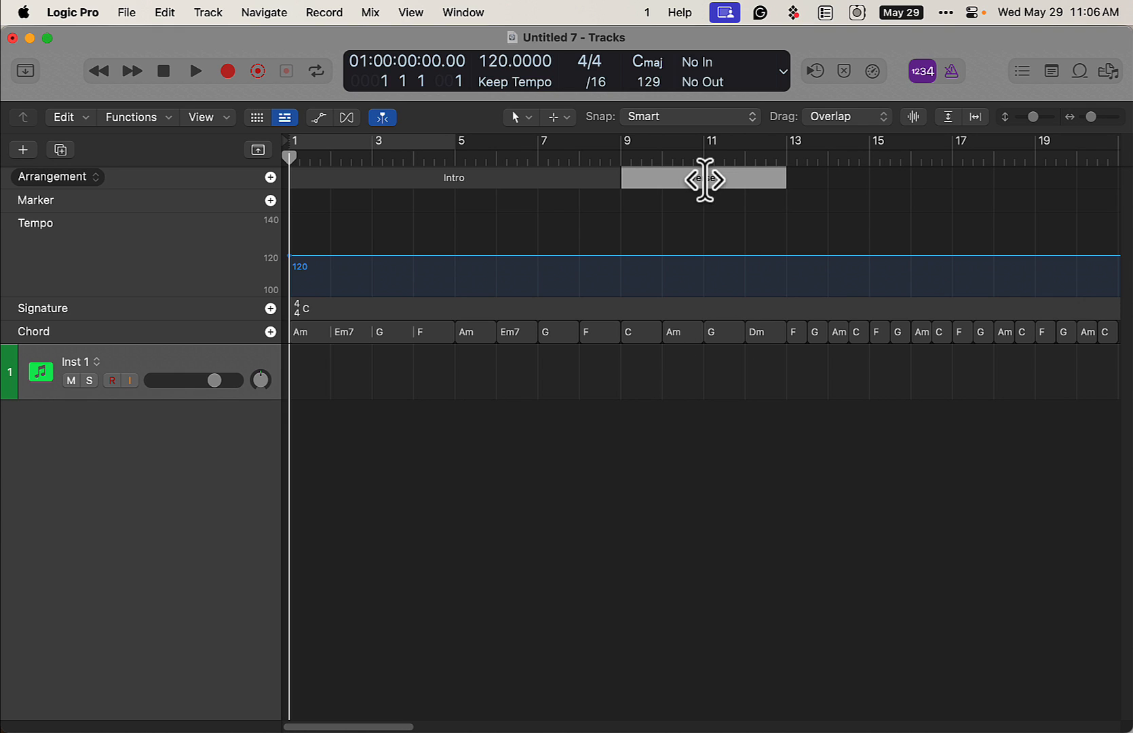
left_click(701, 179)
type("P")
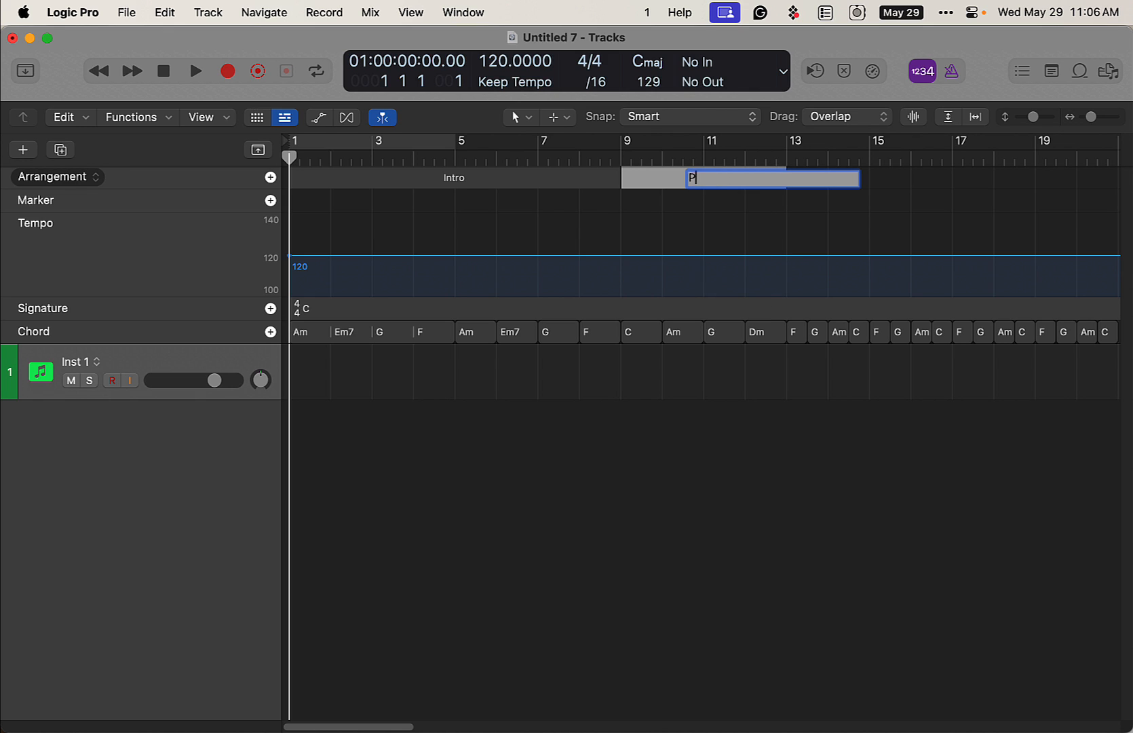
type("re")
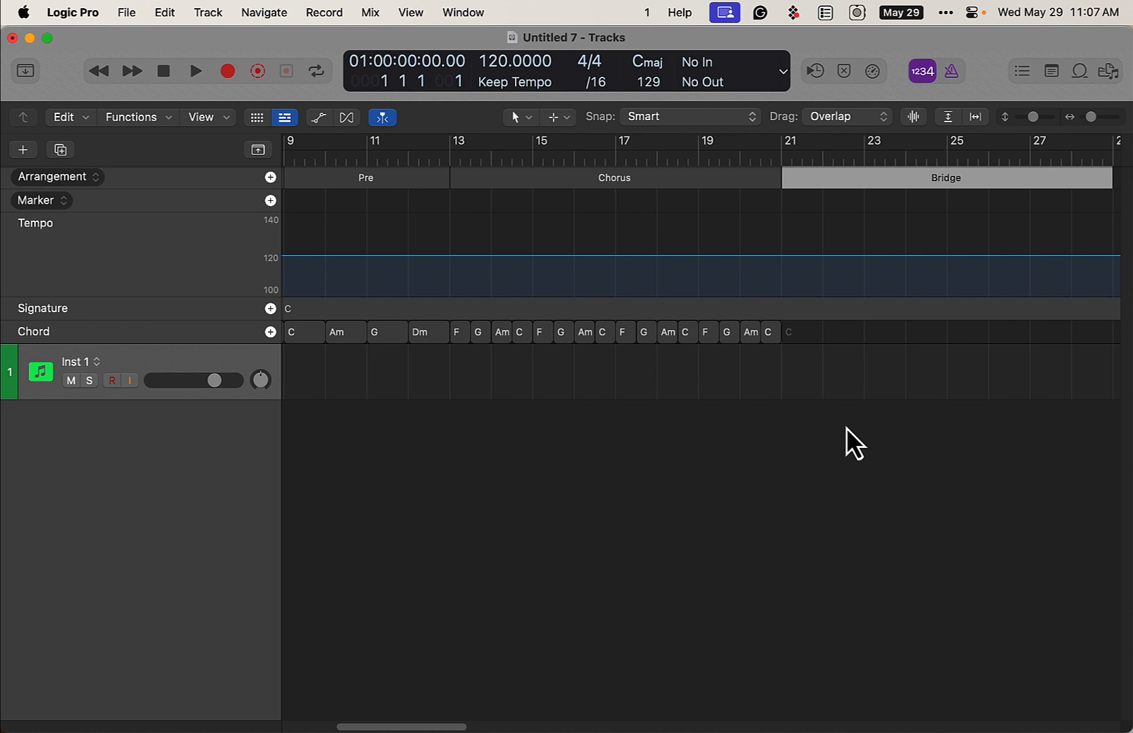
Rename the first arrangement section from Intro to Verse using the pop-up list.
left_click(770, 333)
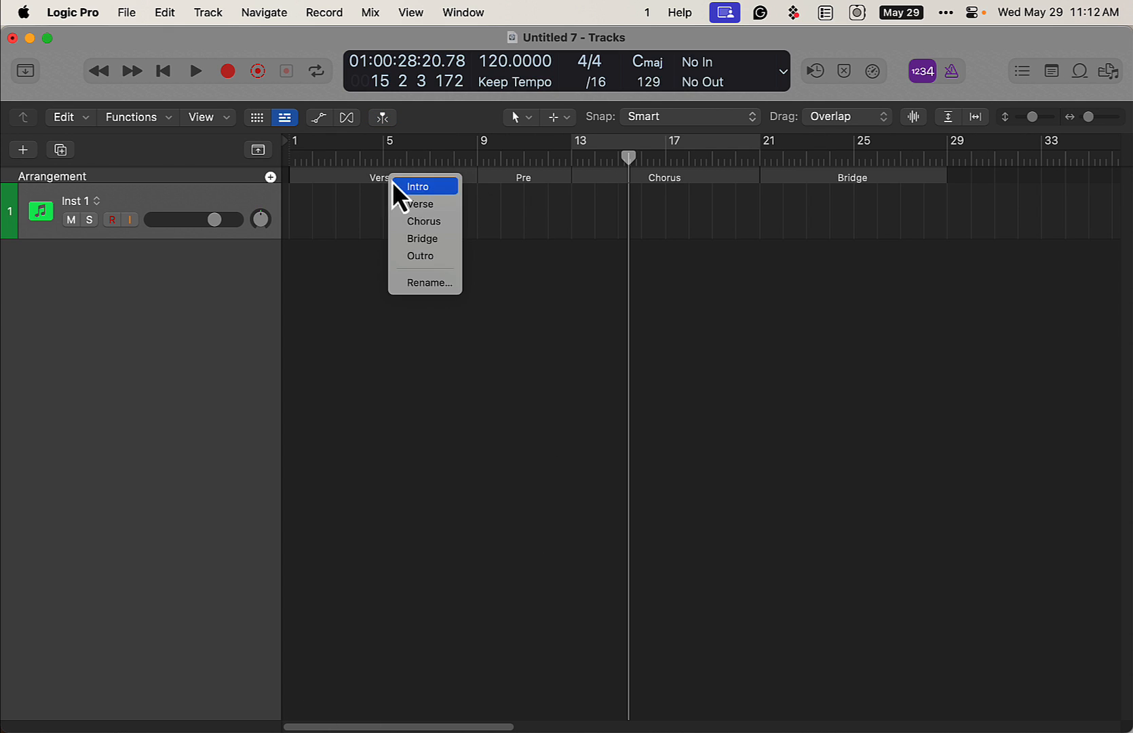
left_click(420, 204)
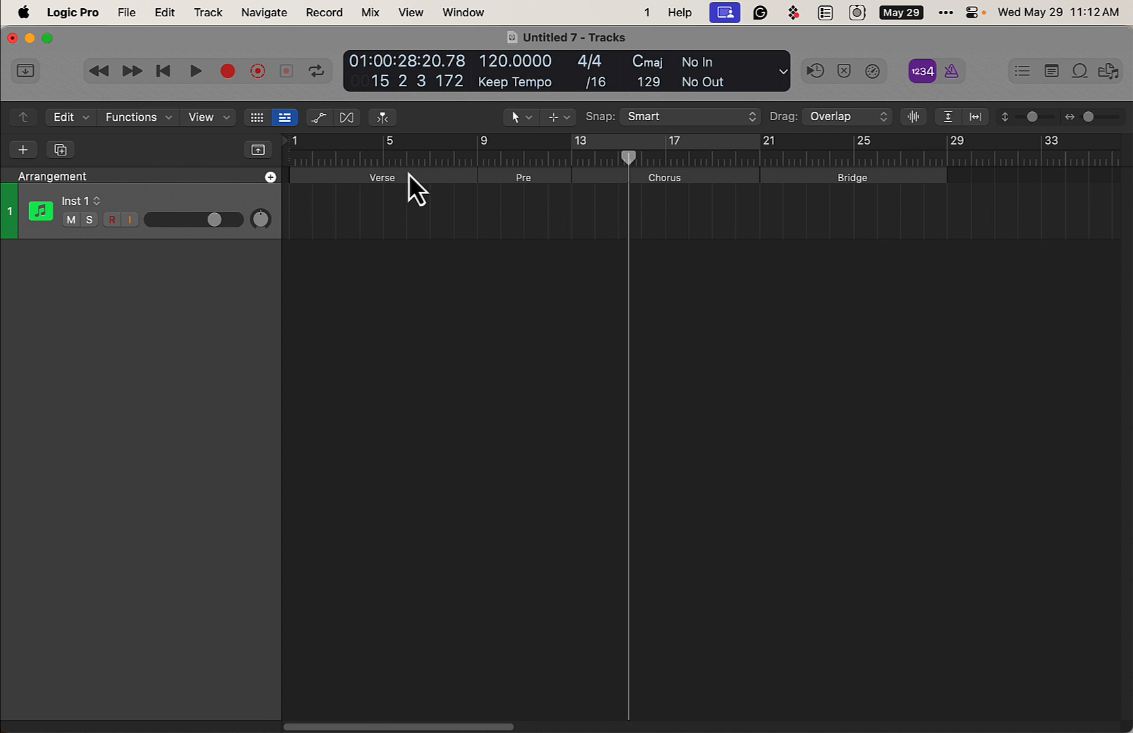
mouse_move(671, 230)
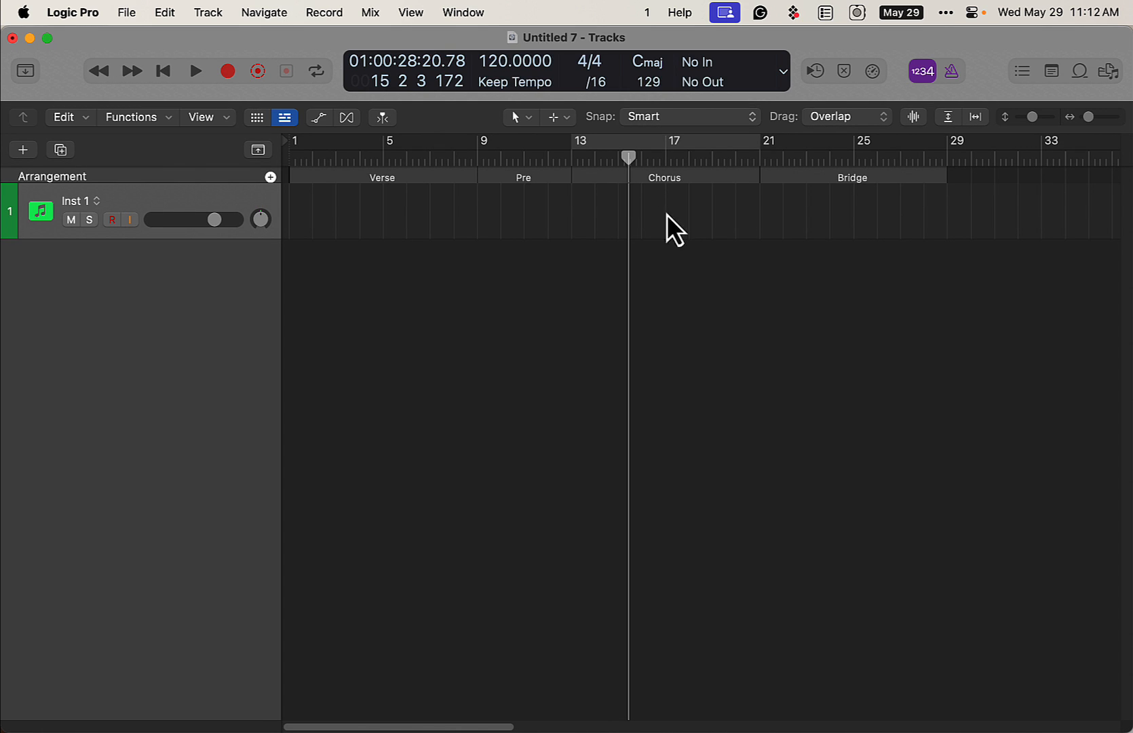
mouse_move(68, 184)
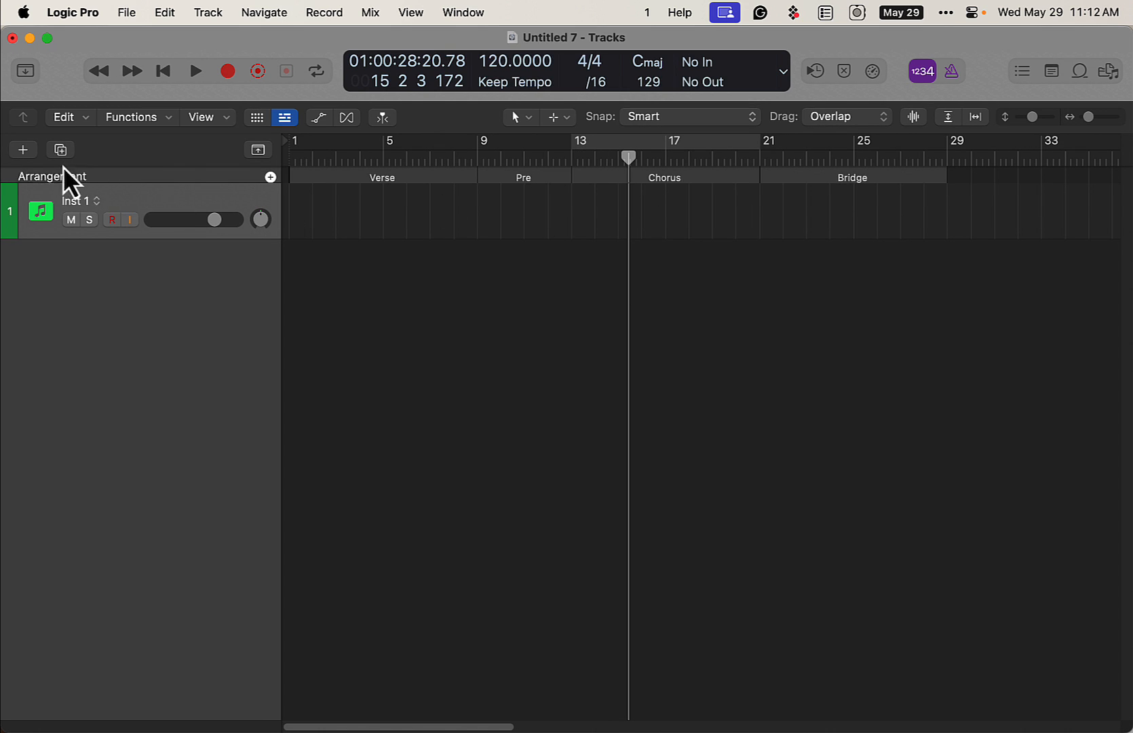
Add a Synthpop Session Player drummer track (Hollywood Haze).
left_click(23, 149)
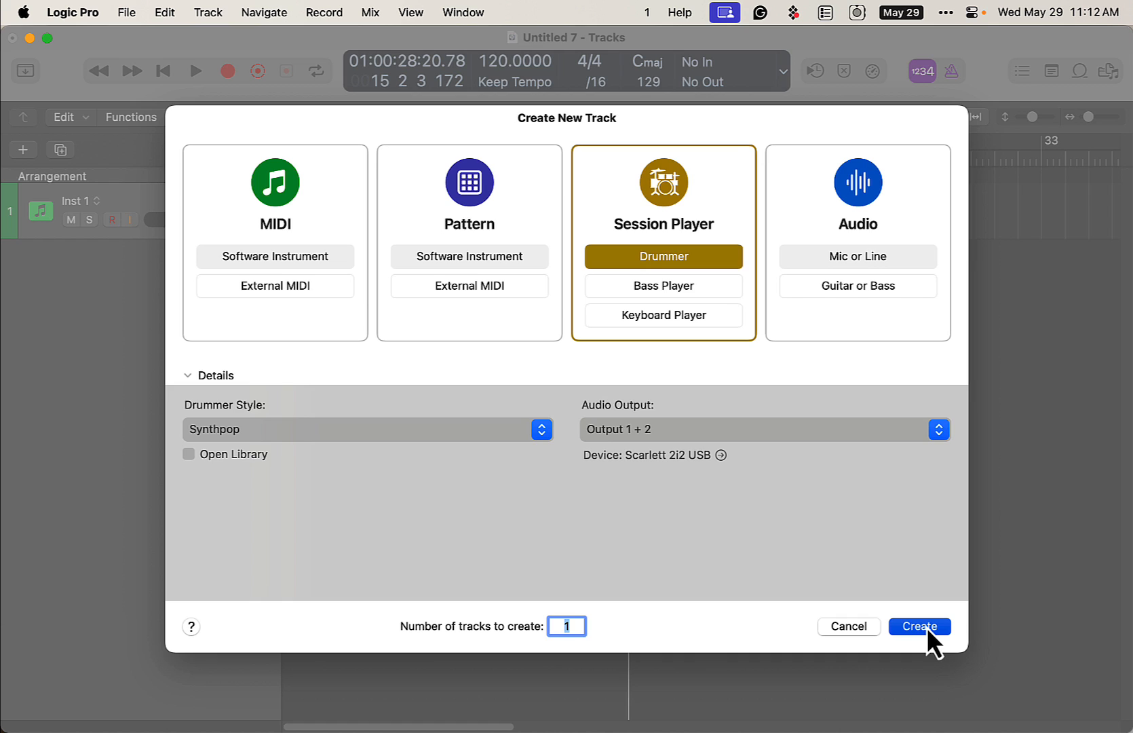
left_click(919, 626)
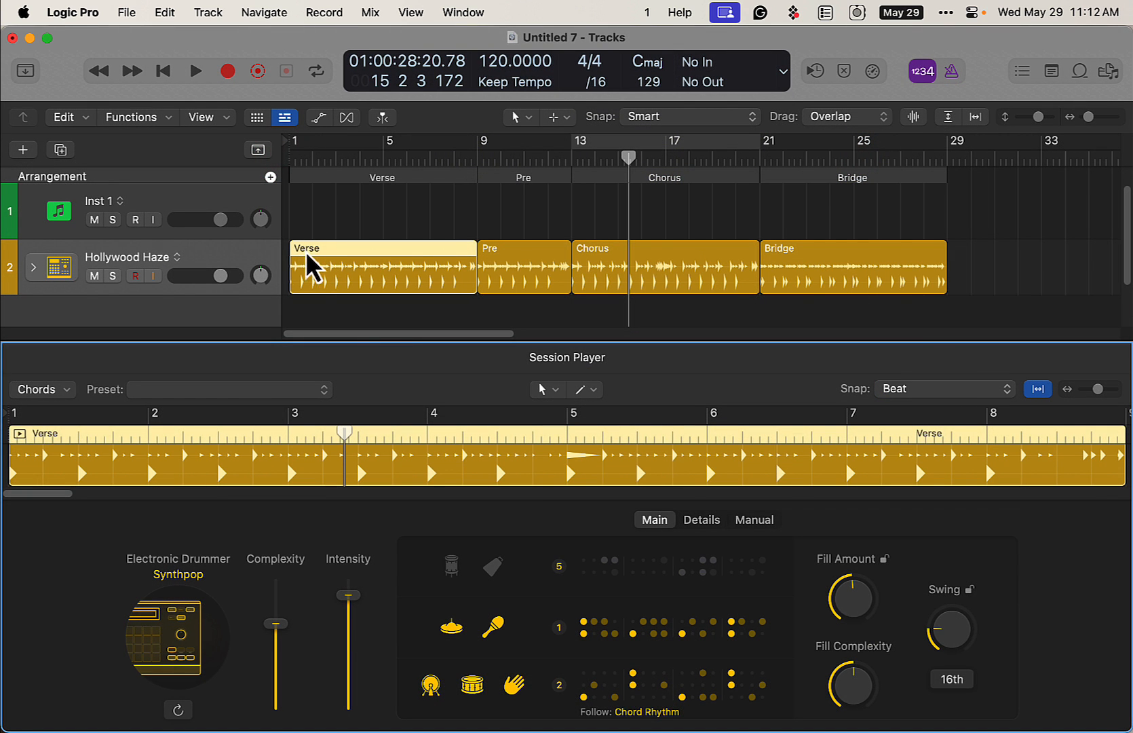
mouse_move(866, 187)
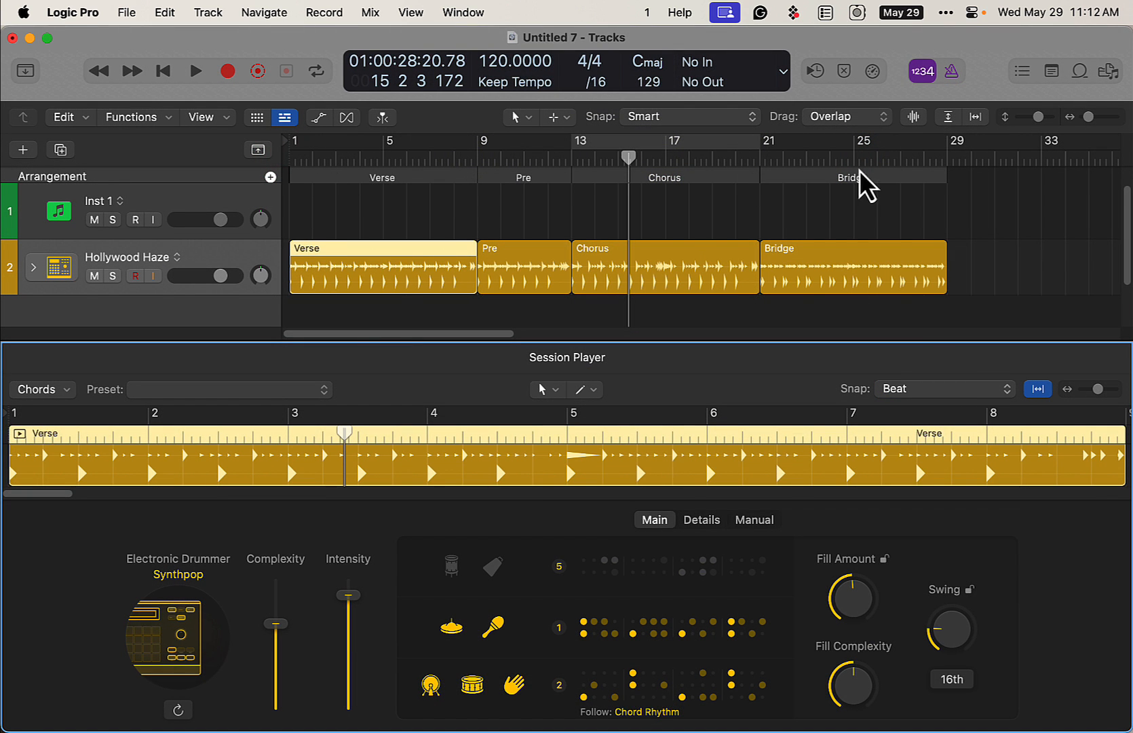
mouse_move(680, 275)
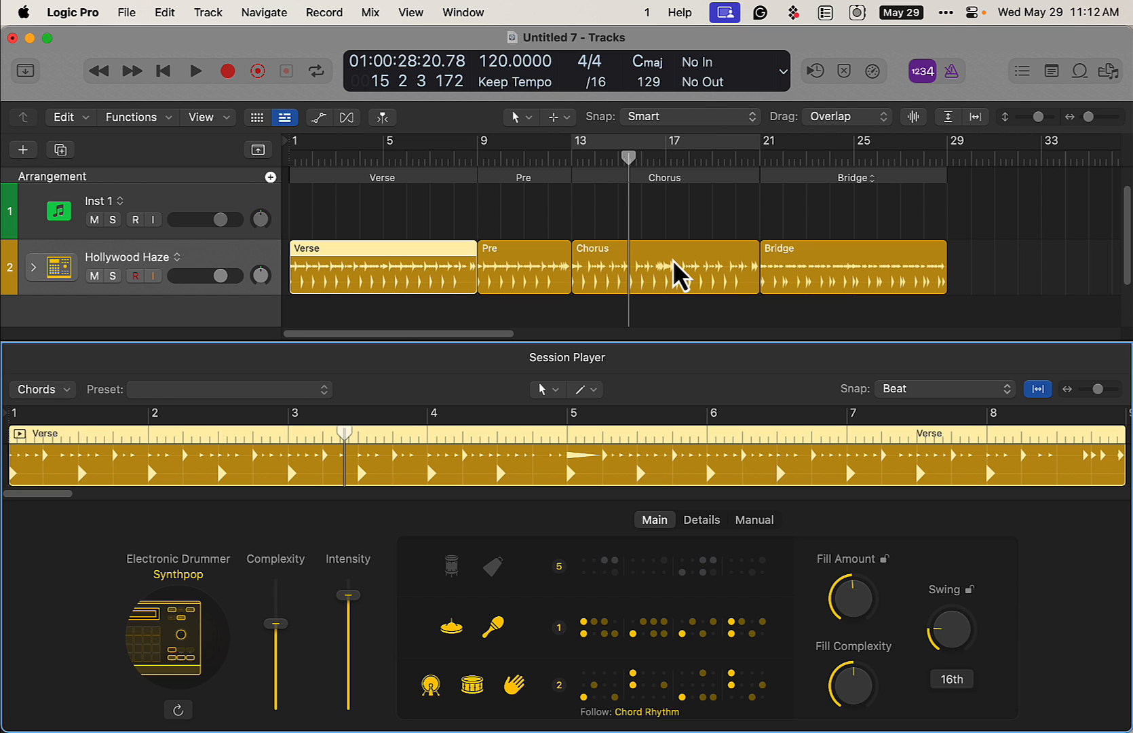
mouse_move(264, 275)
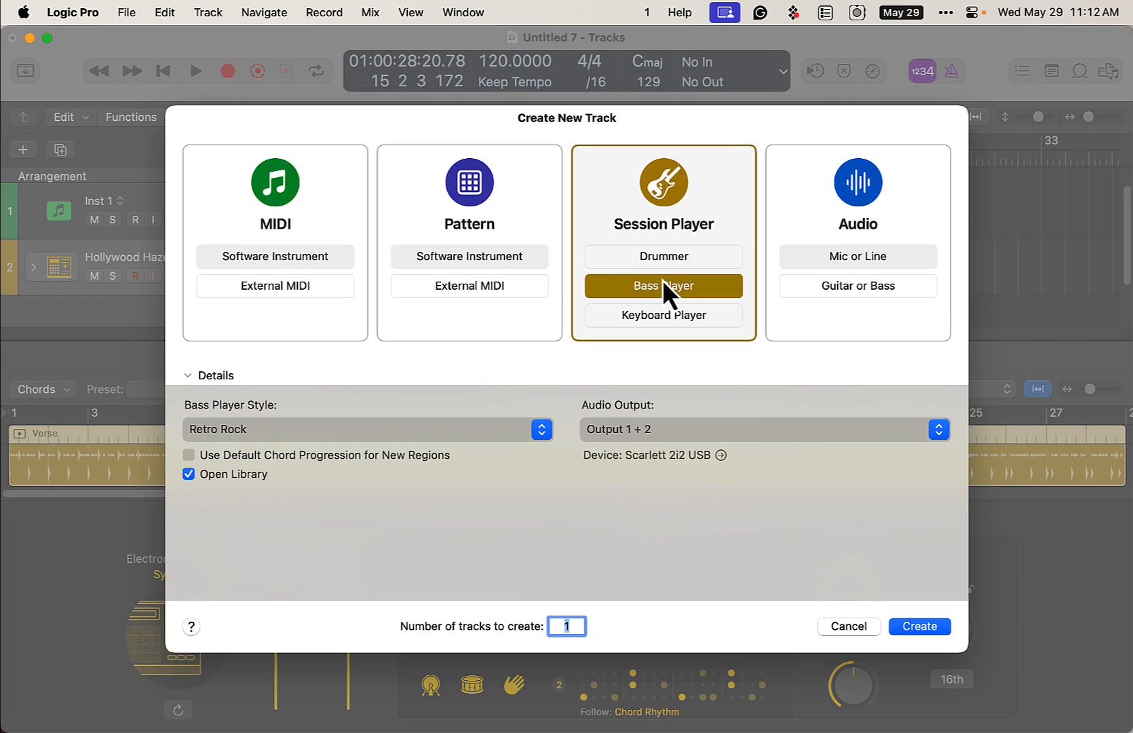
Add a Pop Rock bass player track and a keyboard player track.
left_click(365, 430)
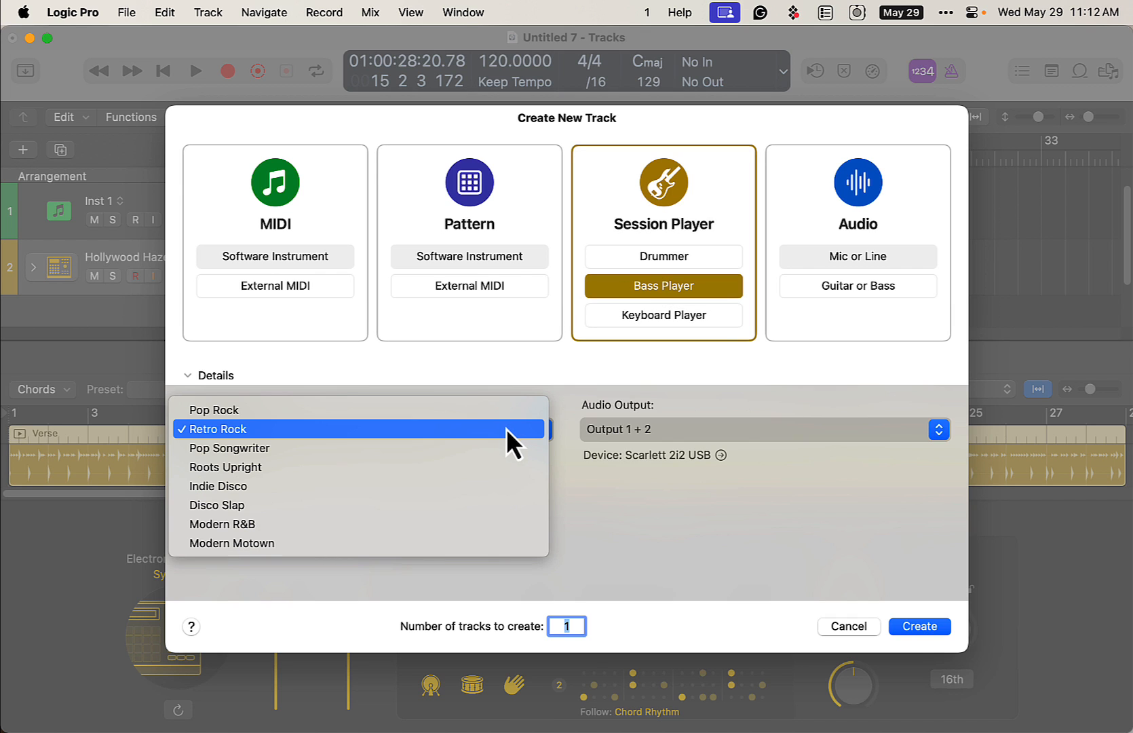
mouse_move(510, 437)
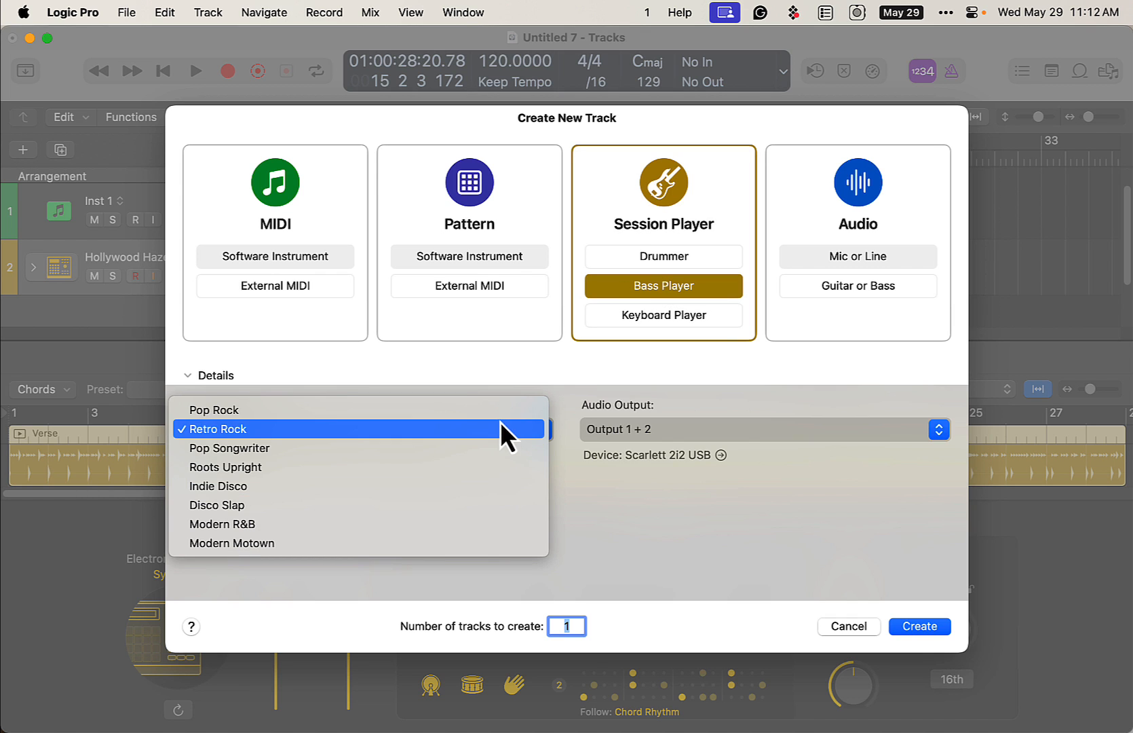
left_click(214, 410)
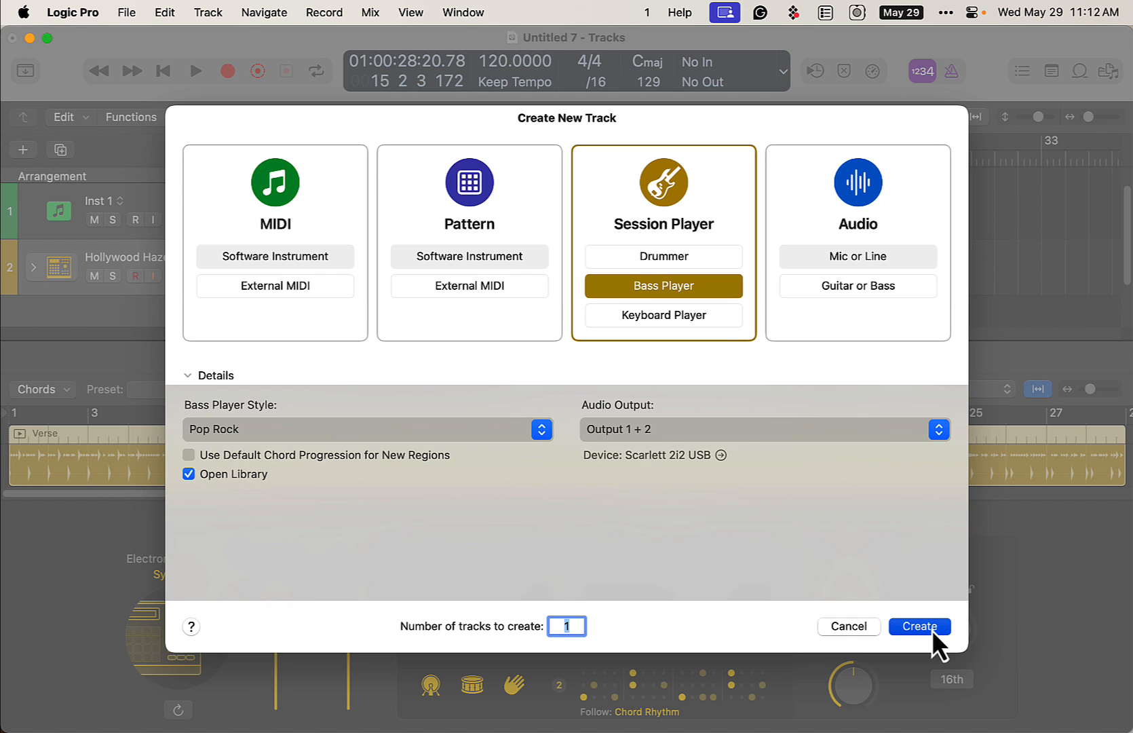
left_click(920, 625)
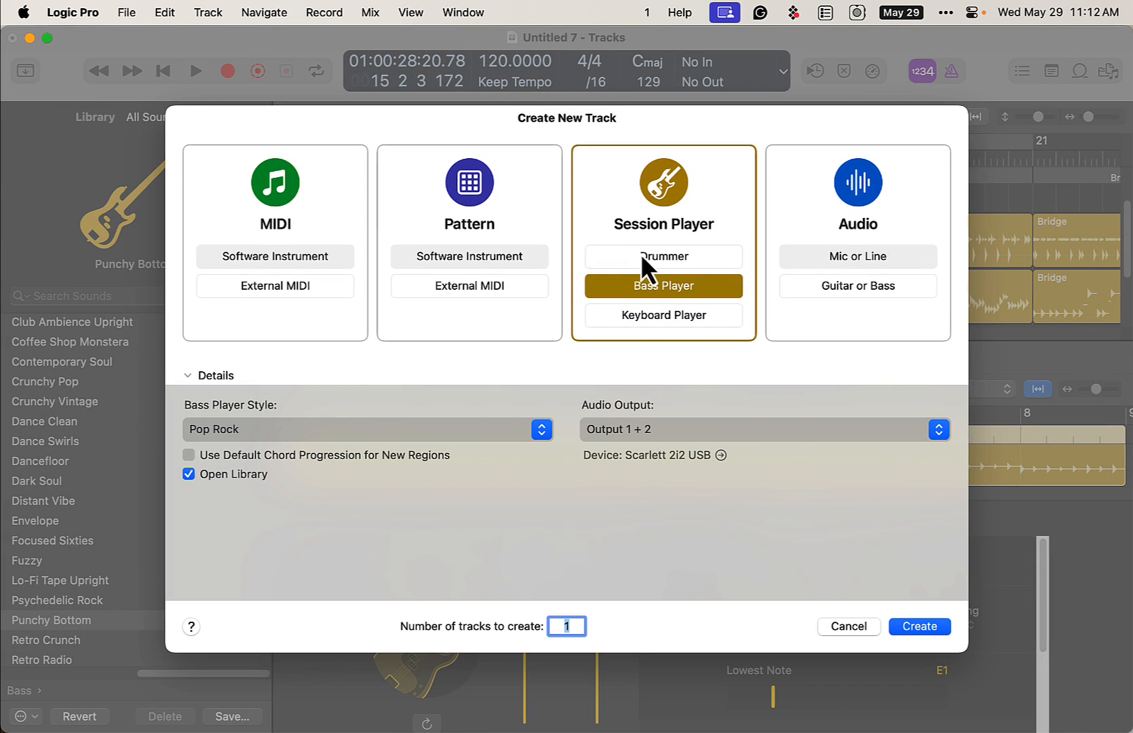
left_click(663, 314)
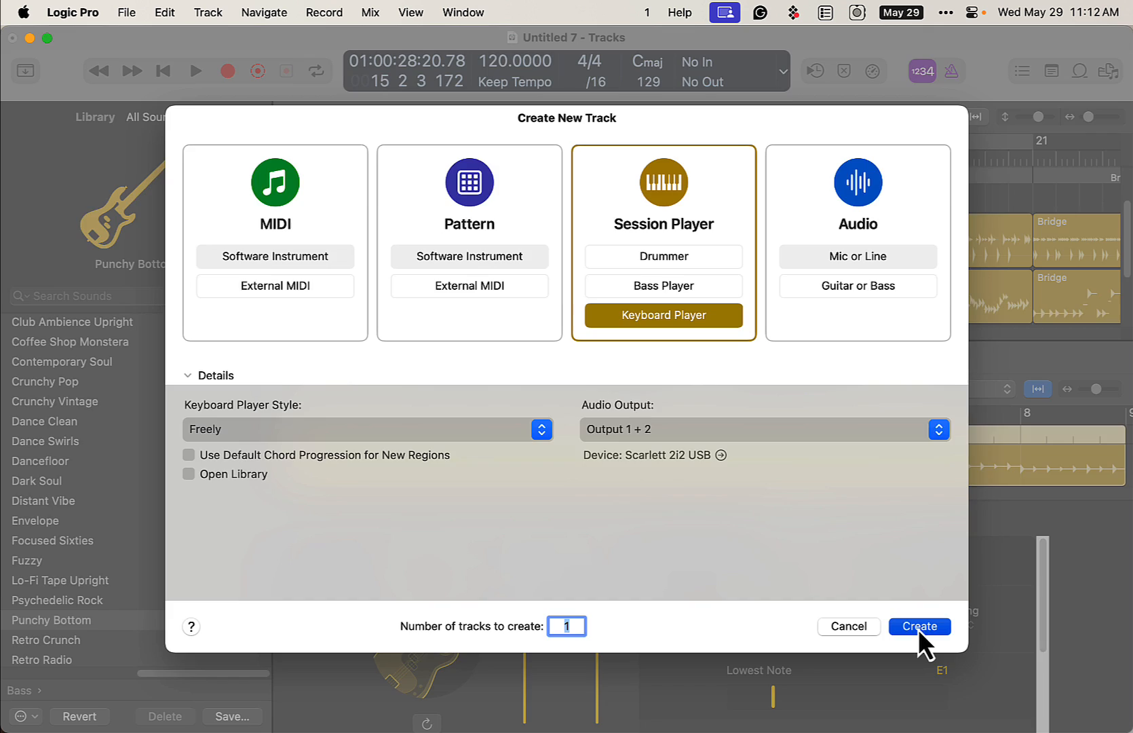
left_click(919, 625)
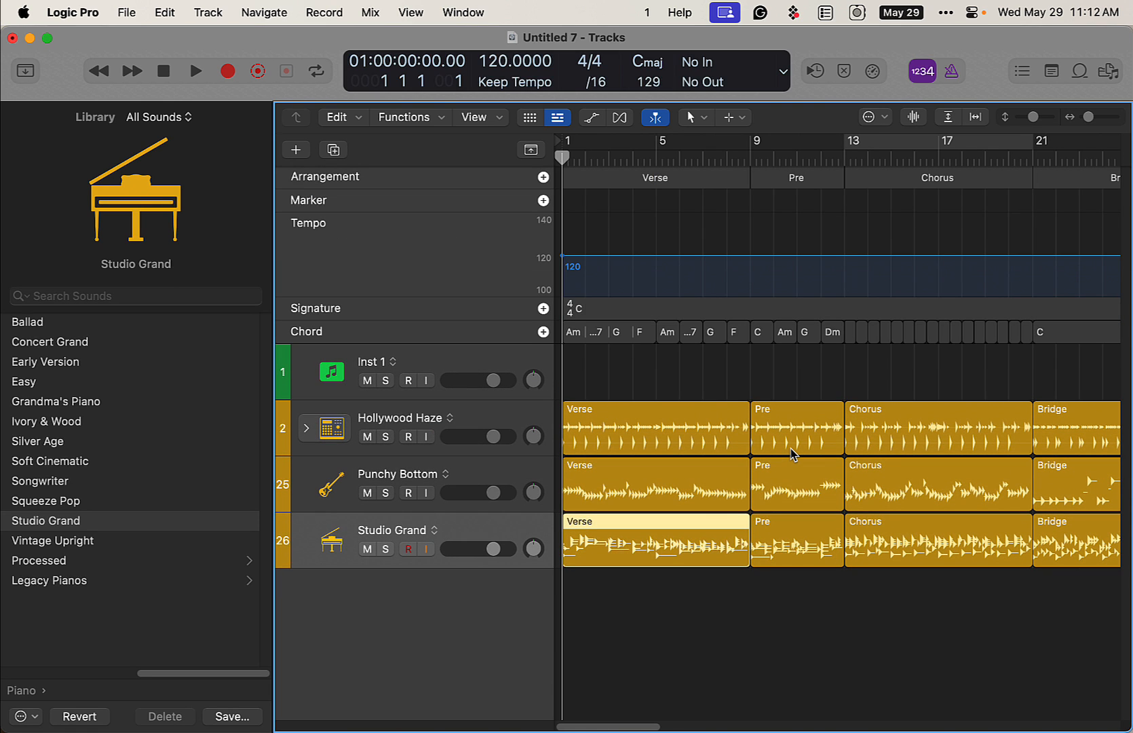
Play back the arrangement, then open a Session Player region in its editor.
left_click(194, 70)
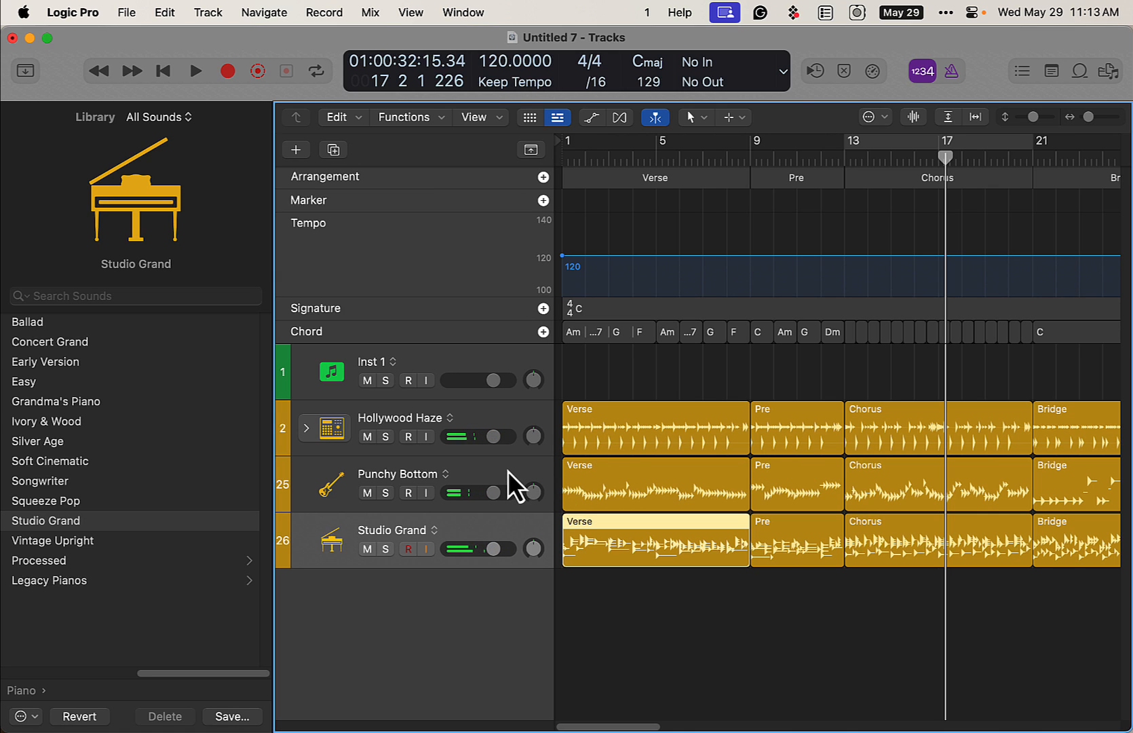
left_click(397, 475)
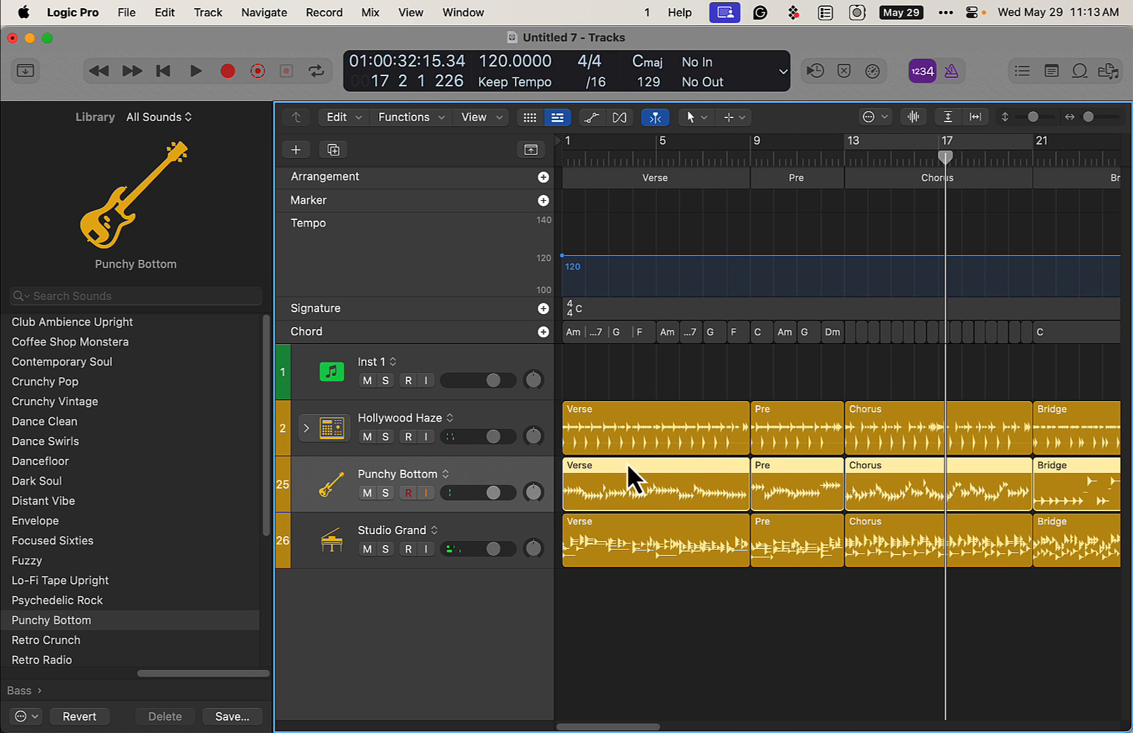
double_click(651, 482)
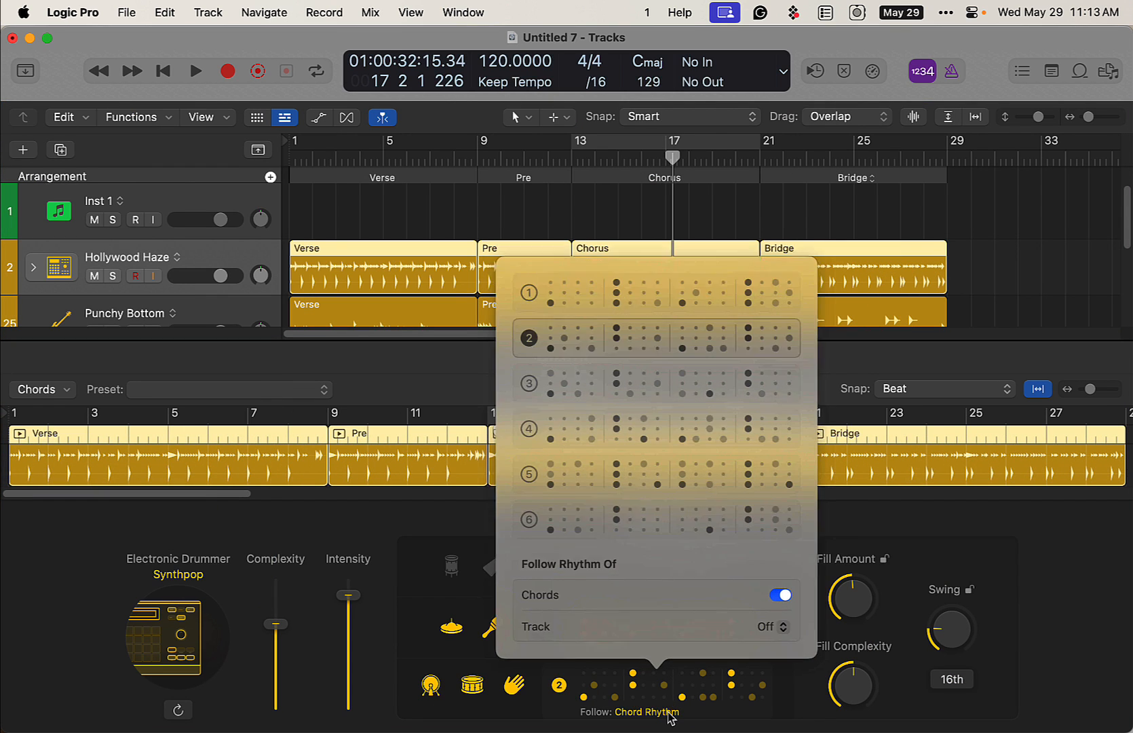
Make the Hollywood Haze drummer follow the Punchy Bottom bass and audition the Chorus loop.
left_click(774, 627)
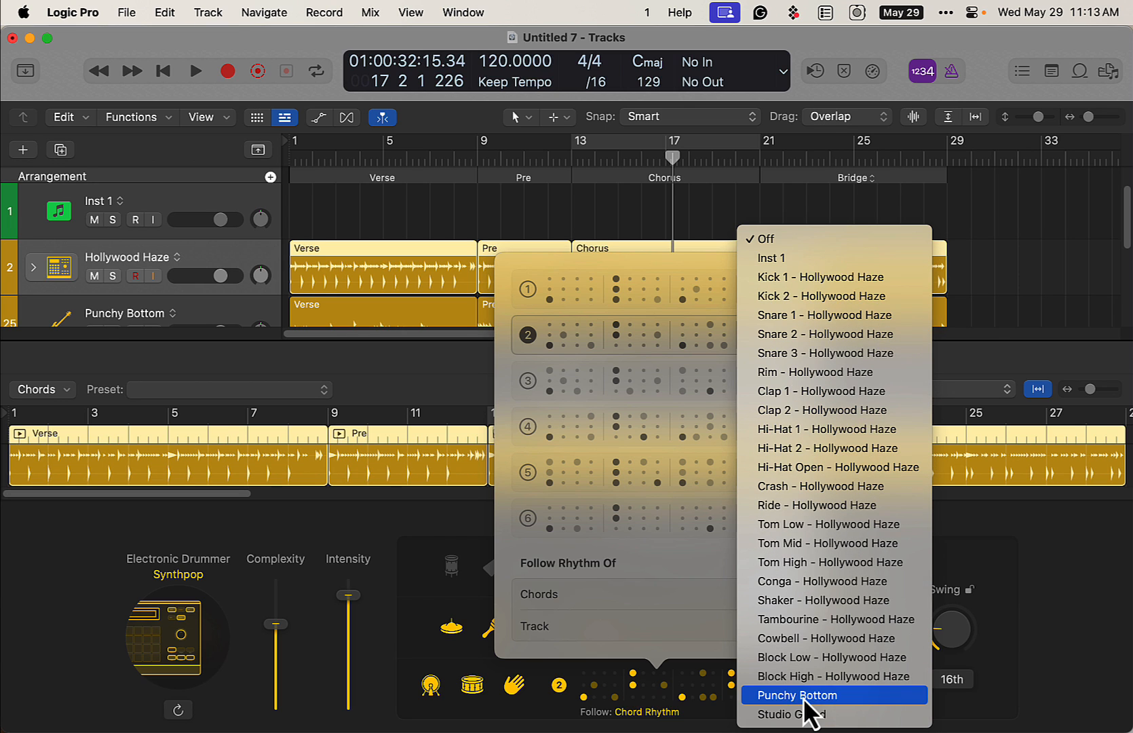
left_click(796, 695)
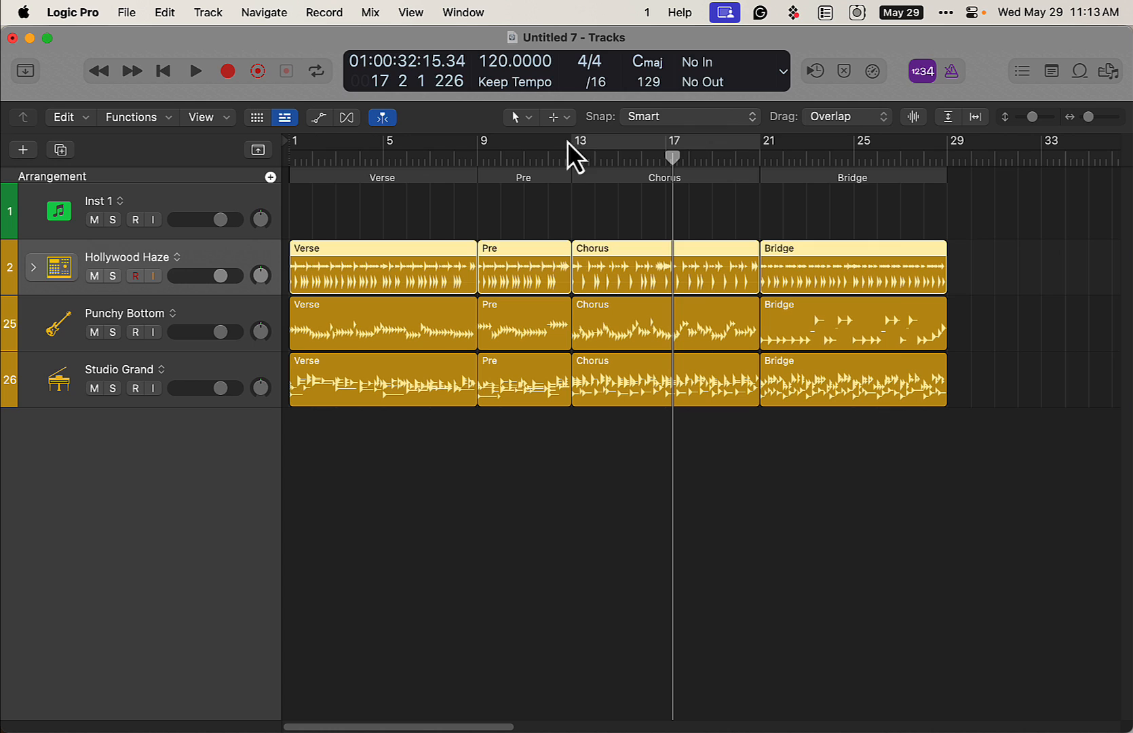
left_click(195, 71)
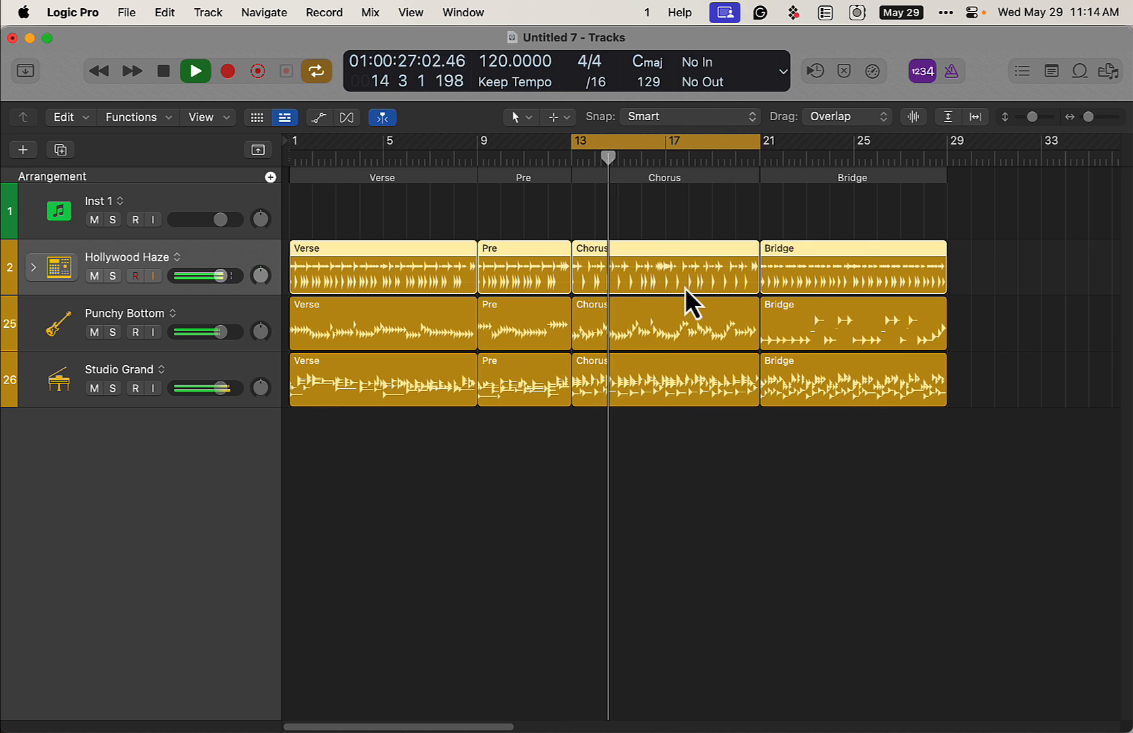
double_click(665, 268)
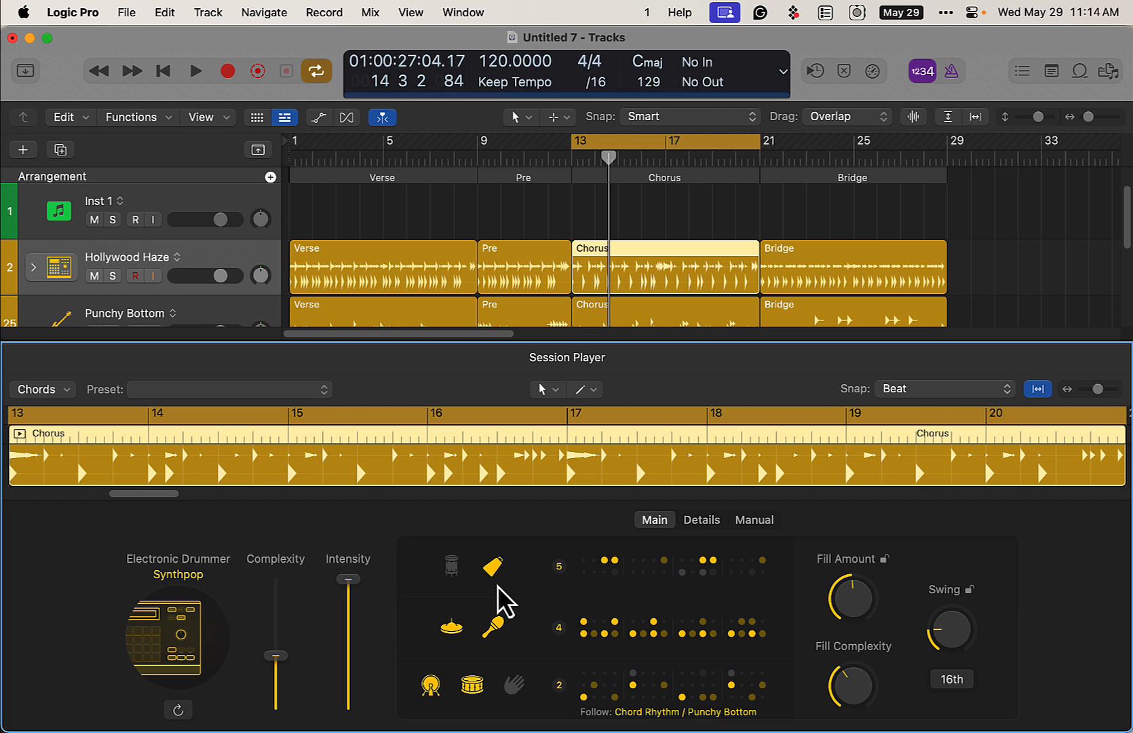
left_click(196, 71)
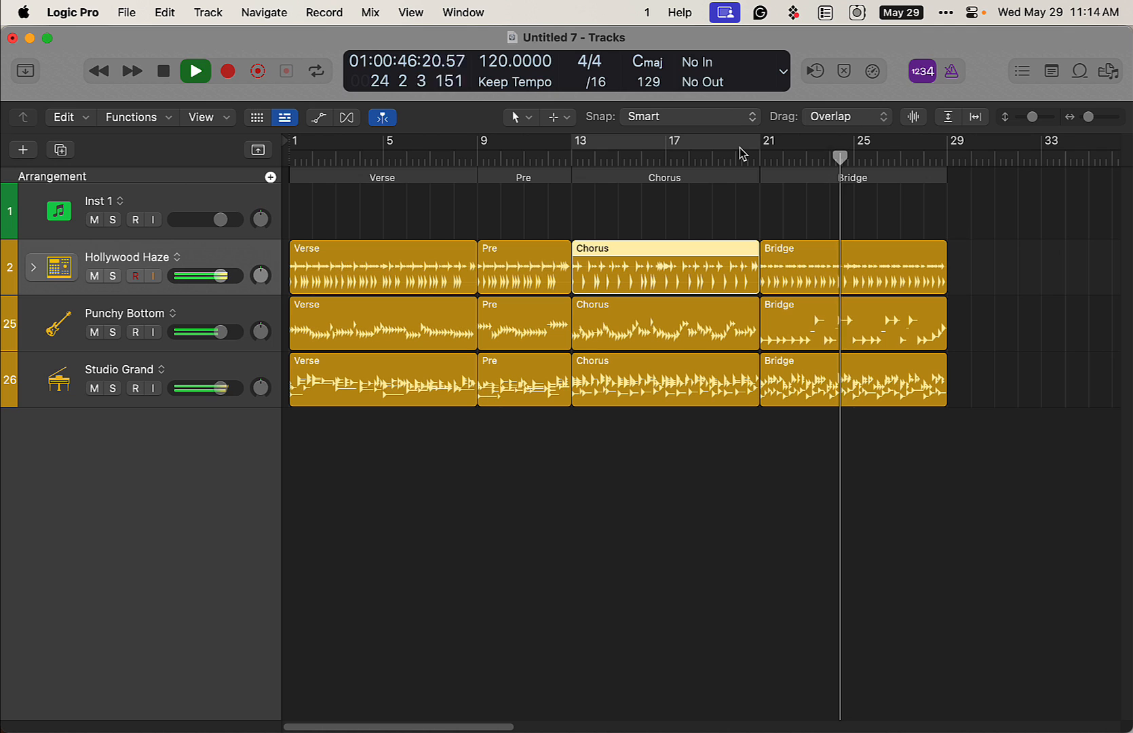
Toggle Cycle playback and add a second Verse section after the Bridge at bar 29.
left_click(194, 71)
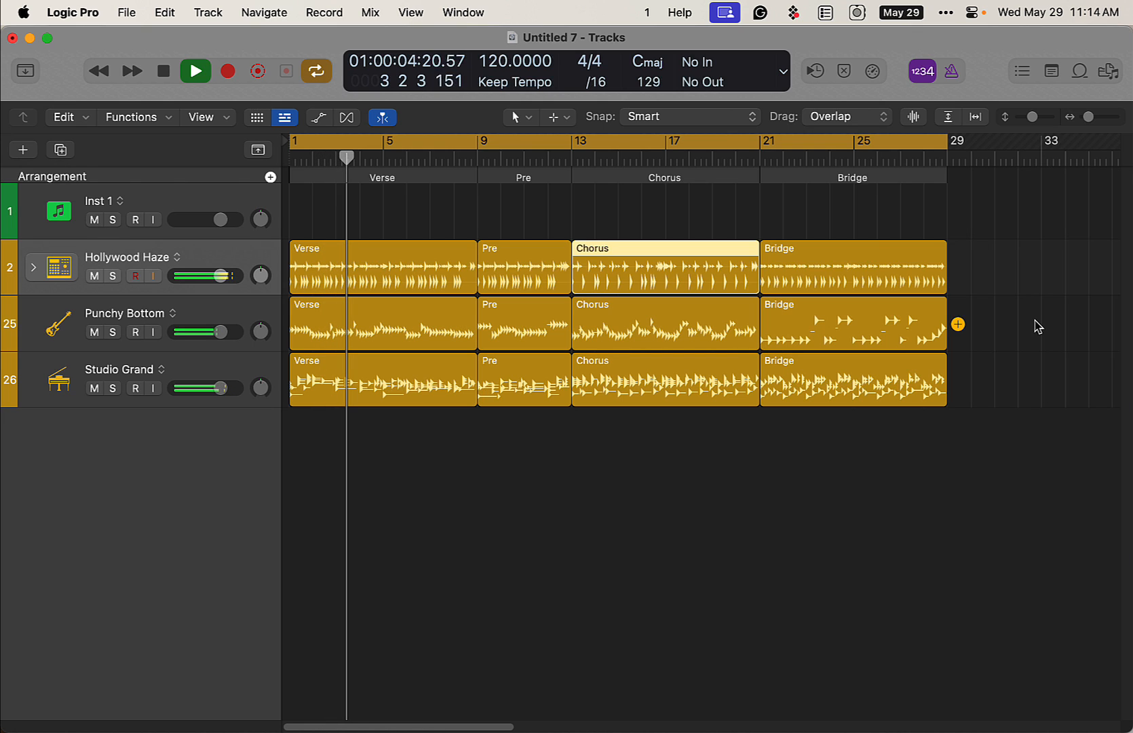
left_click(195, 70)
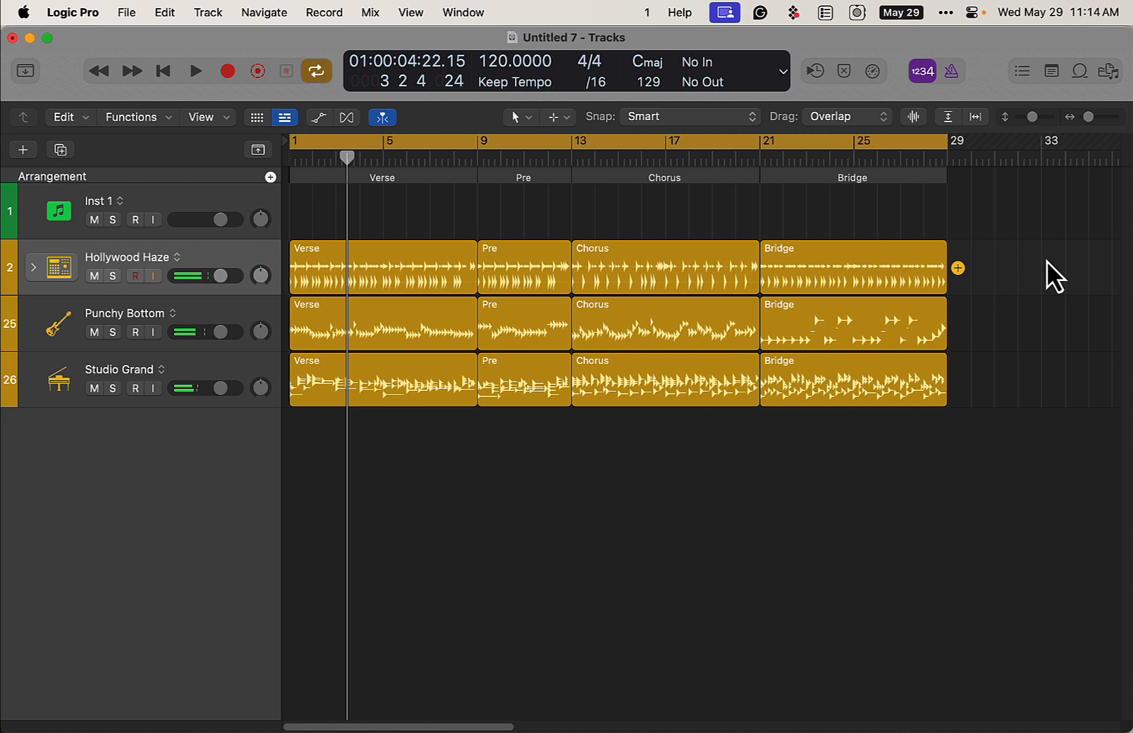
left_click(524, 267)
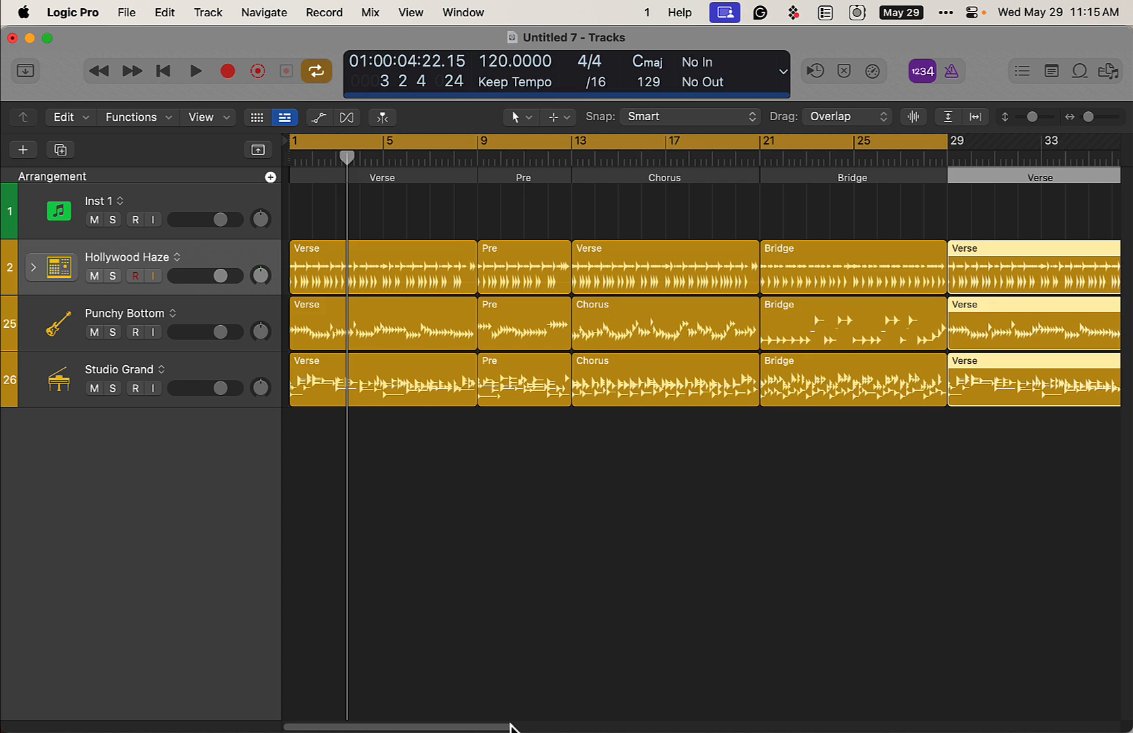
mouse_move(834, 515)
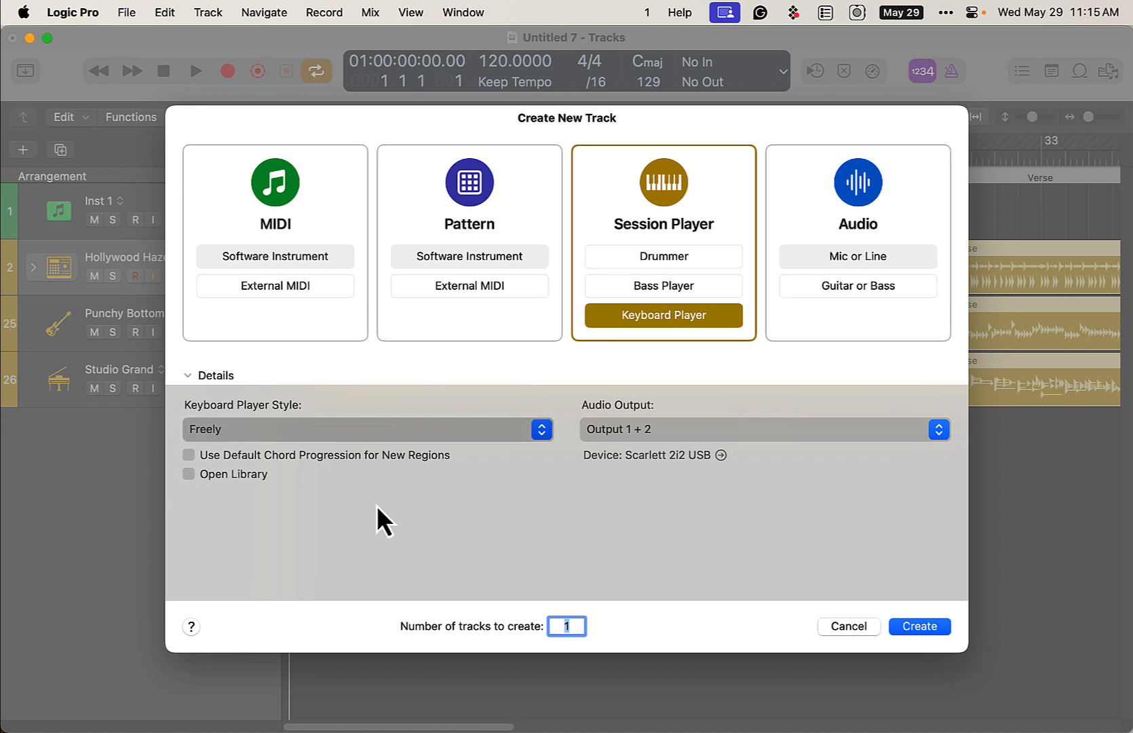
Create the Classic Analog Pad keyboard track and lower its volume slider.
left_click(919, 626)
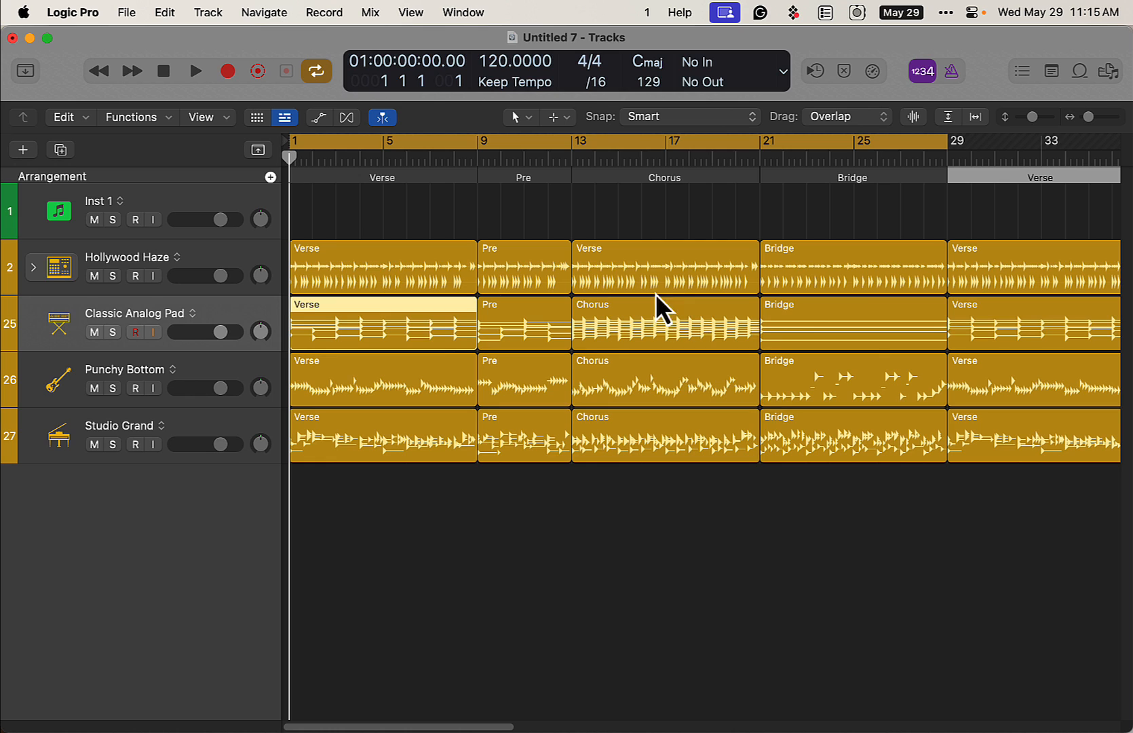
left_click_drag(224, 331, 210, 332)
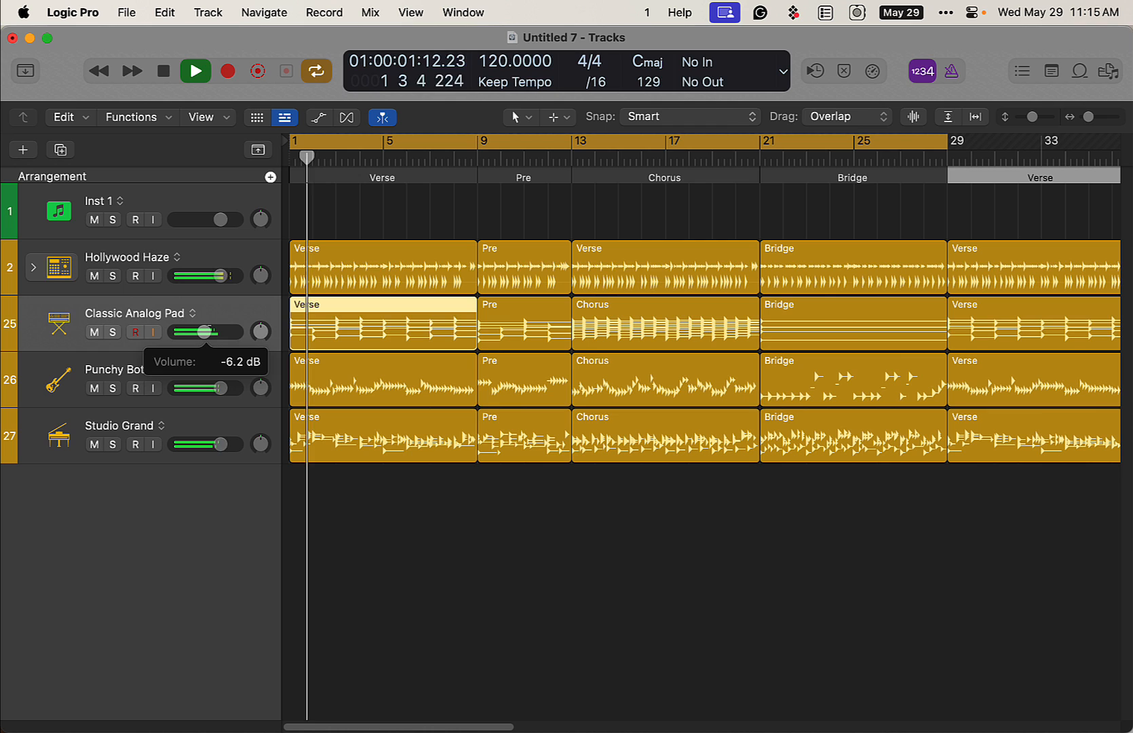
left_click_drag(203, 332, 212, 332)
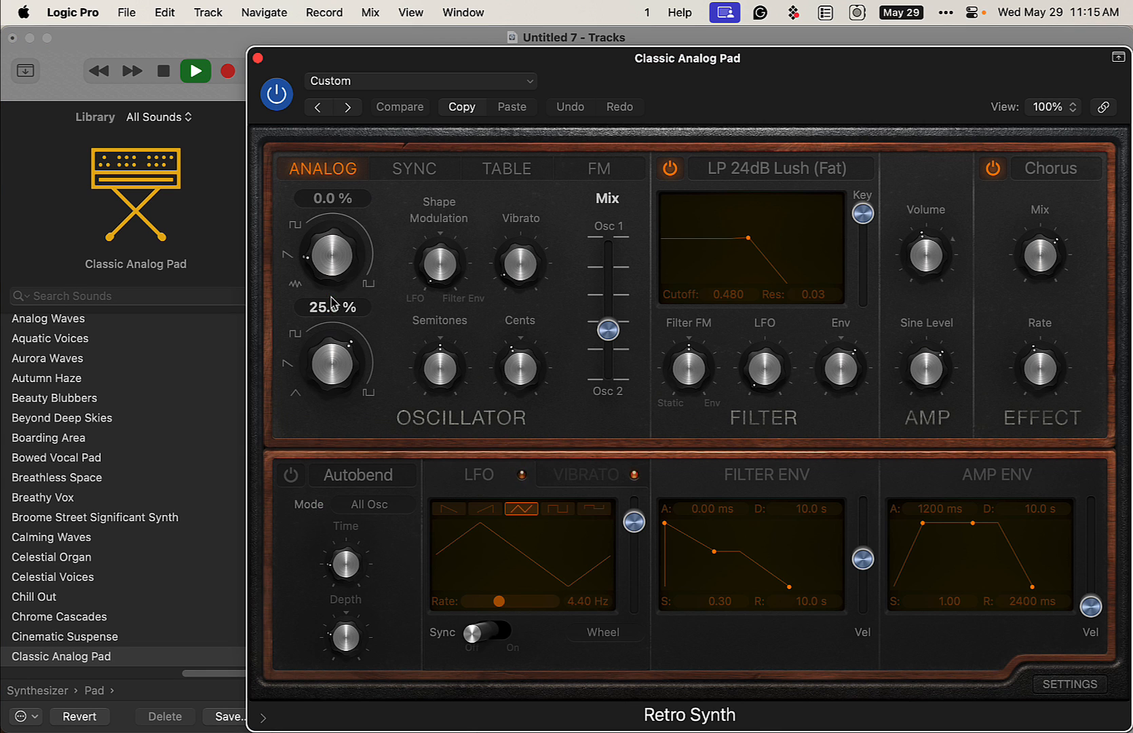
Load the Retro Synth Chillout Pad preset from the synth pad presets, then close the synth window.
left_click(420, 80)
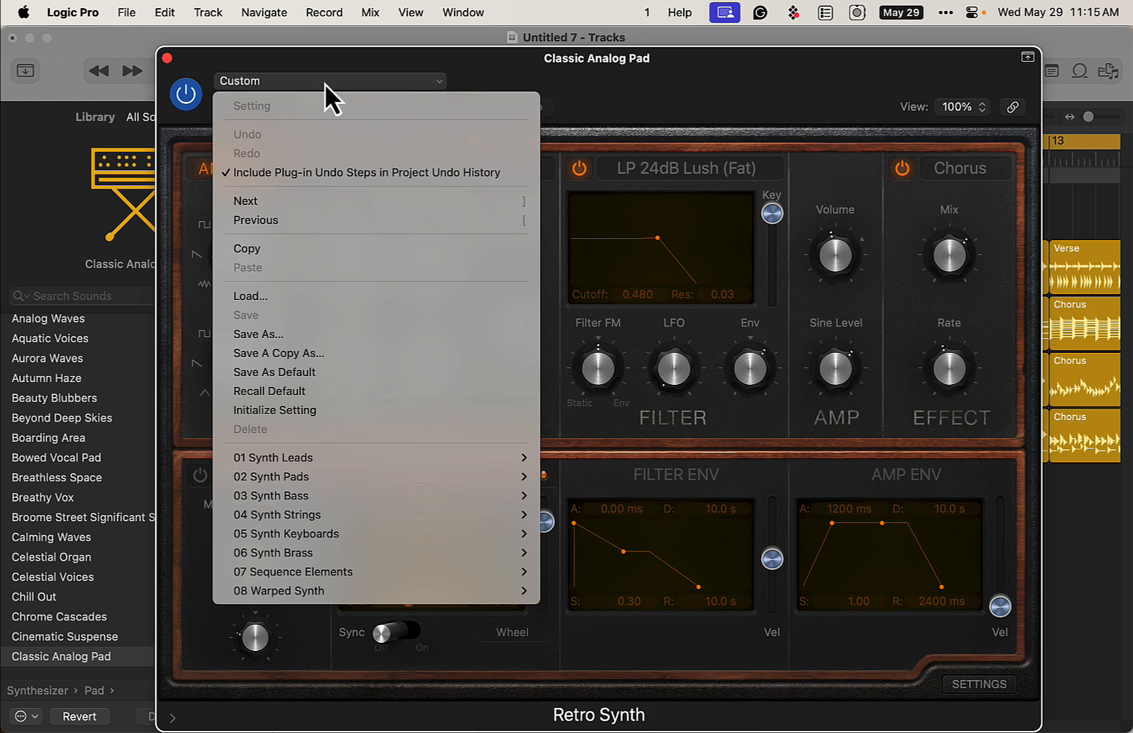
mouse_move(270, 476)
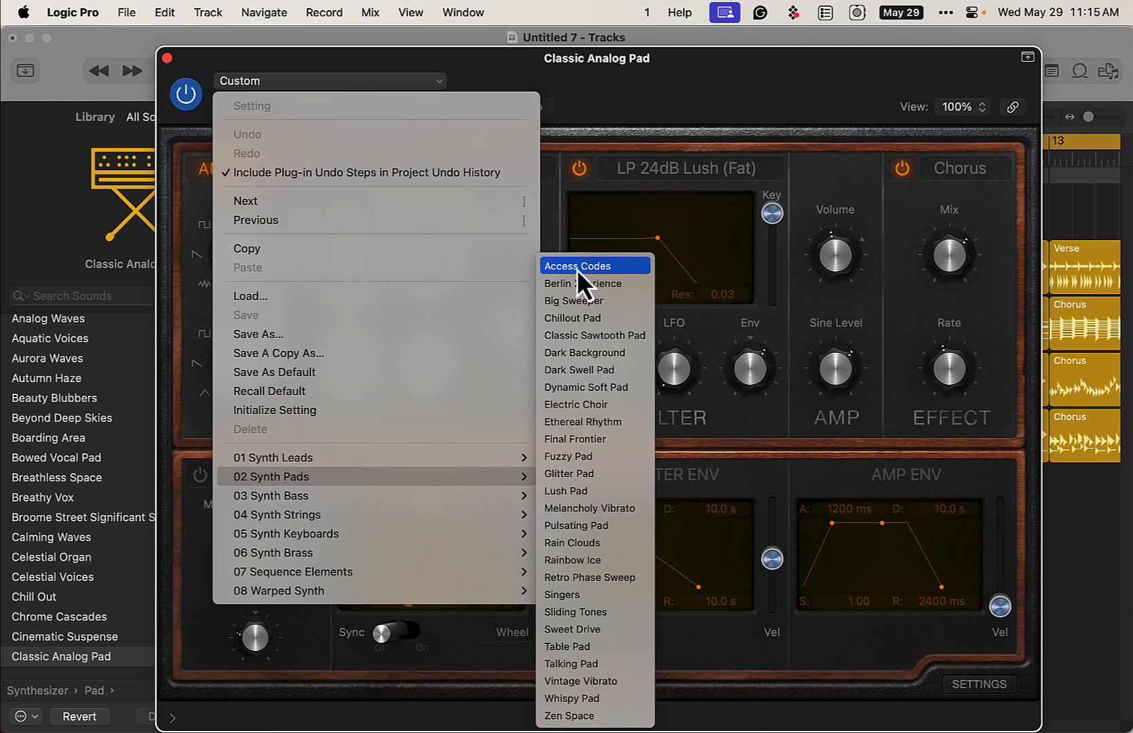
mouse_move(580, 286)
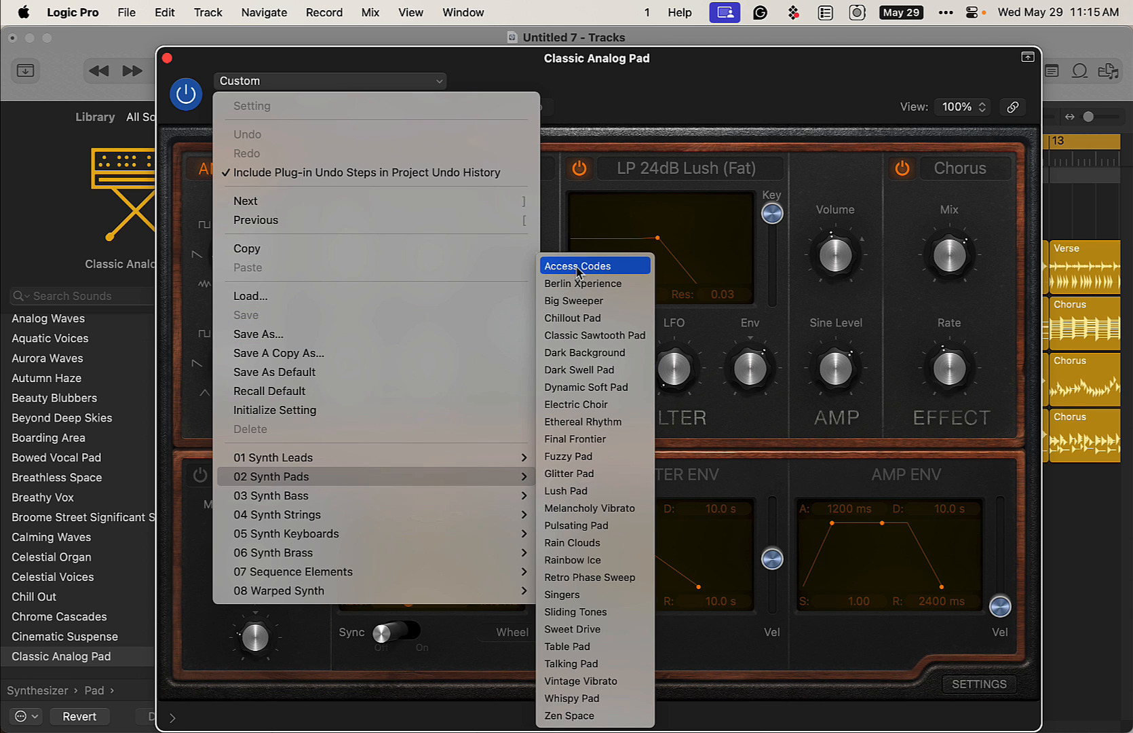
left_click(577, 265)
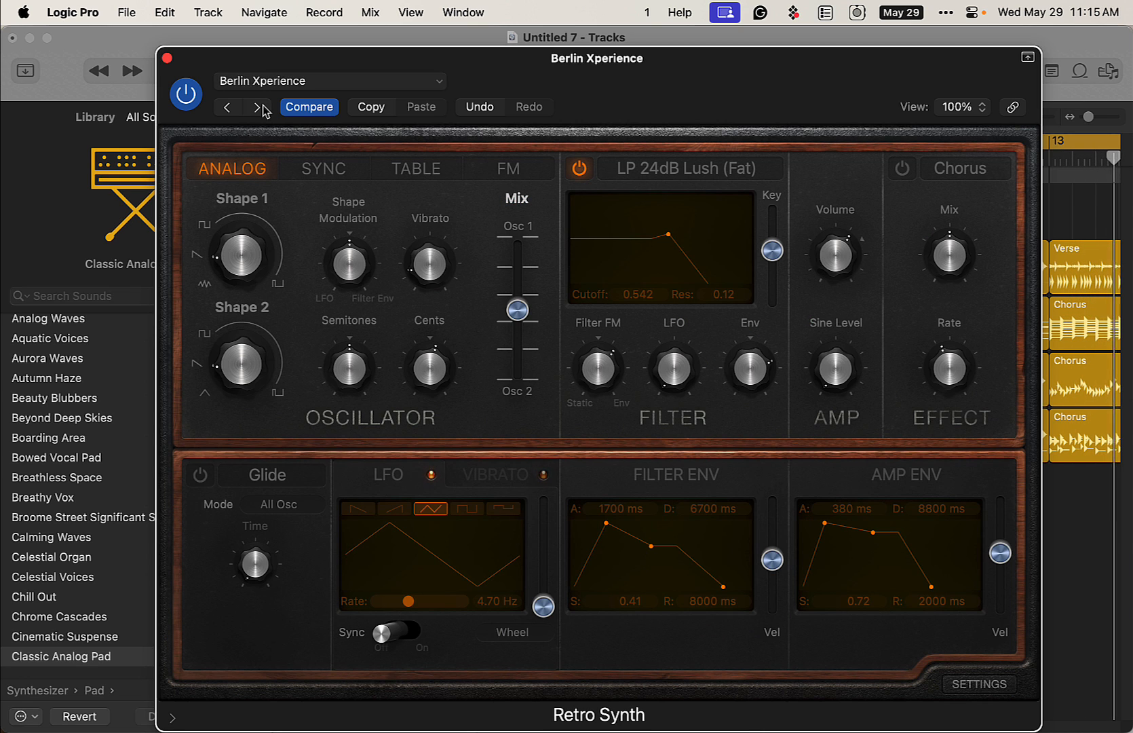
left_click(259, 107)
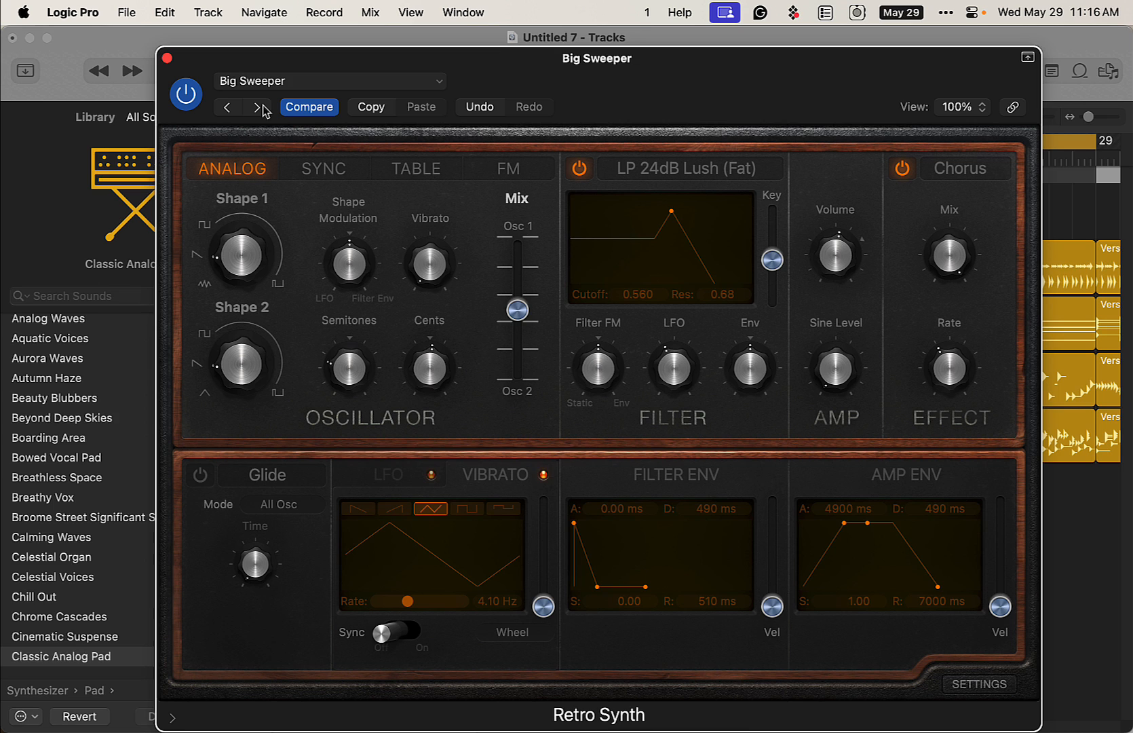
left_click(262, 107)
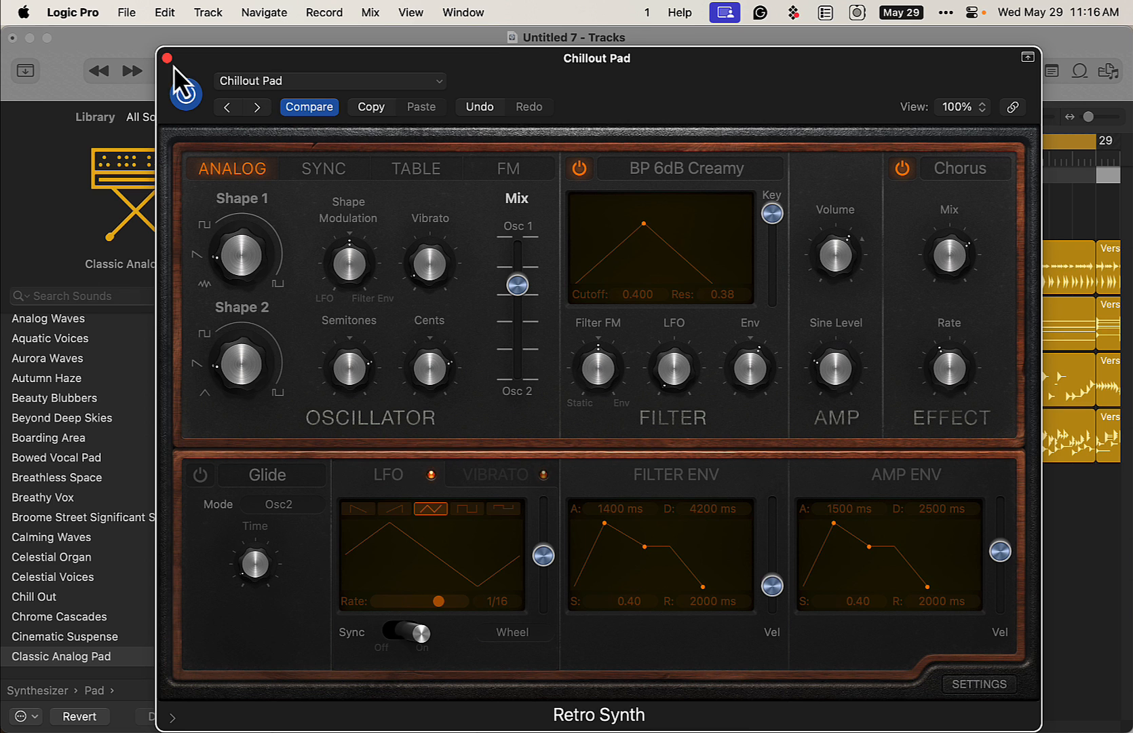
left_click(170, 58)
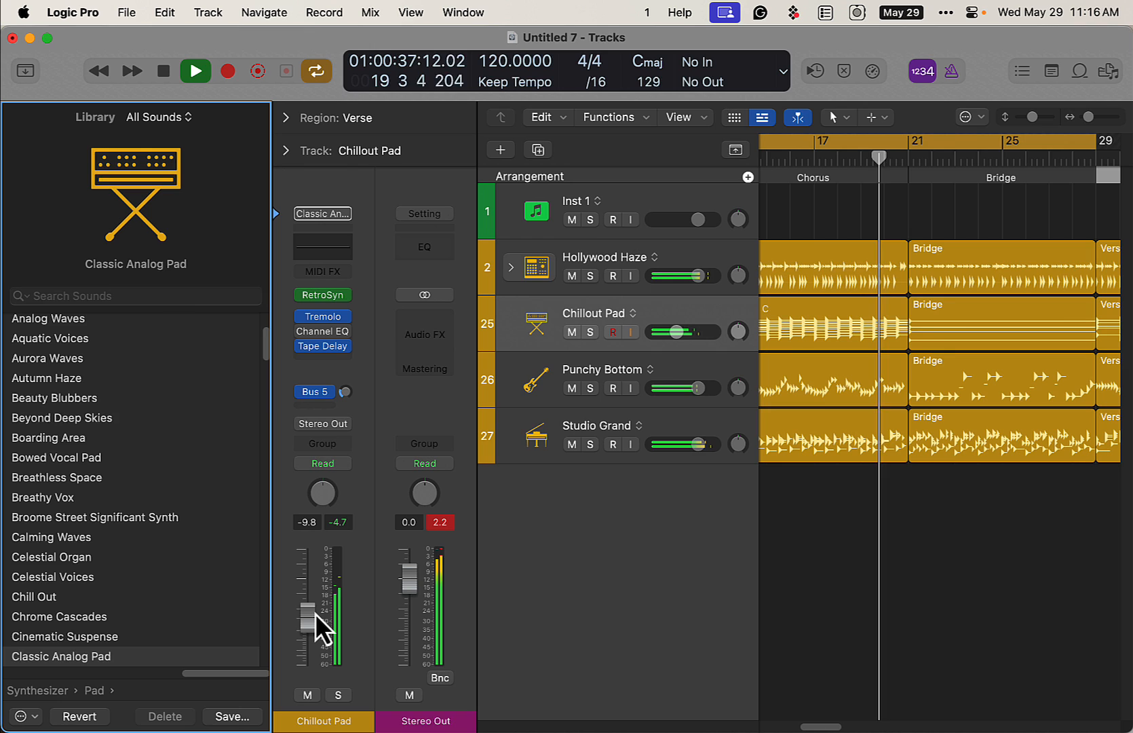
Set the Chillout Pad fader to -12.0 dB, play back, and reopen the drummer's Session Player editor.
left_click_drag(322, 600, 322, 622)
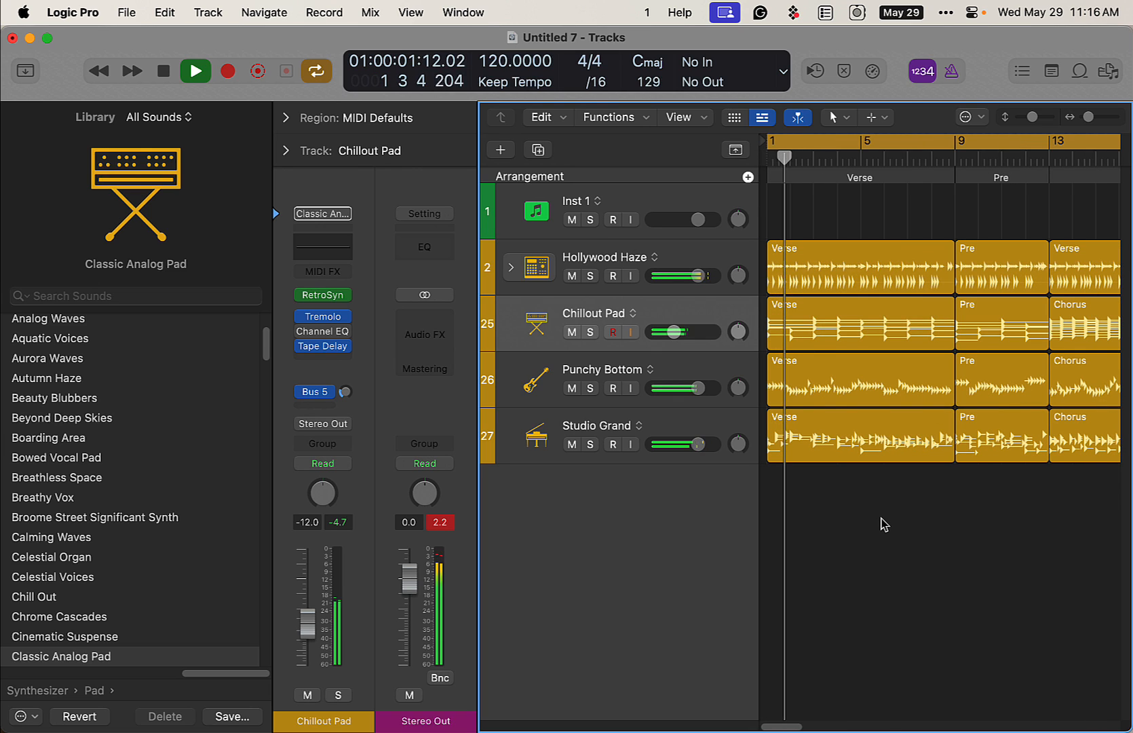
left_click(194, 70)
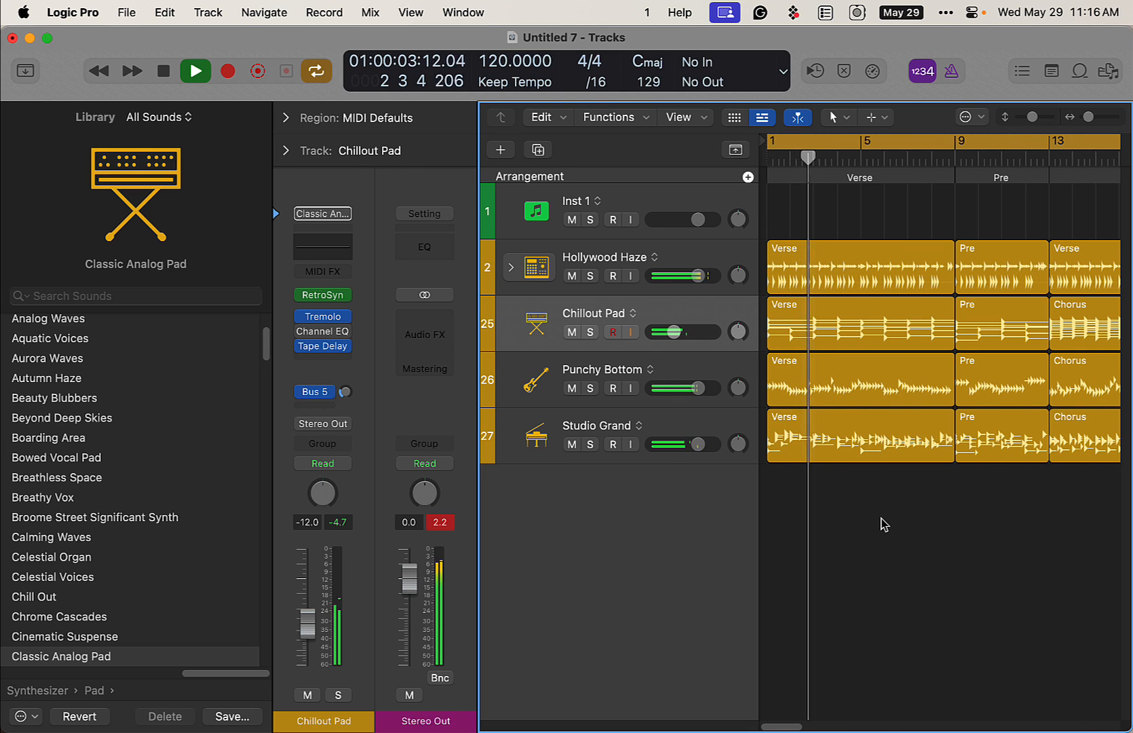
left_click(194, 71)
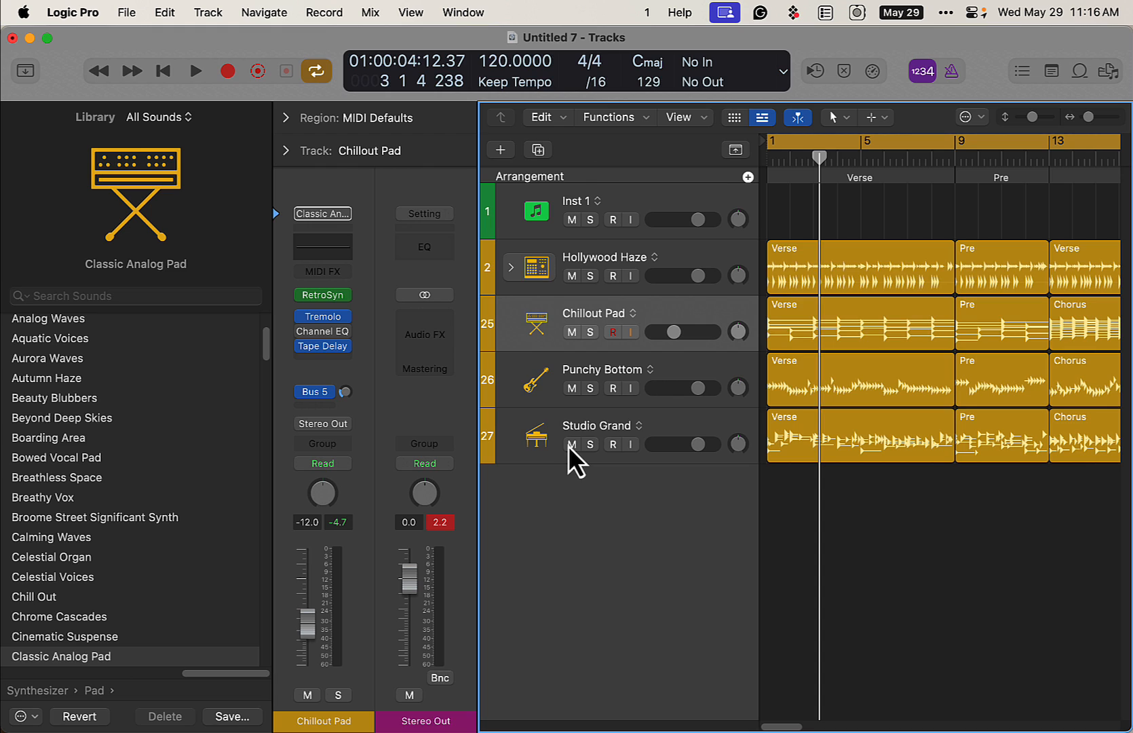
left_click(580, 443)
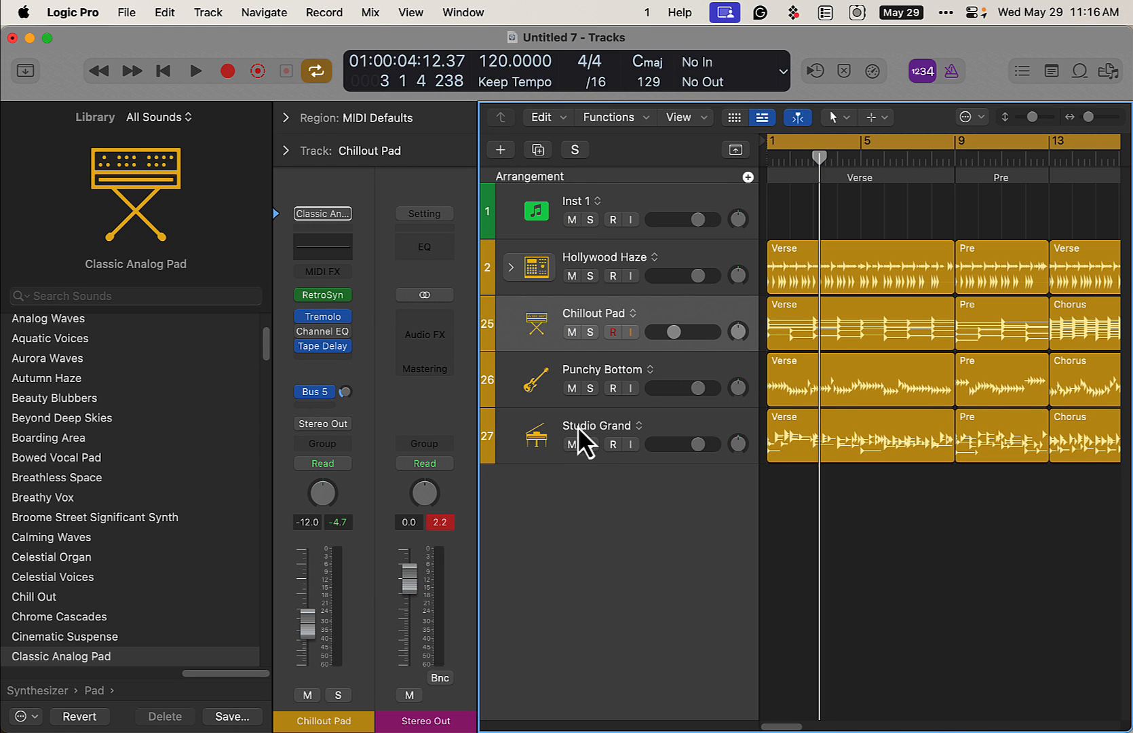
left_click(606, 256)
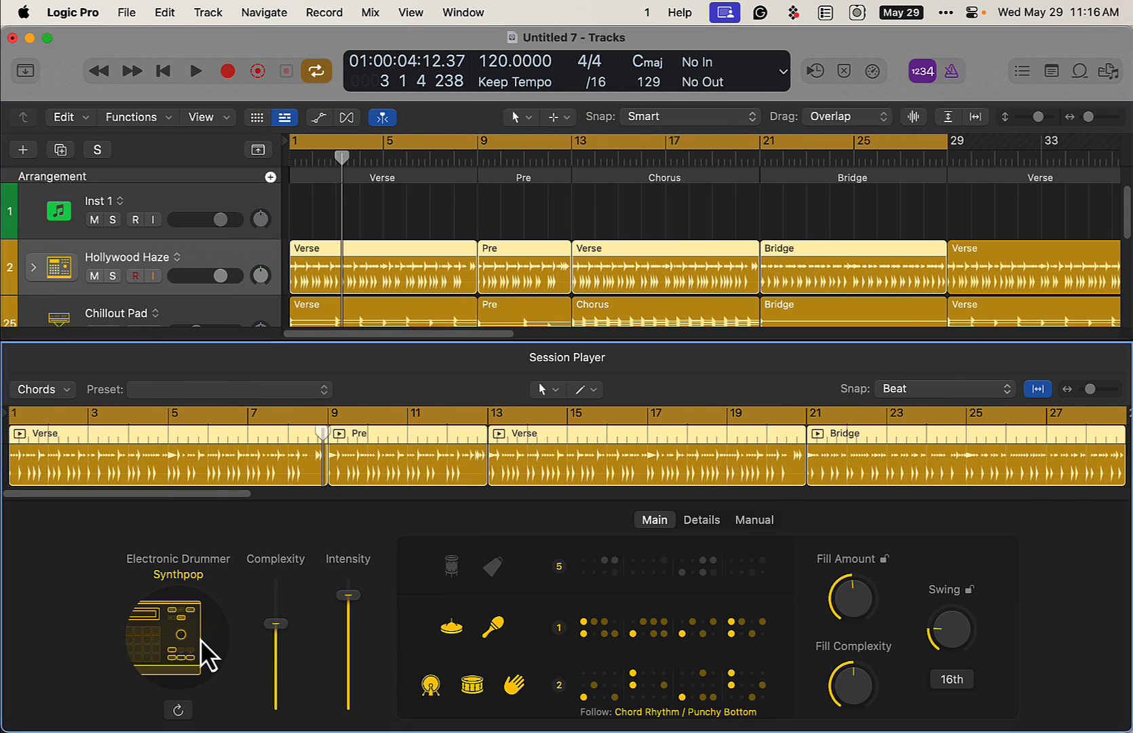
Switch the drummer to an Acoustic Drummer in the Punk Rock style, giving the East Bay kit.
left_click(177, 640)
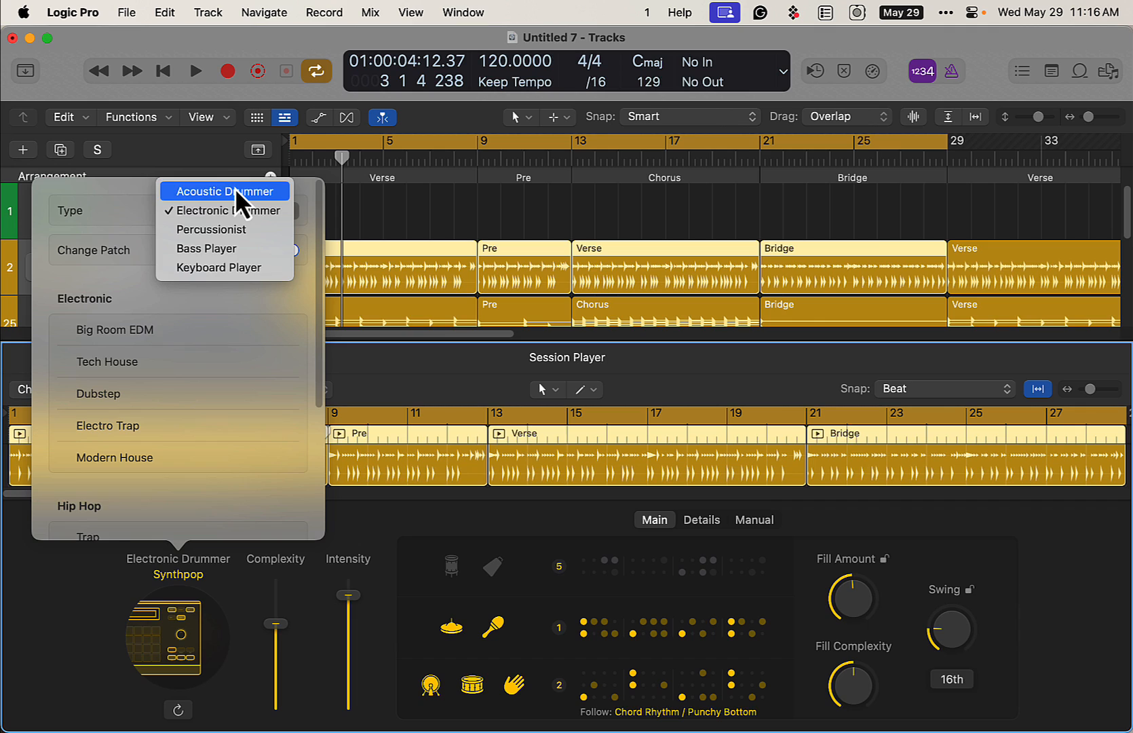
left_click(220, 190)
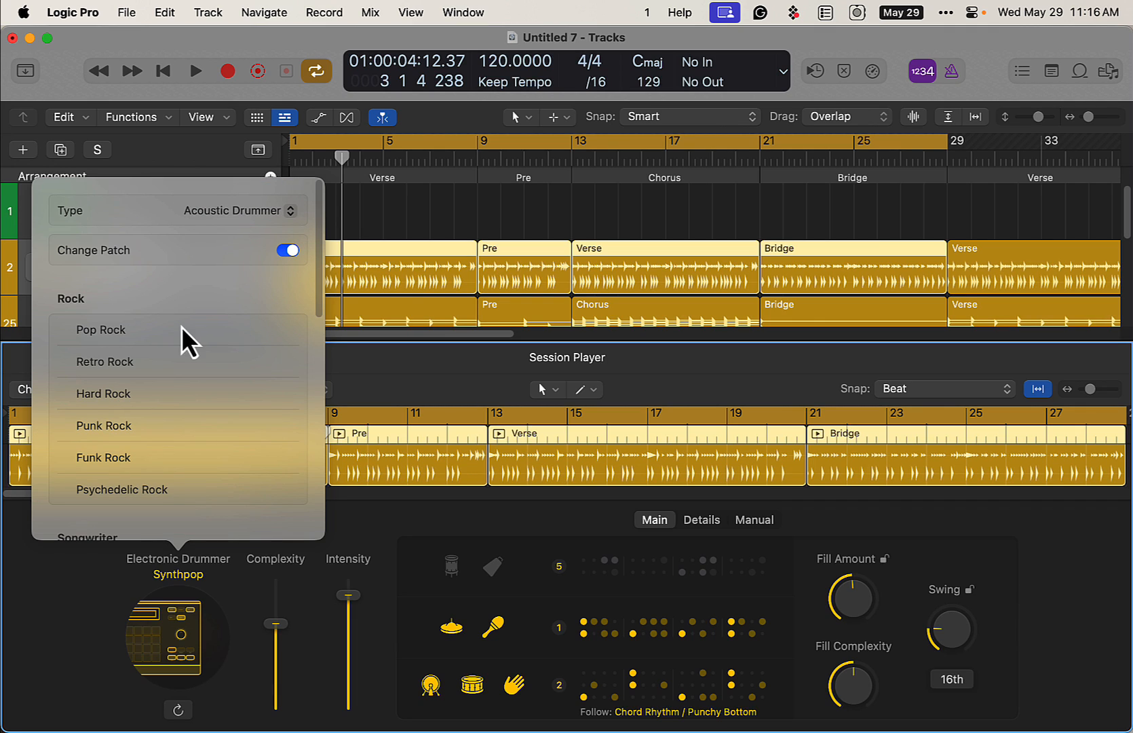
mouse_move(187, 448)
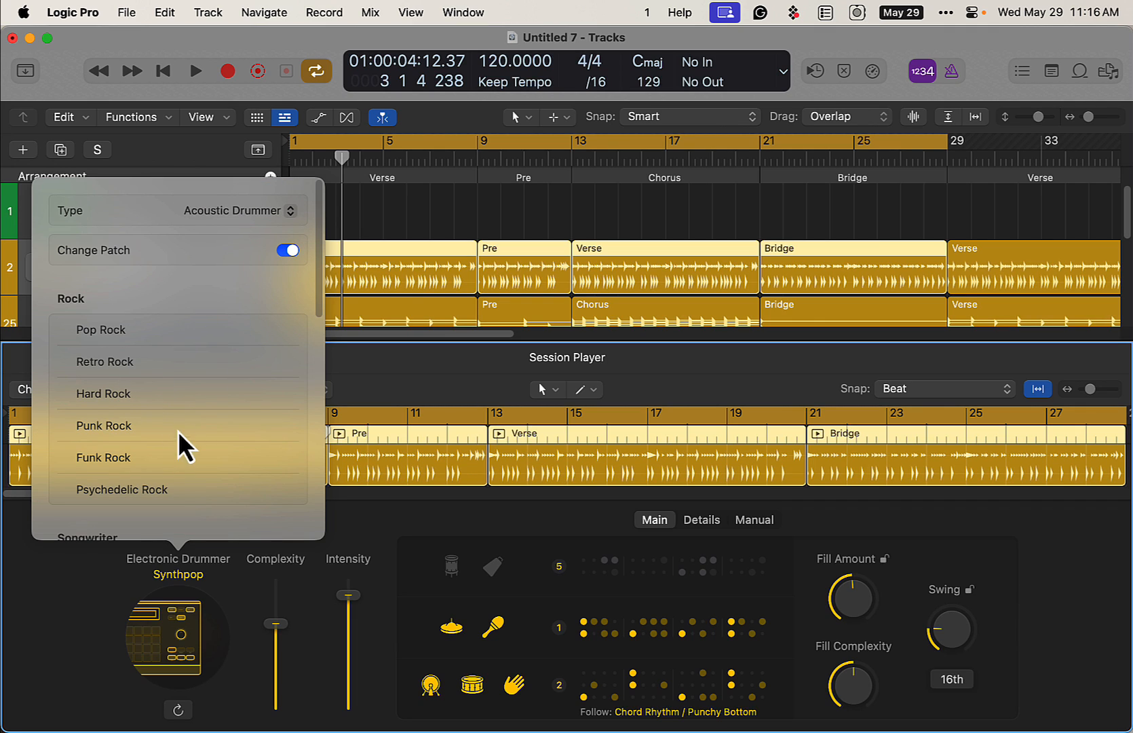
mouse_move(144, 441)
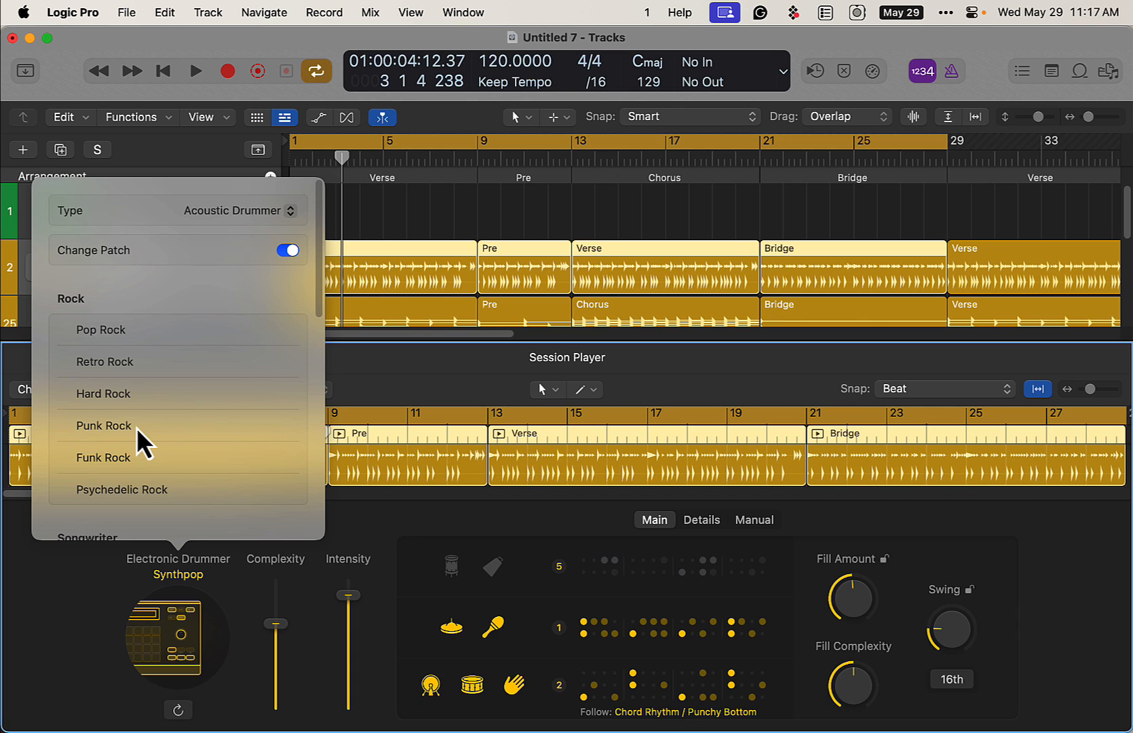
left_click(103, 424)
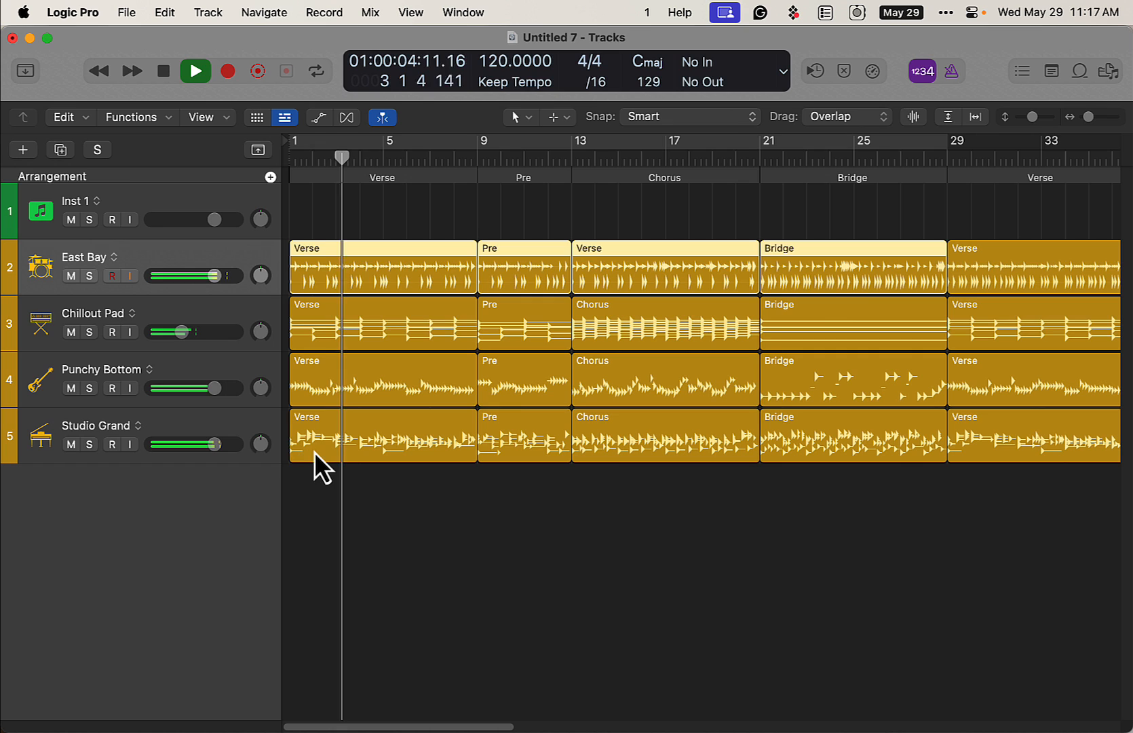
Mute the Chillout Pad and Studio Grand tracks and stop playback.
left_click(79, 444)
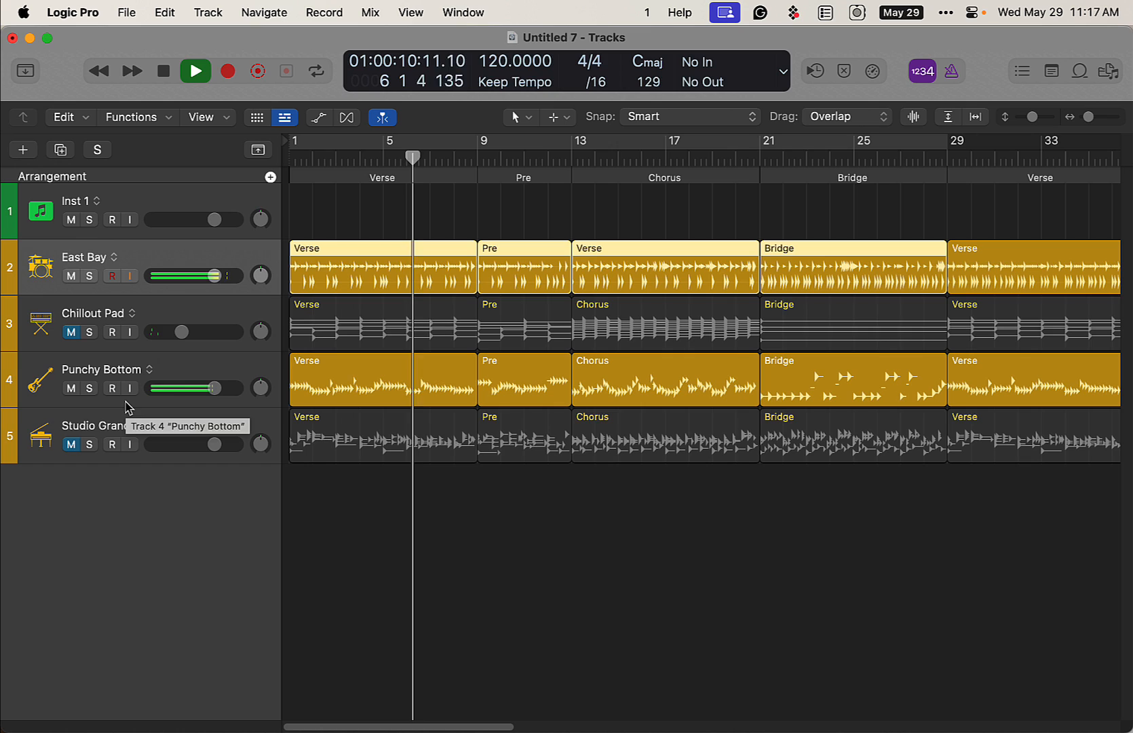
left_click(195, 70)
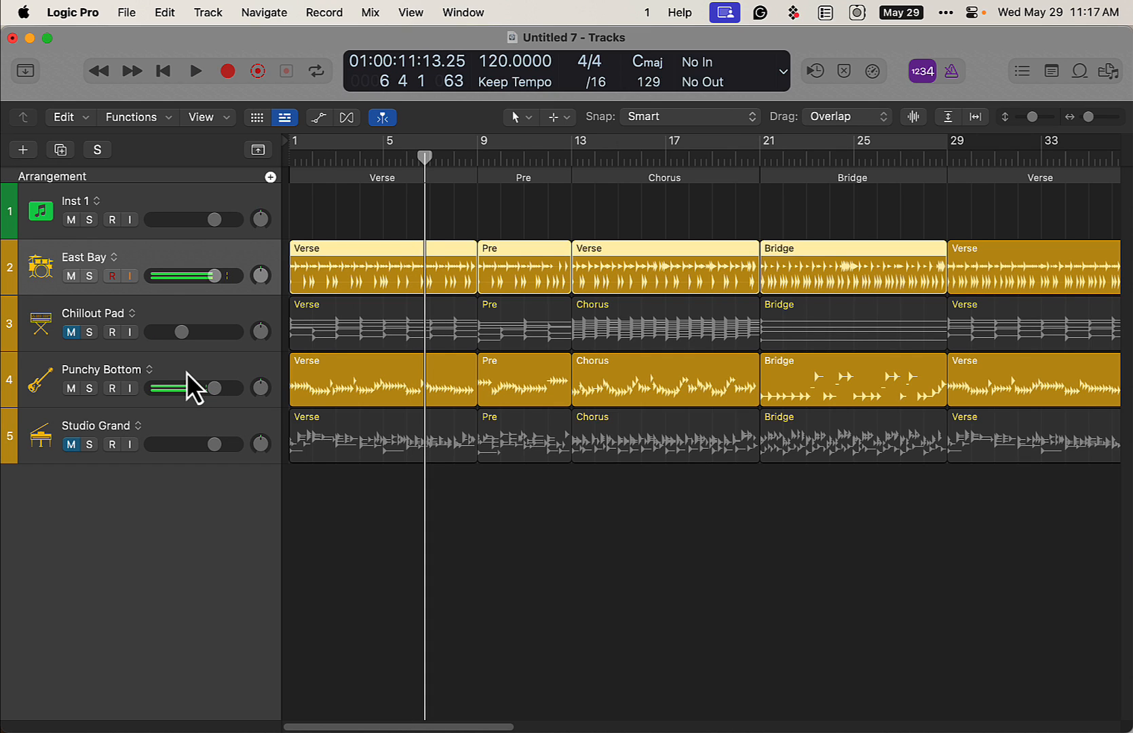